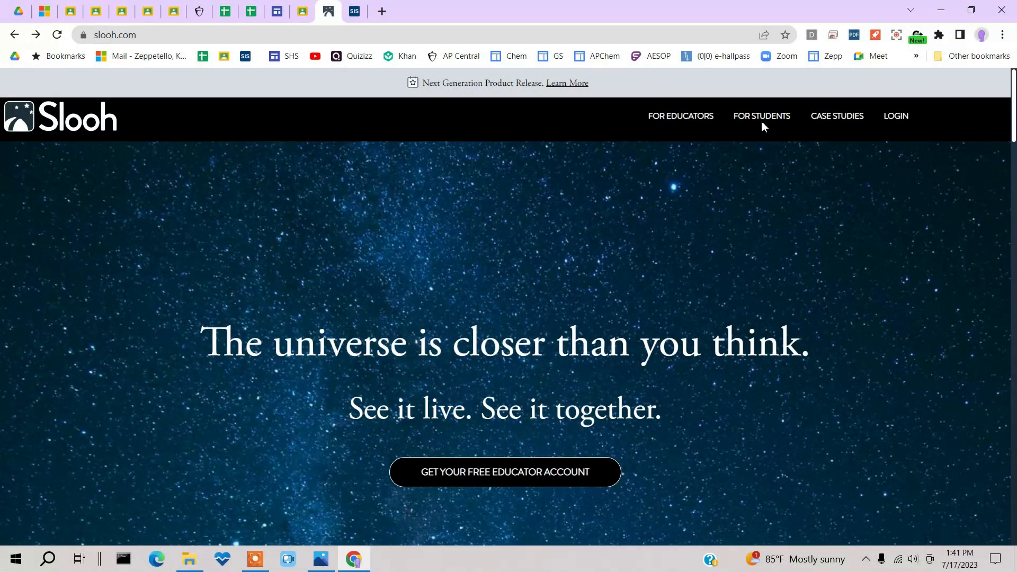
pyautogui.moveTo(907, 188)
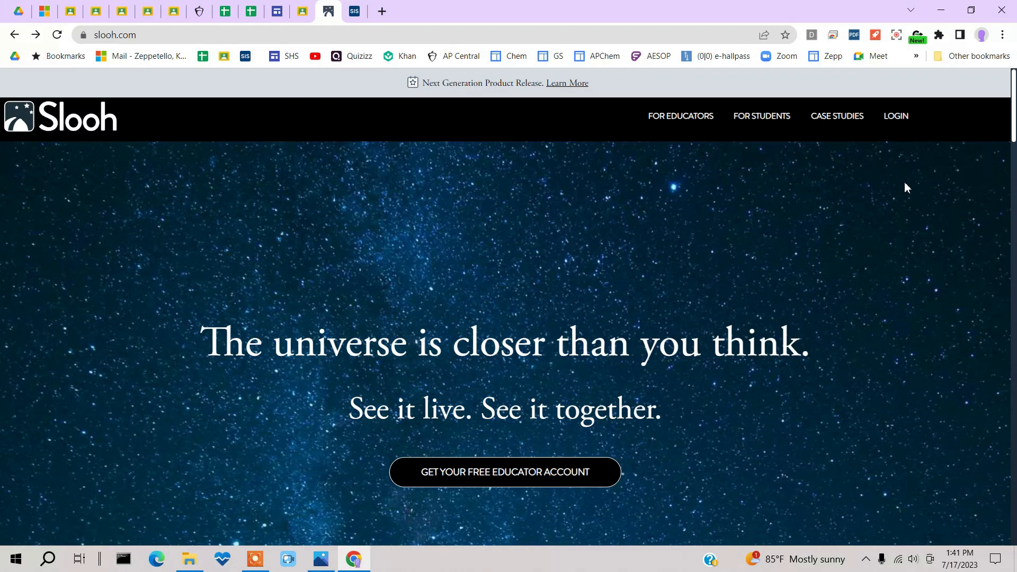
pyautogui.moveTo(523, 158)
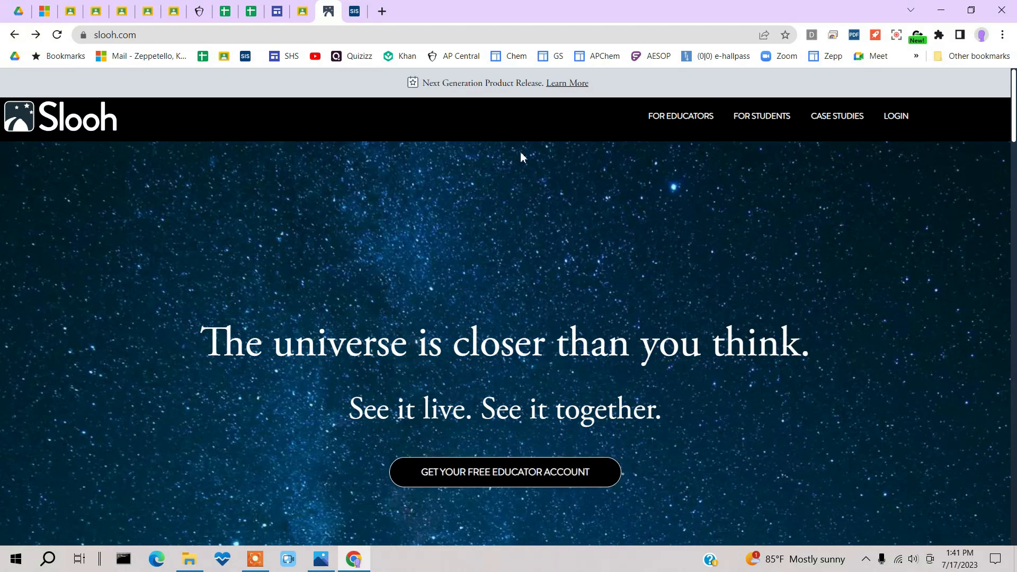
# Log in and browse the dashboard's Telescopes, Missions, Quests and Photos sections.
pyautogui.click(679, 116)
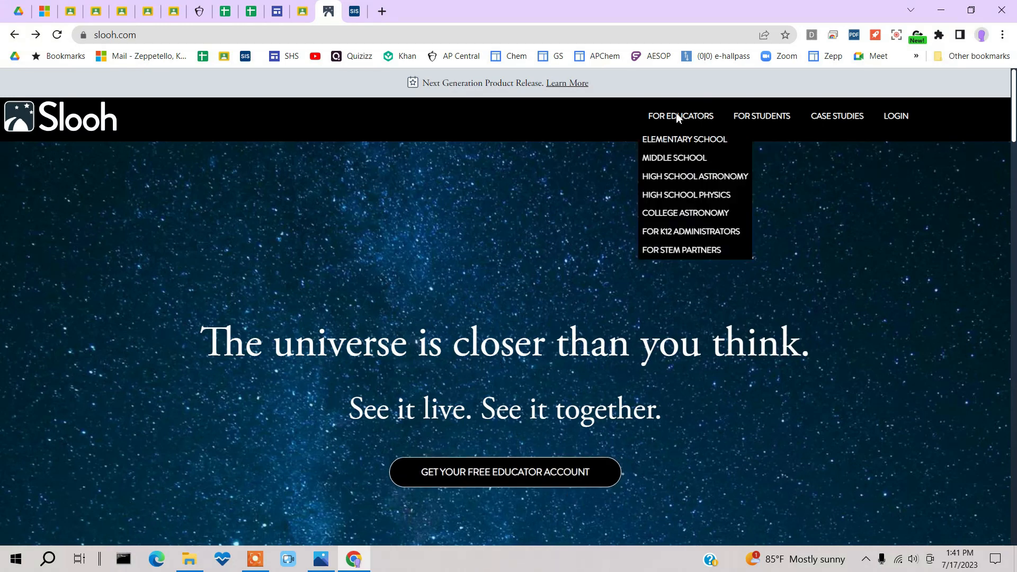
pyautogui.moveTo(685, 195)
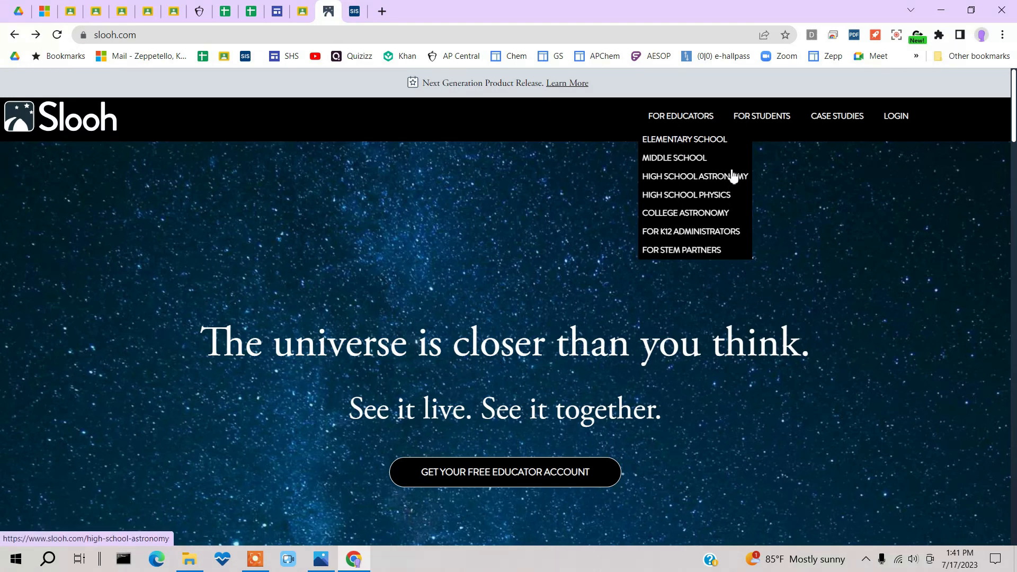
pyautogui.moveTo(761, 116)
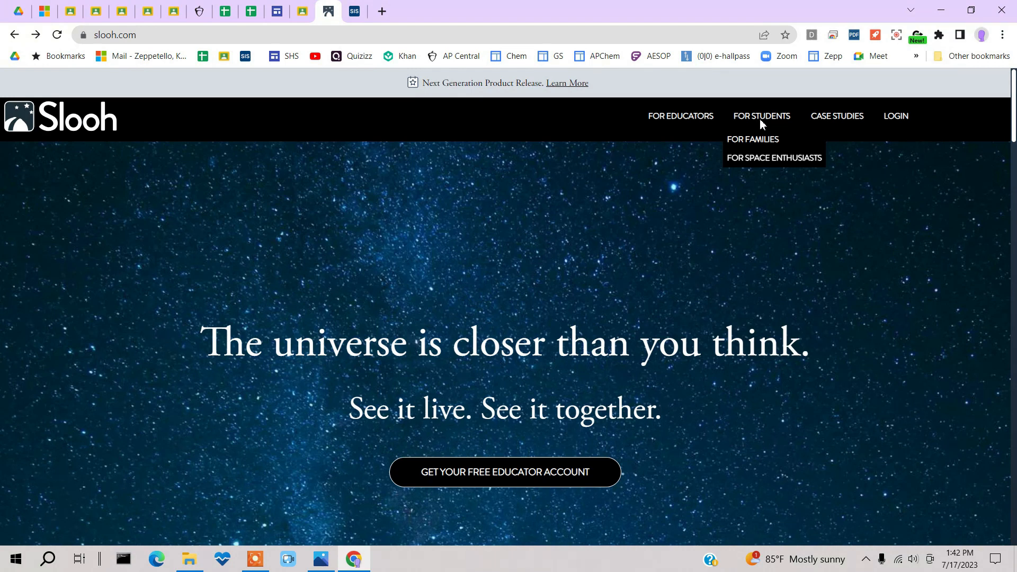
pyautogui.moveTo(758, 138)
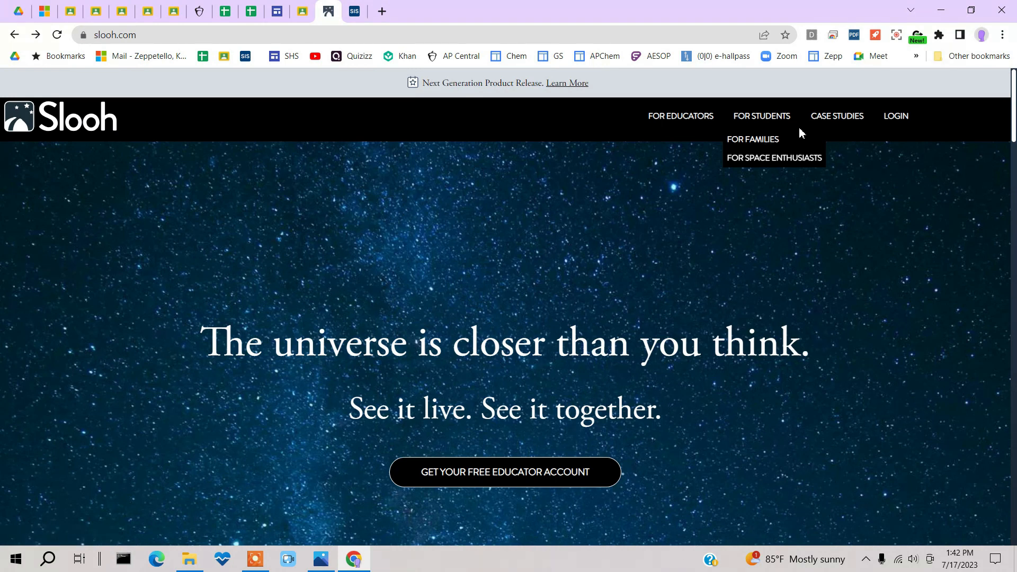
pyautogui.moveTo(837, 120)
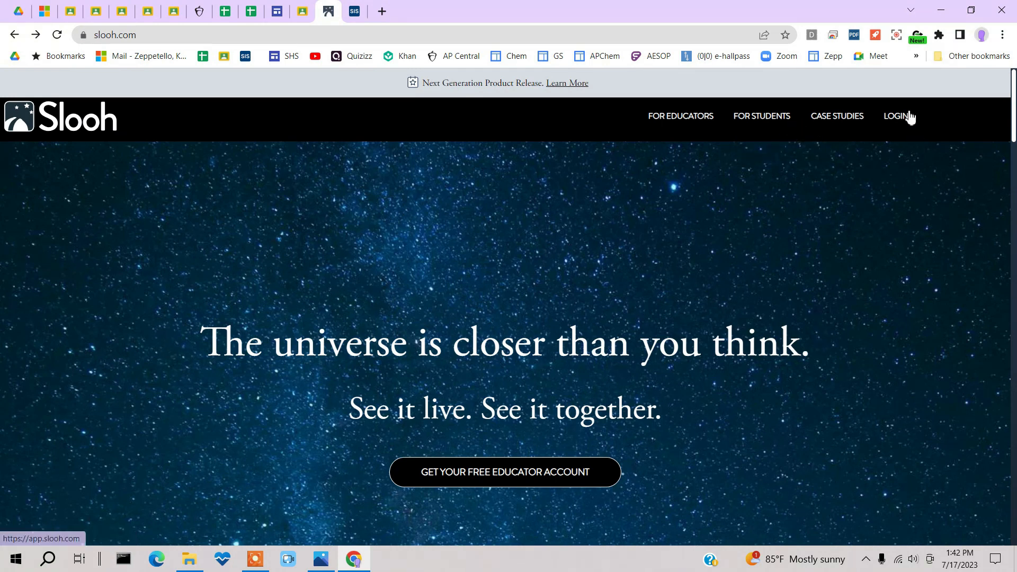
pyautogui.click(896, 115)
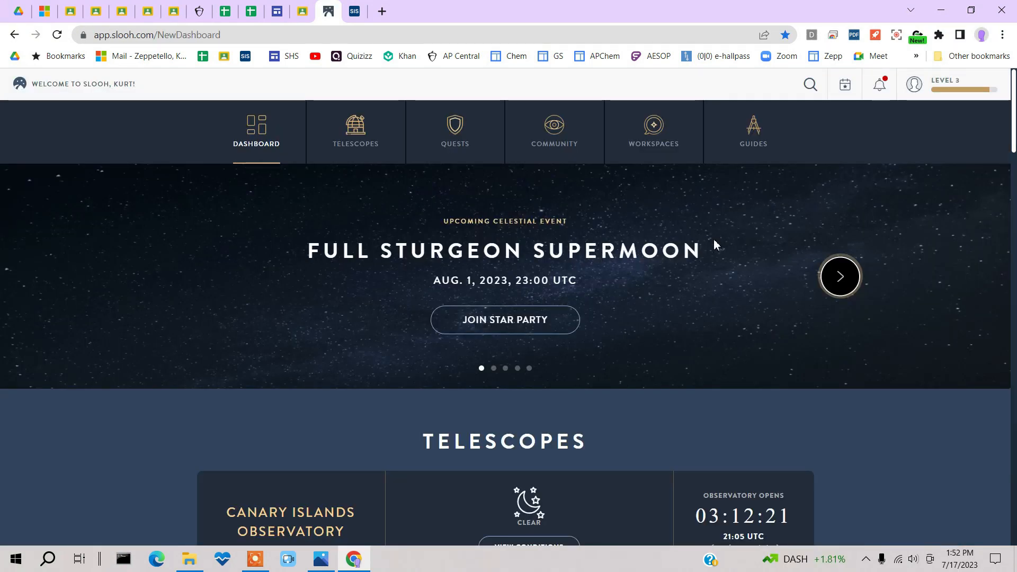
pyautogui.moveTo(765, 254)
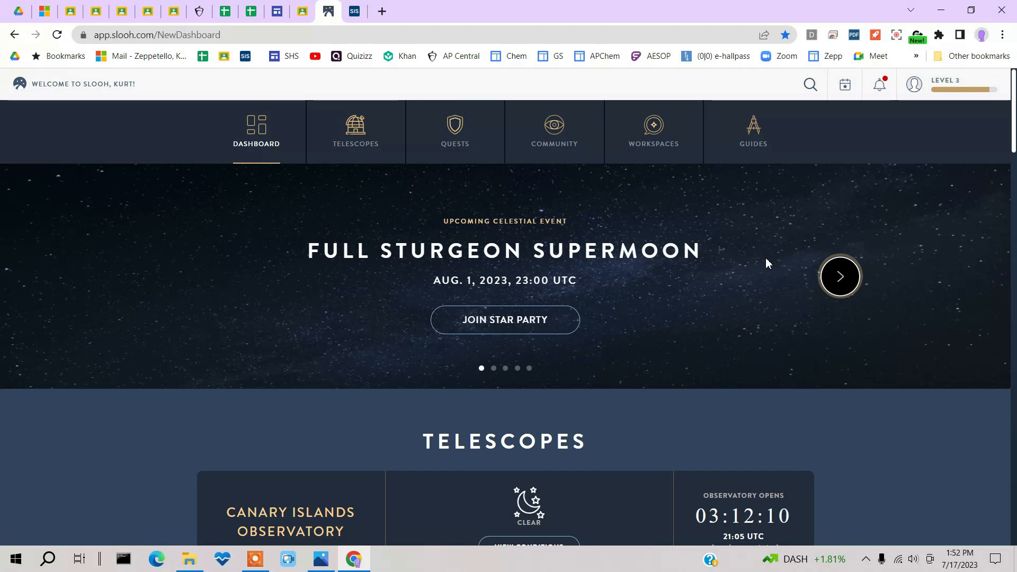
pyautogui.scroll(-3)
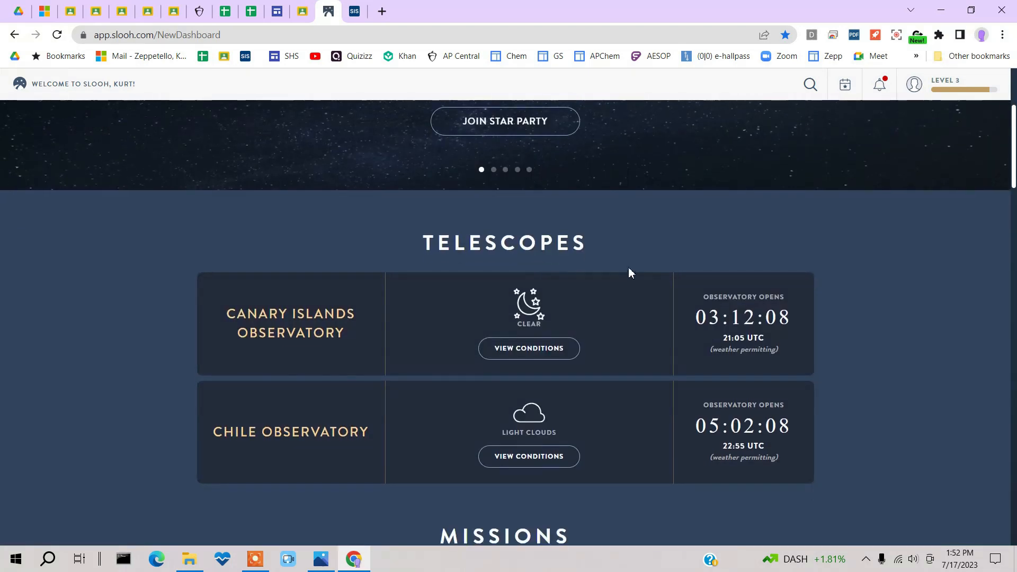
pyautogui.scroll(-3)
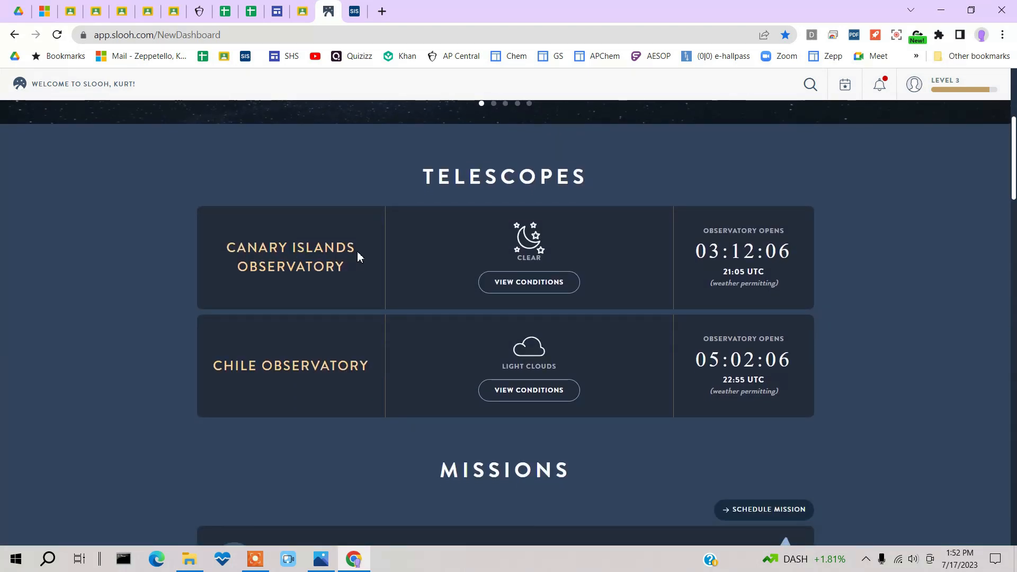
pyautogui.scroll(-3)
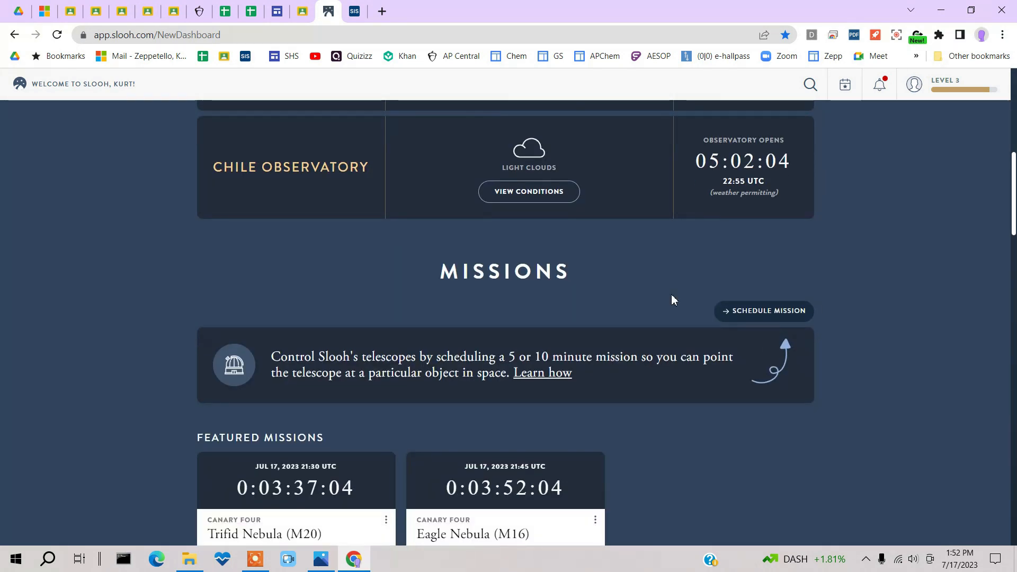
pyautogui.scroll(-3)
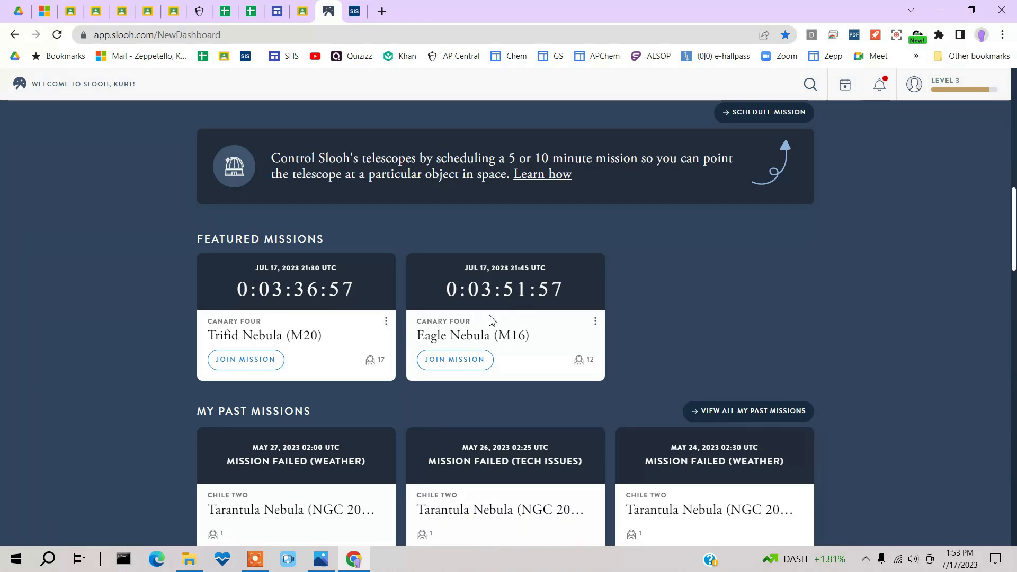
pyautogui.scroll(-3)
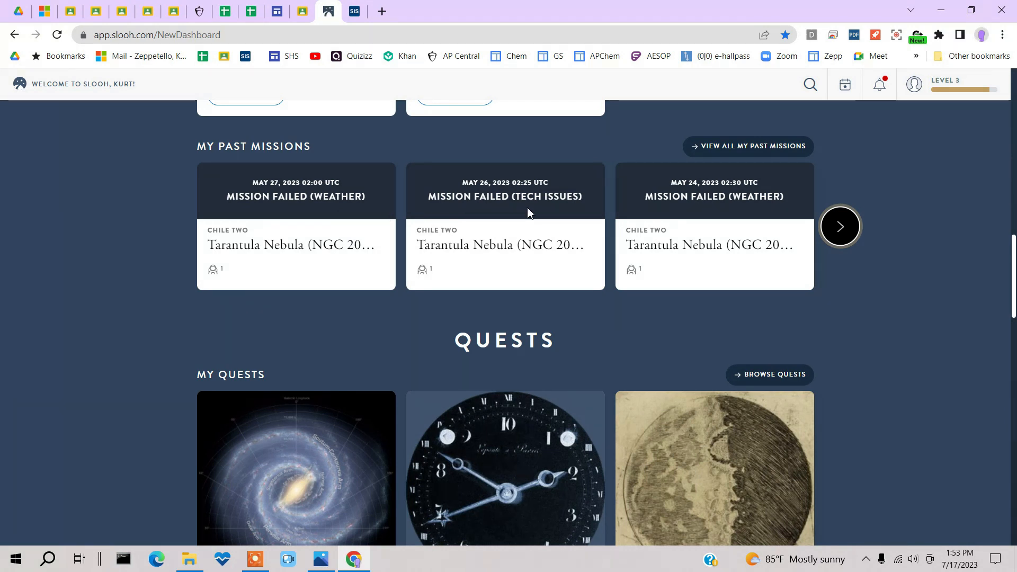
pyautogui.scroll(-3)
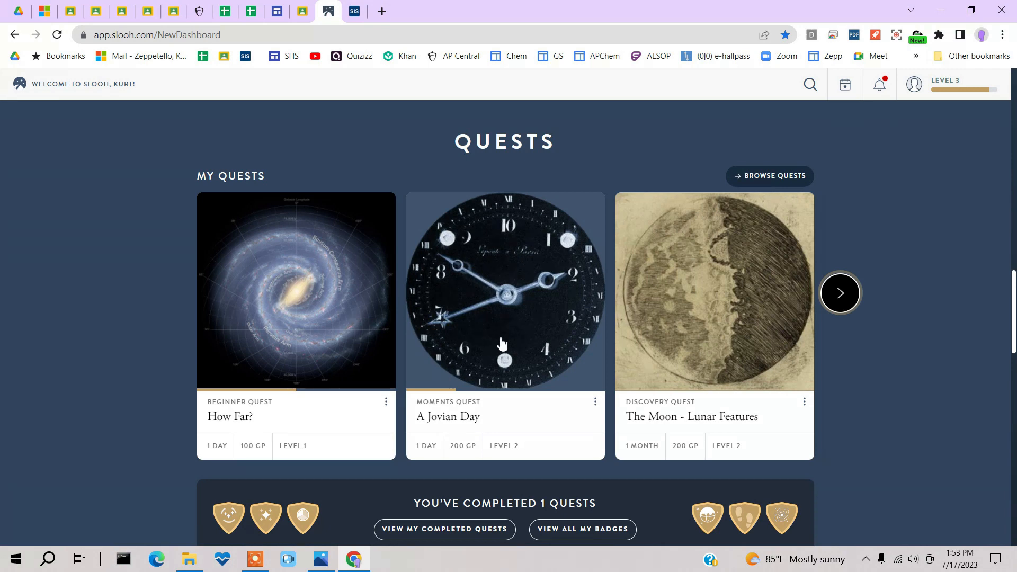
pyautogui.scroll(-3)
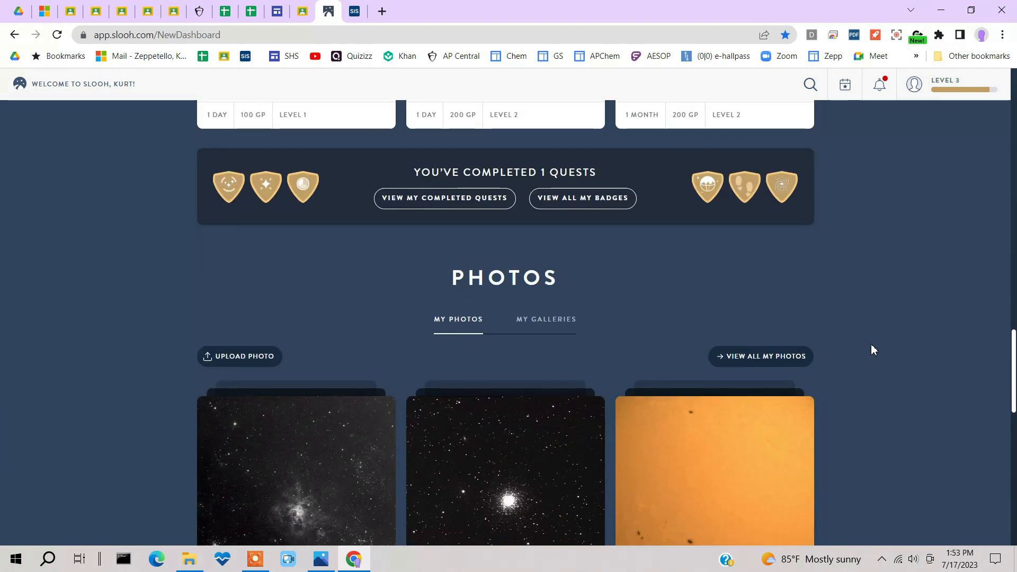
pyautogui.scroll(-3)
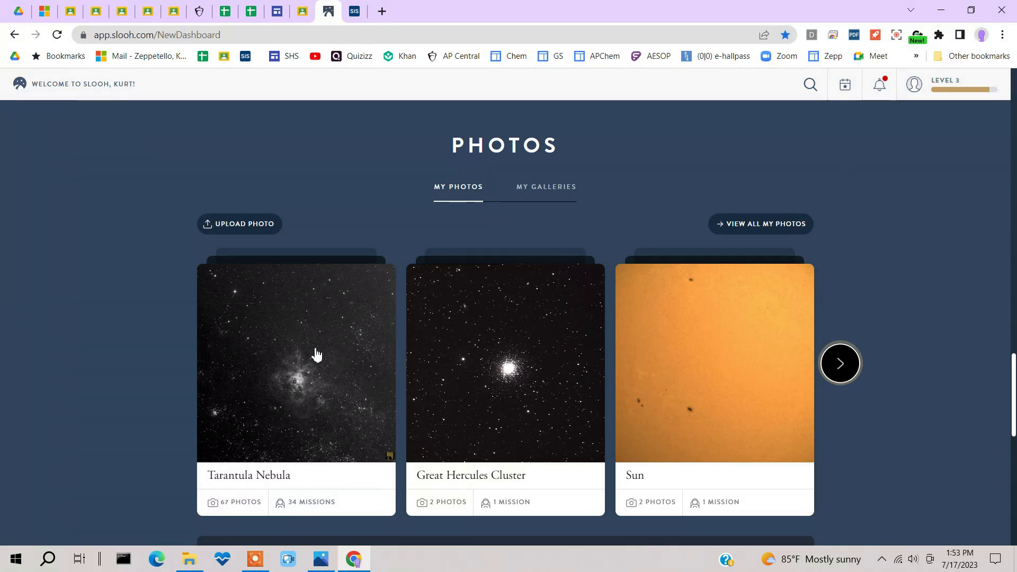
# Open the Tarantula Nebula album, enlarge its first photo, then close the viewer.
pyautogui.click(295, 362)
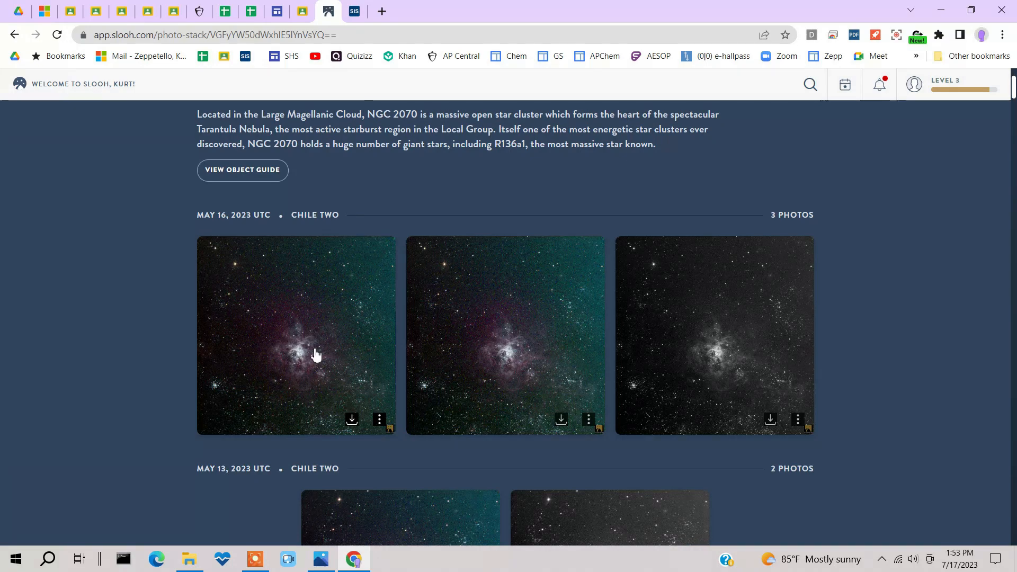
pyautogui.click(295, 335)
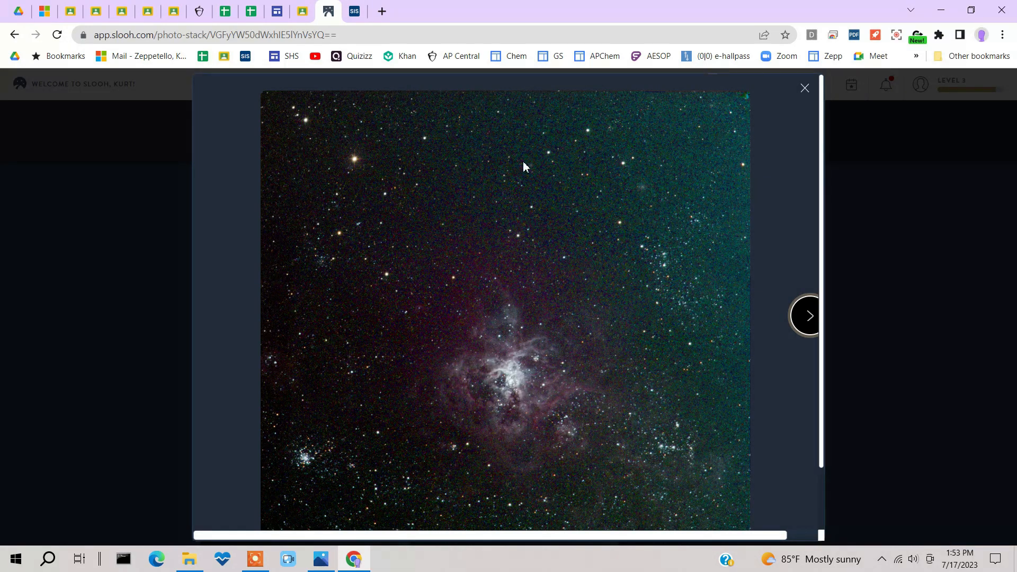
pyautogui.moveTo(555, 294)
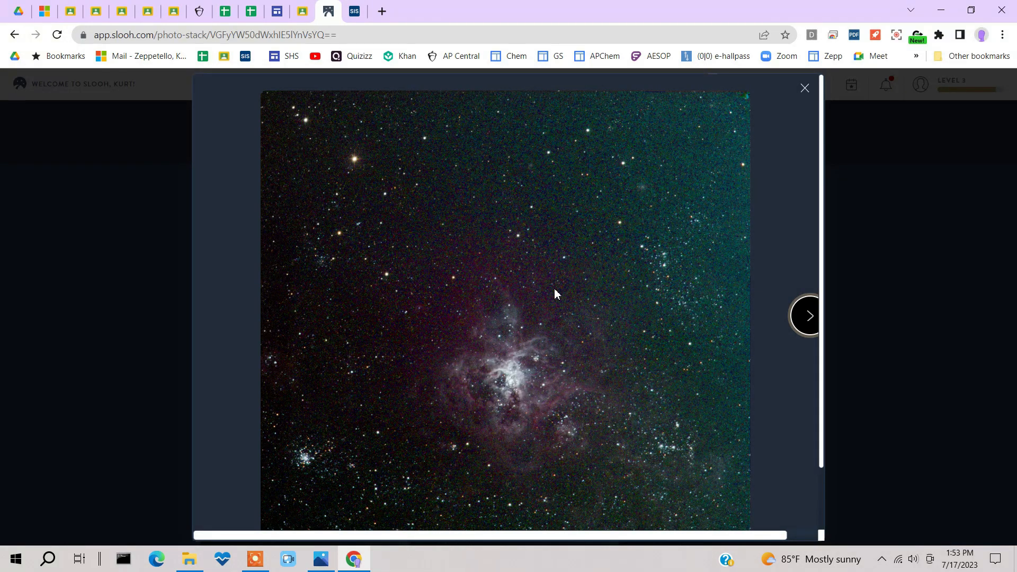
pyautogui.moveTo(558, 297)
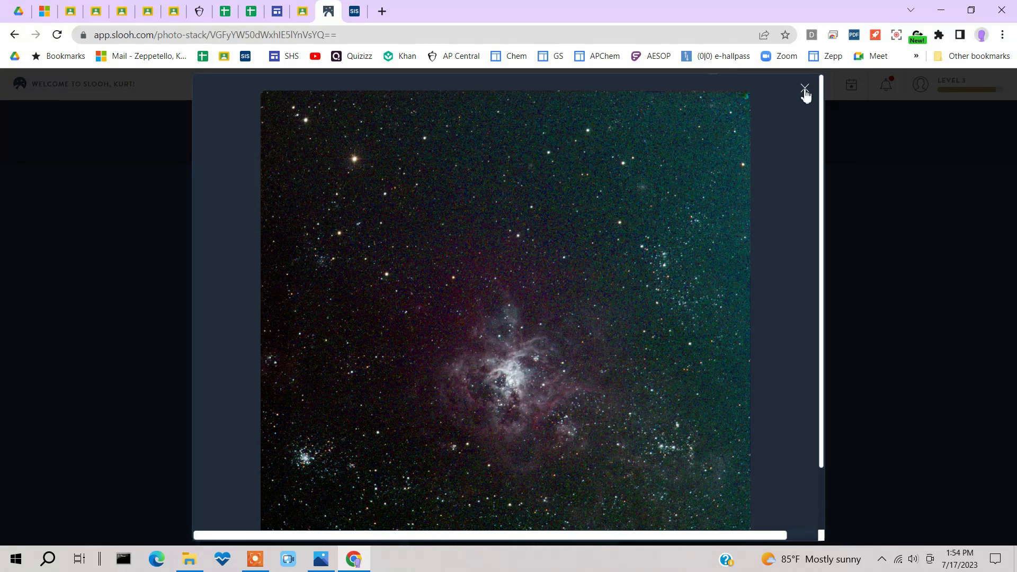
pyautogui.click(804, 88)
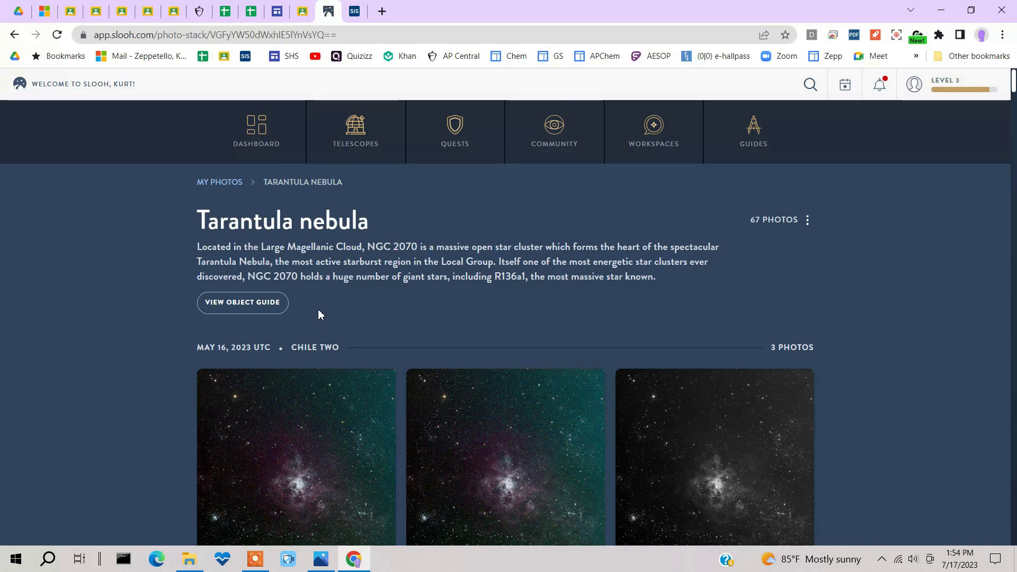
# Go from the dashboard's Telescopes list to the Chile One telescope page.
pyautogui.click(255, 132)
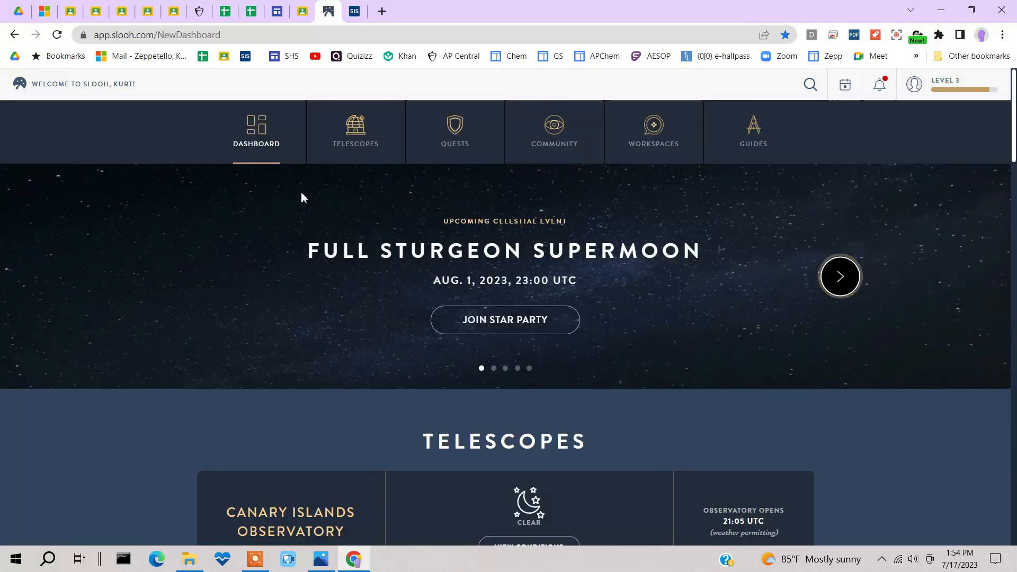
pyautogui.moveTo(361, 140)
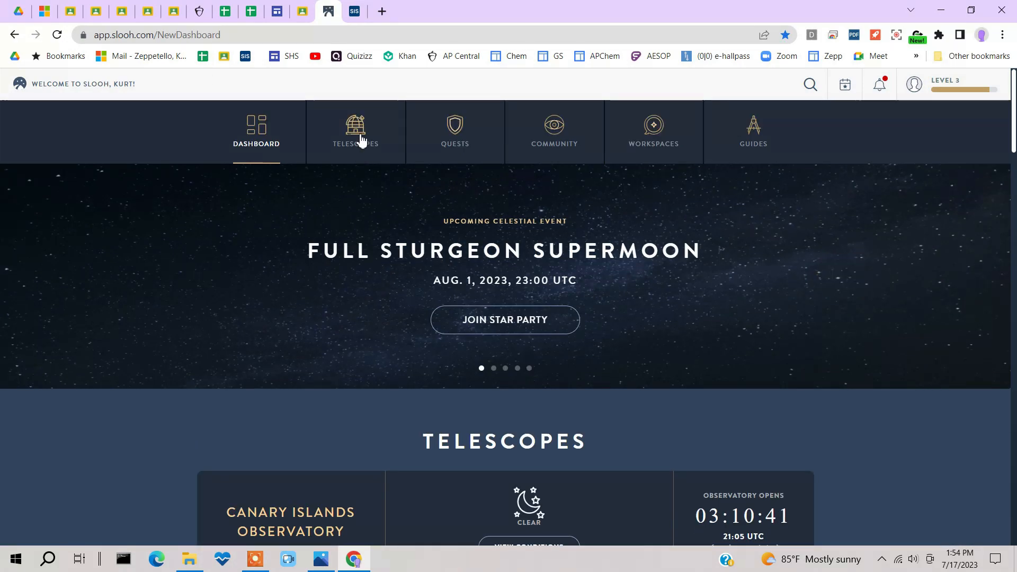
pyautogui.click(354, 131)
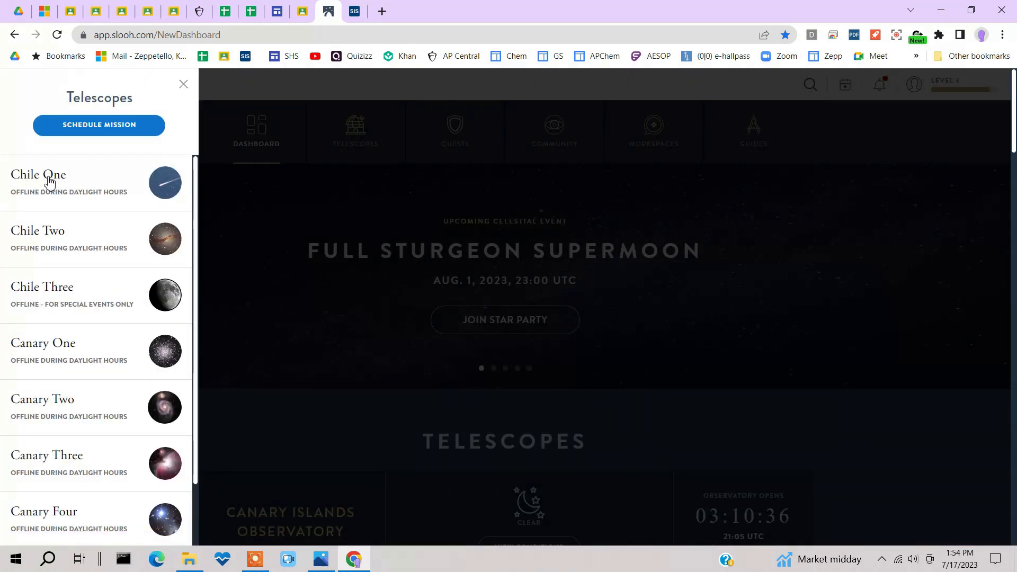
pyautogui.click(38, 175)
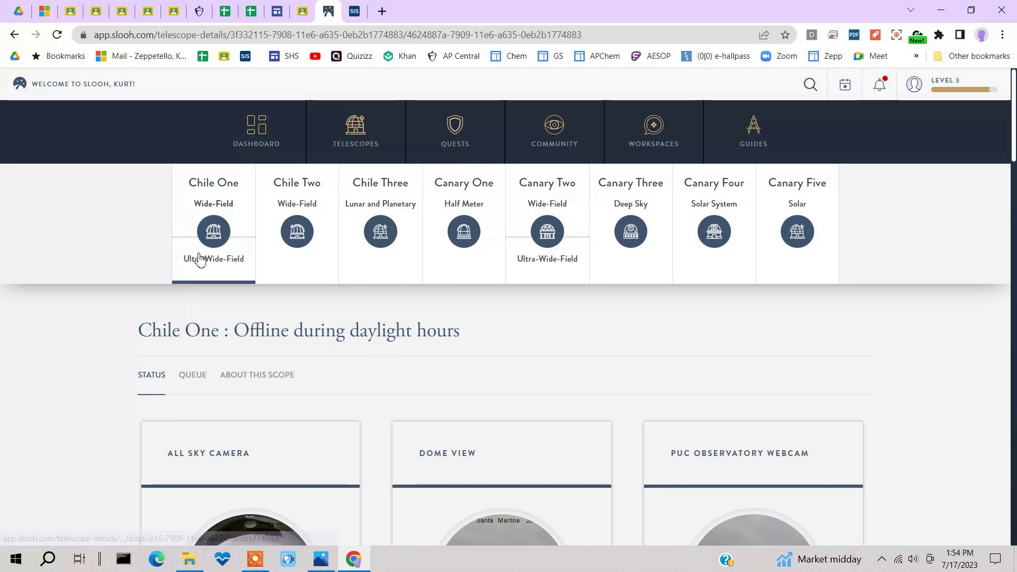
pyautogui.moveTo(353, 240)
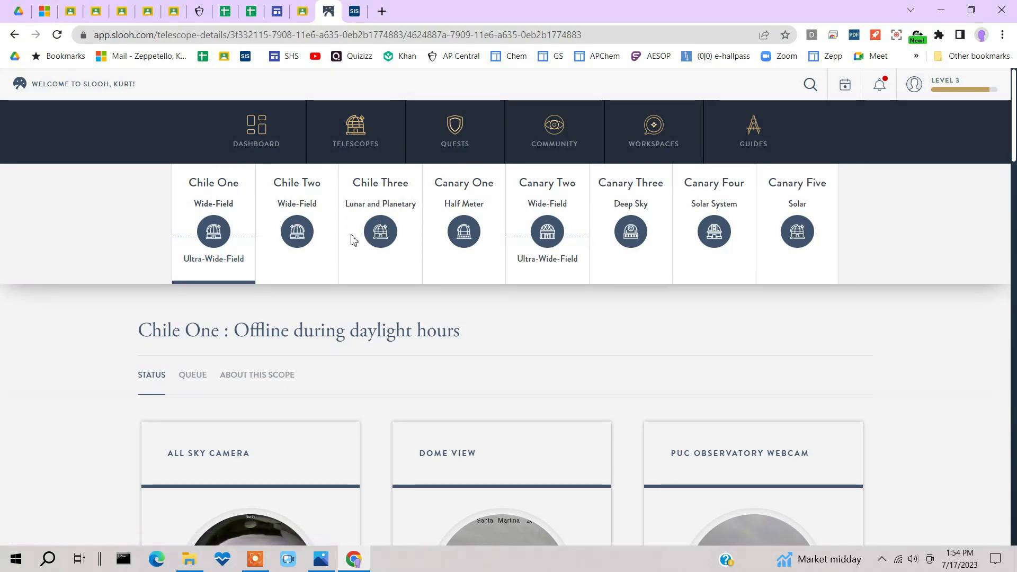
pyautogui.scroll(-3)
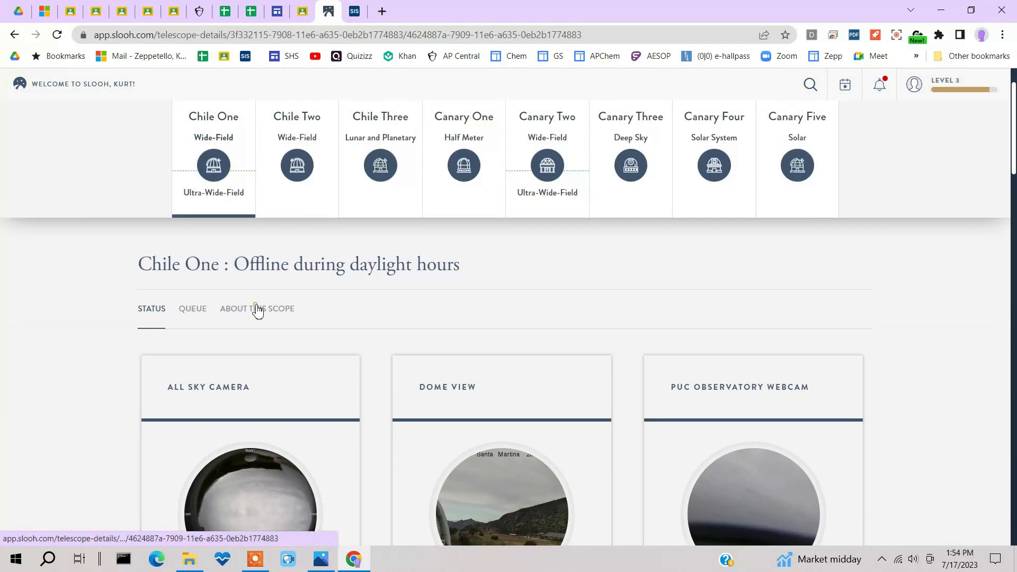
pyautogui.click(257, 309)
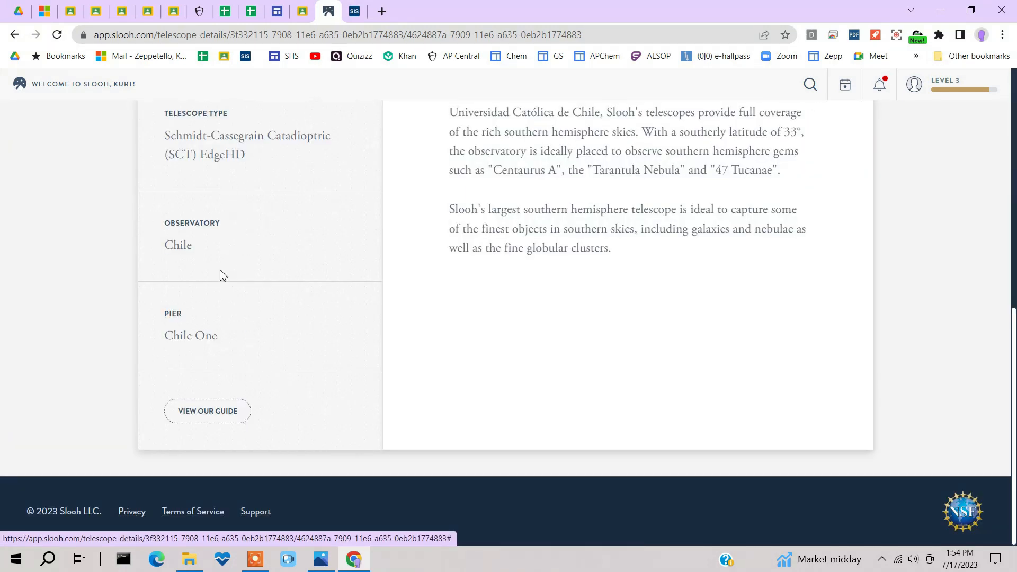
pyautogui.click(207, 410)
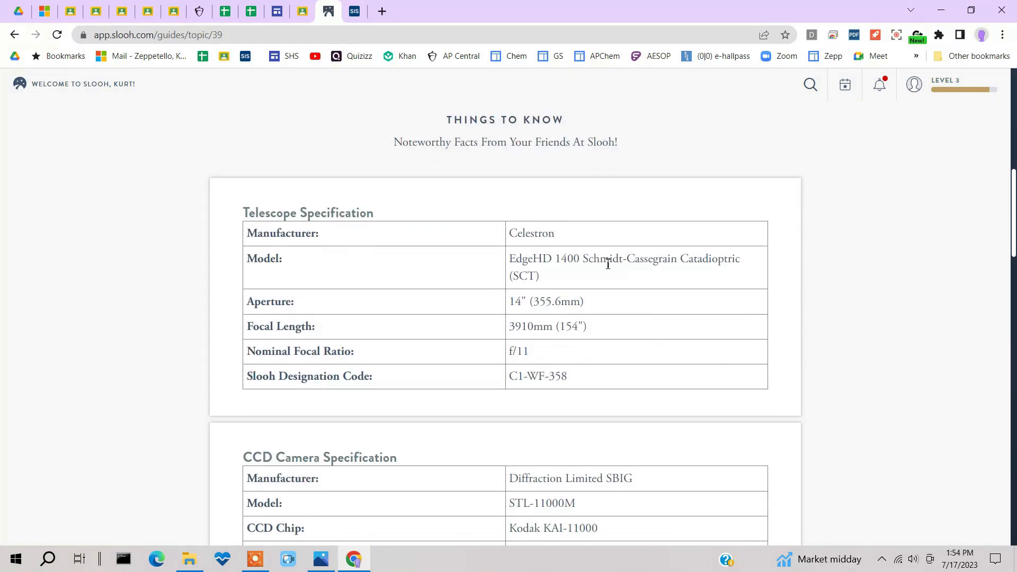
pyautogui.scroll(-3)
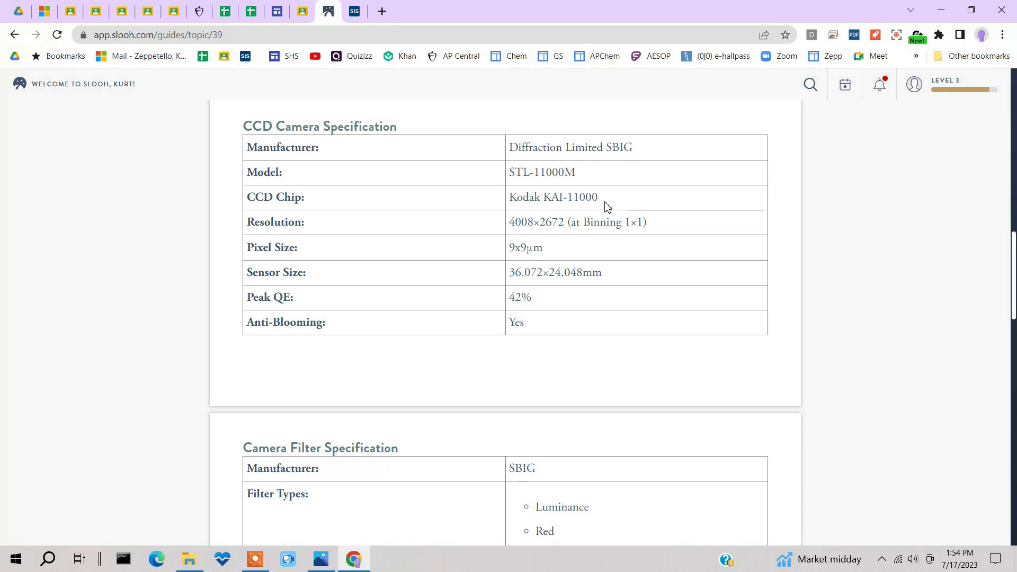
pyautogui.scroll(-3)
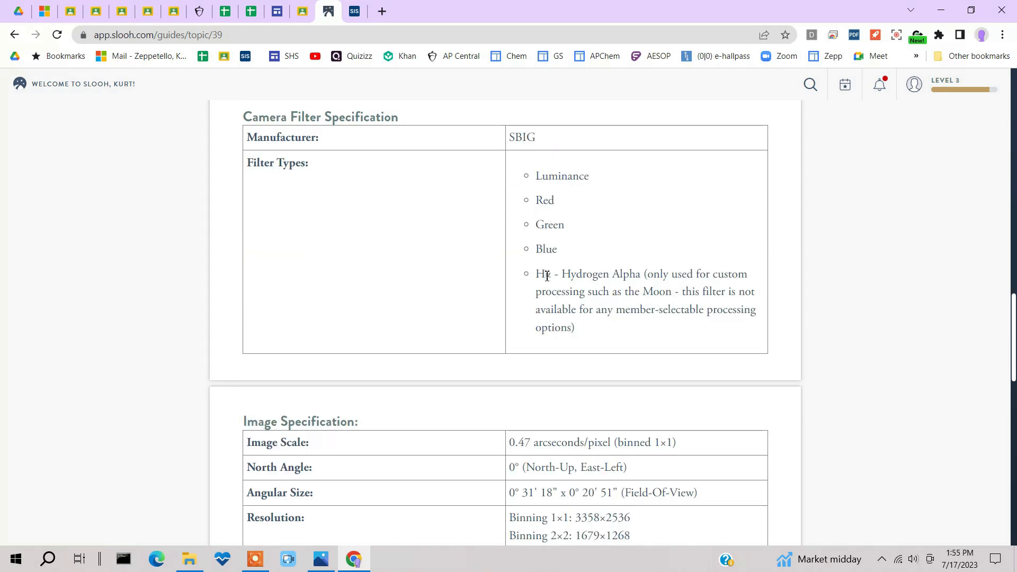
pyautogui.scroll(-3)
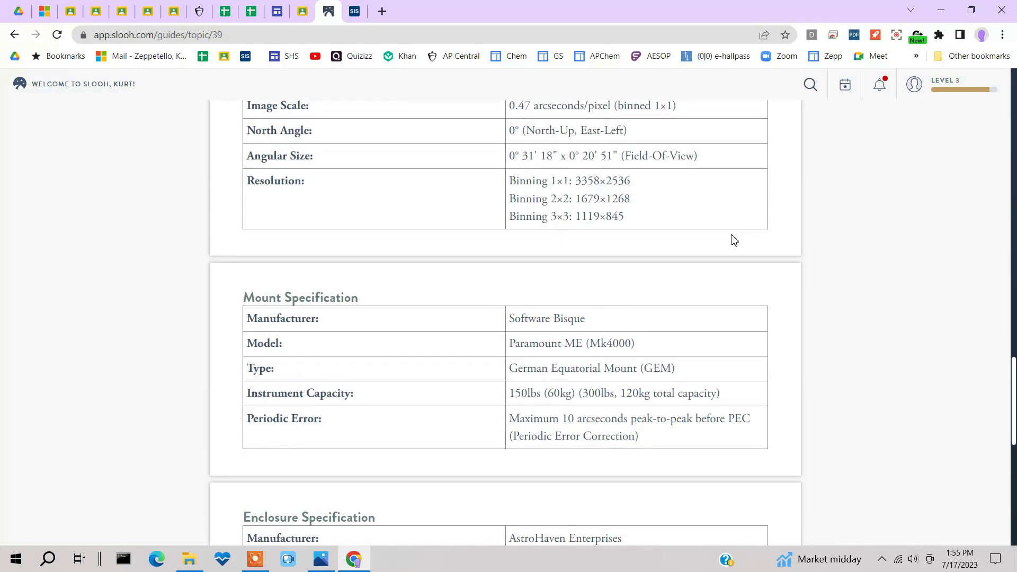
pyautogui.scroll(-3)
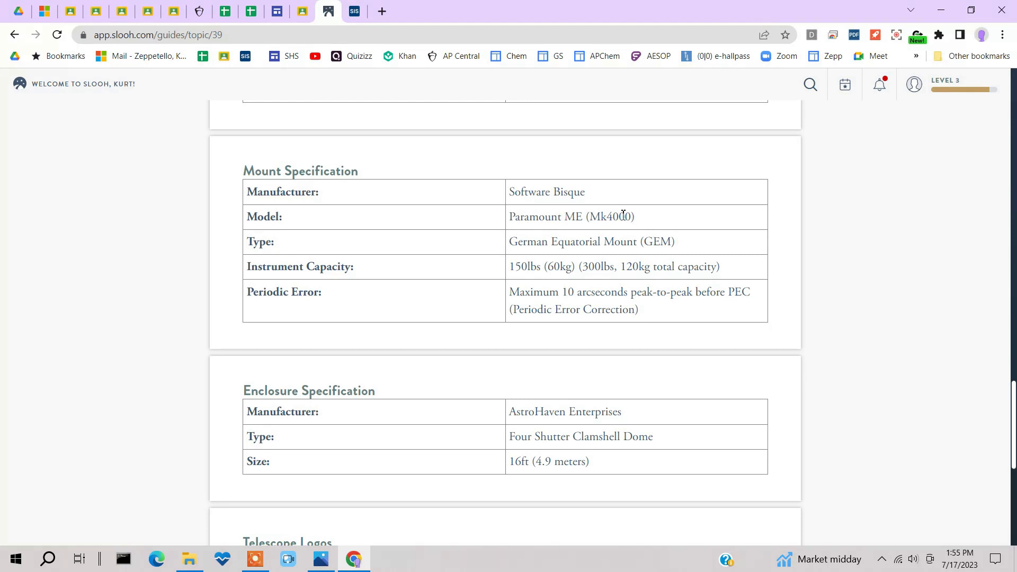
pyautogui.scroll(-3)
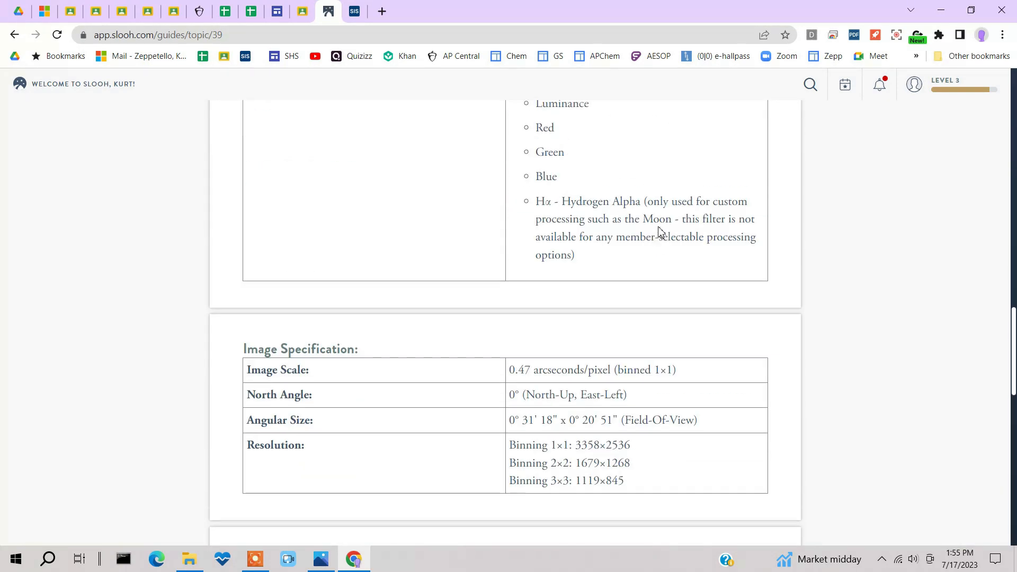
pyautogui.click(14, 35)
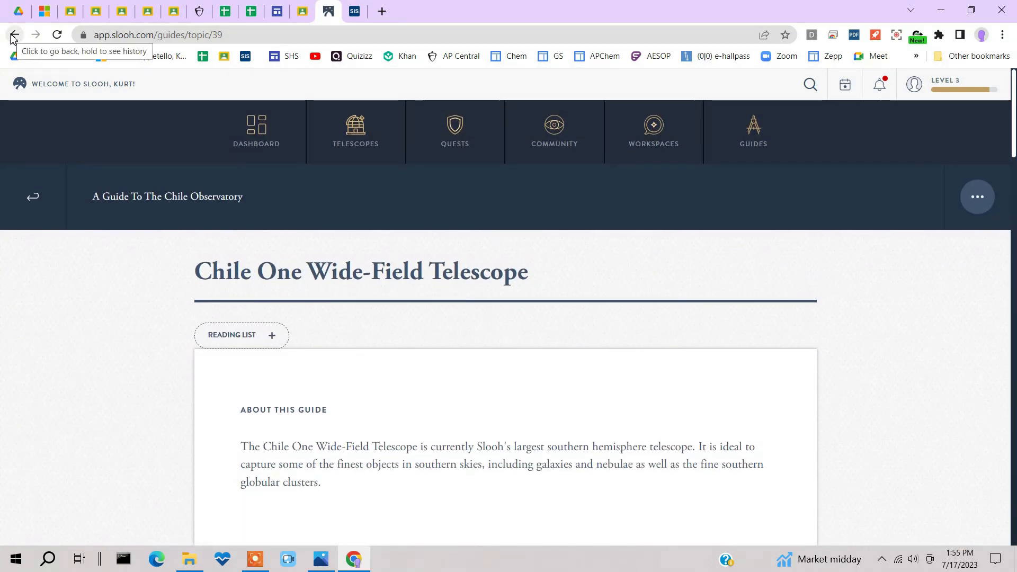
# Go back and open the Chile Two Wide-Field Telescope guide.
pyautogui.click(14, 35)
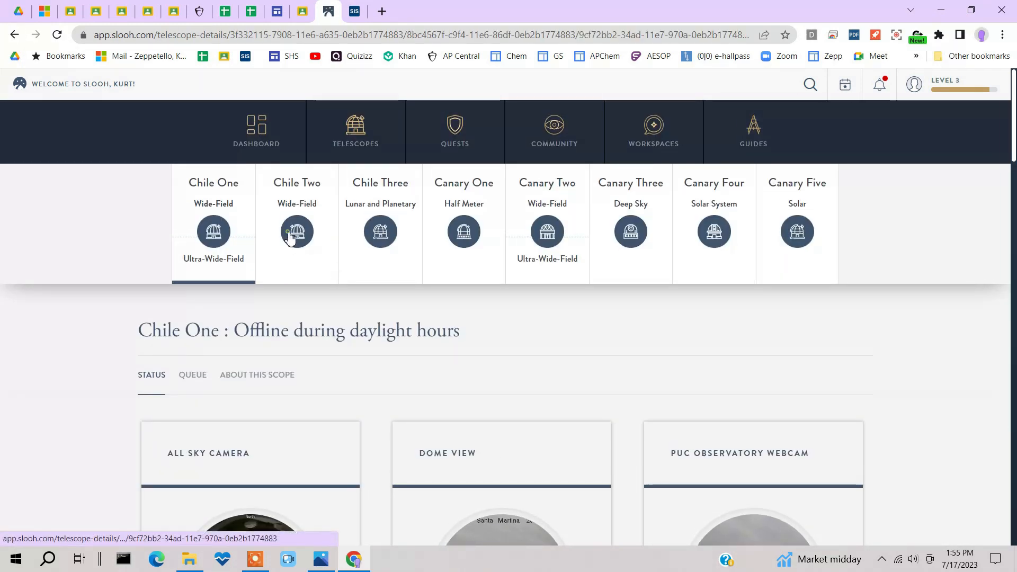
pyautogui.click(297, 221)
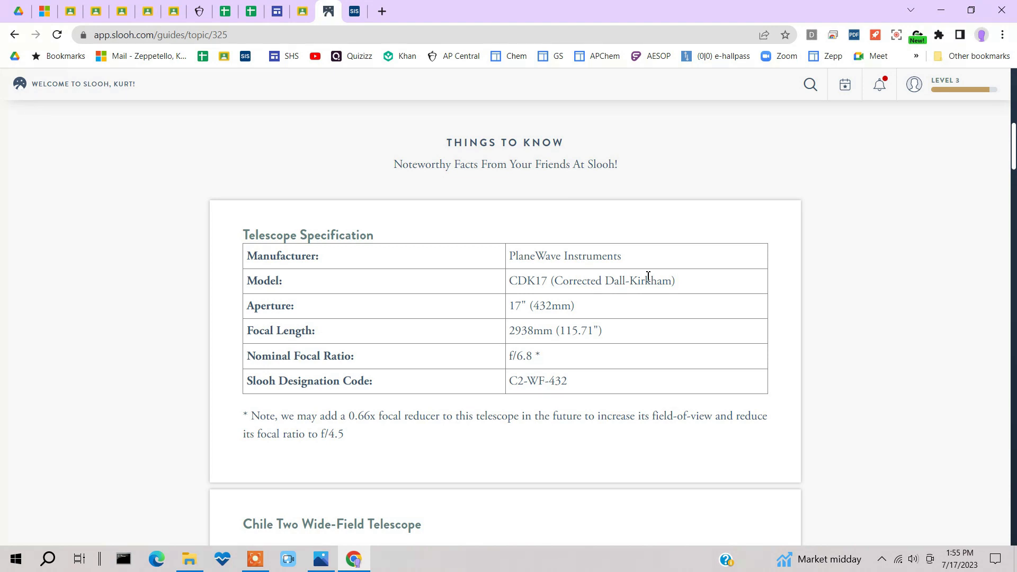
pyautogui.moveTo(624, 269)
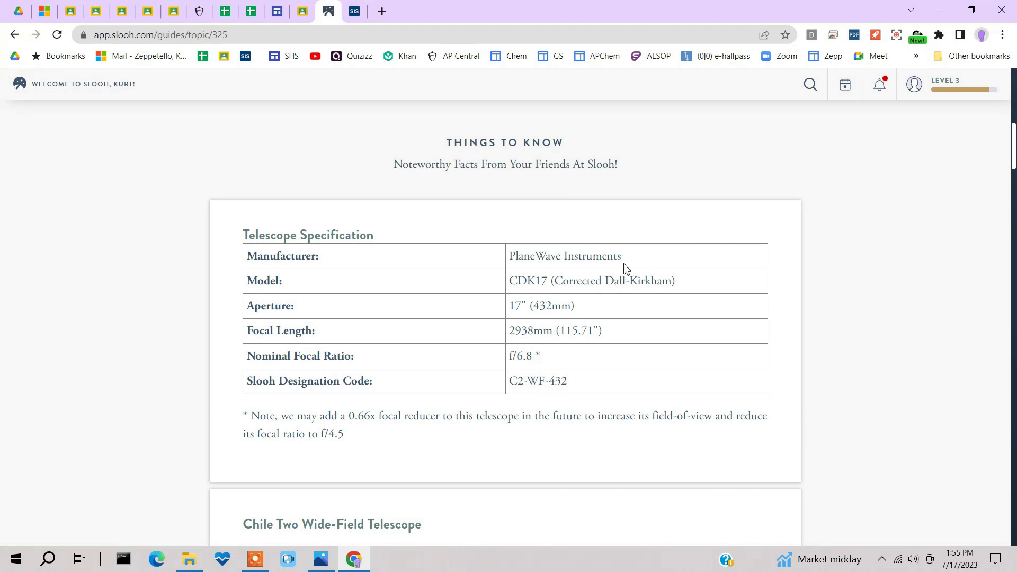
pyautogui.scroll(-3)
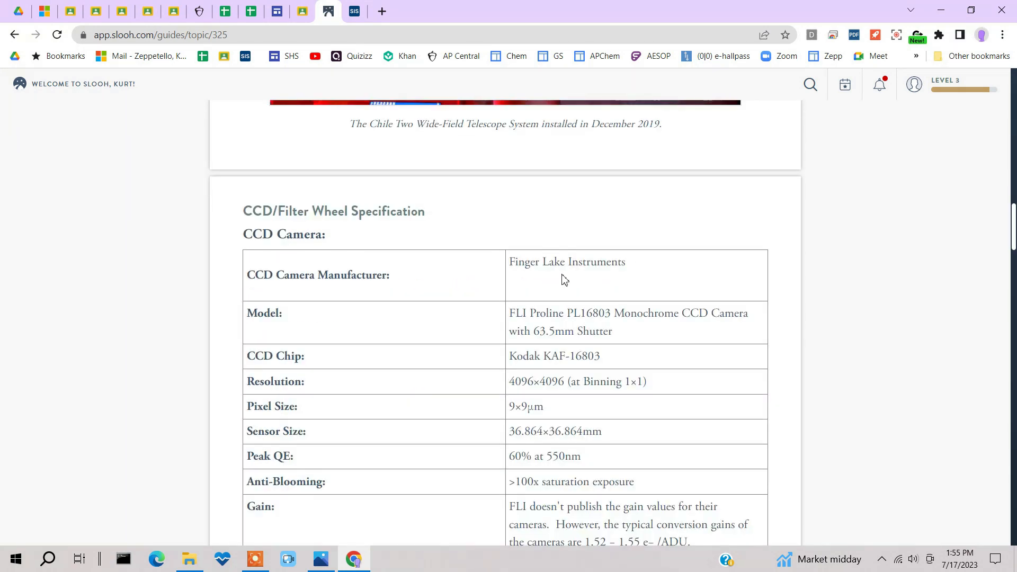
pyautogui.scroll(-3)
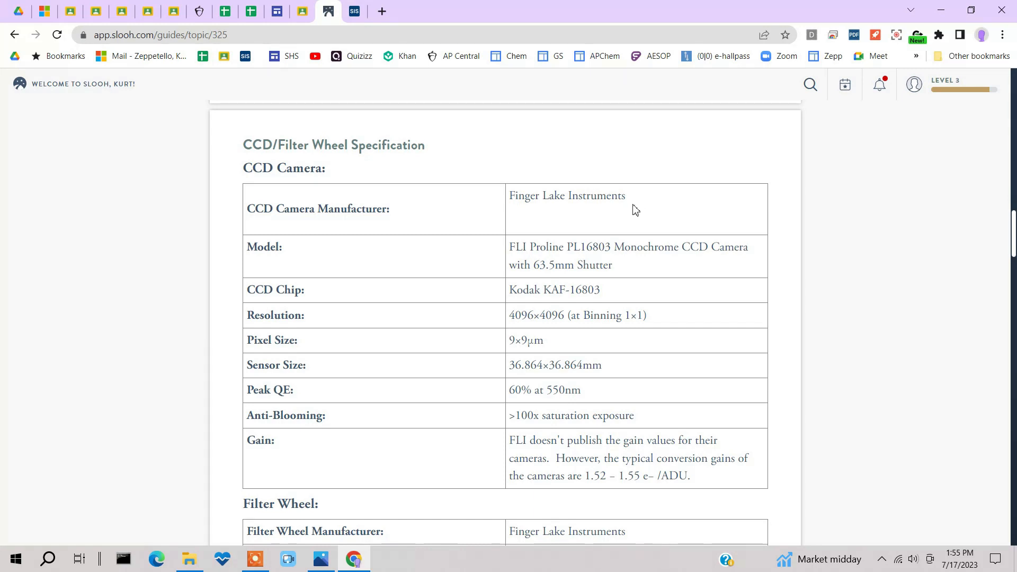
pyautogui.moveTo(696, 263)
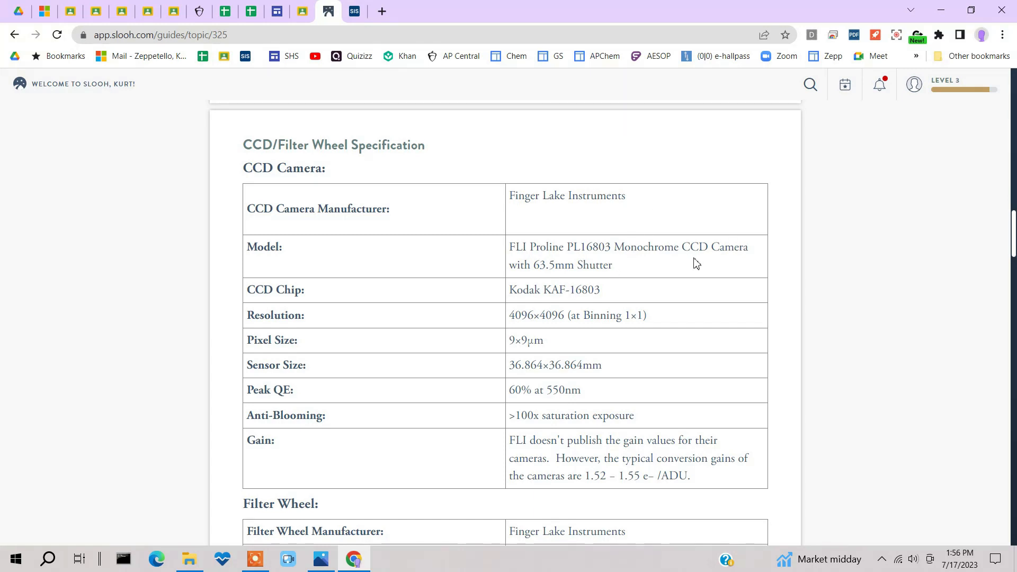
# Scroll through the guide's camera, filter, image and mount specification tables.
pyautogui.scroll(-3)
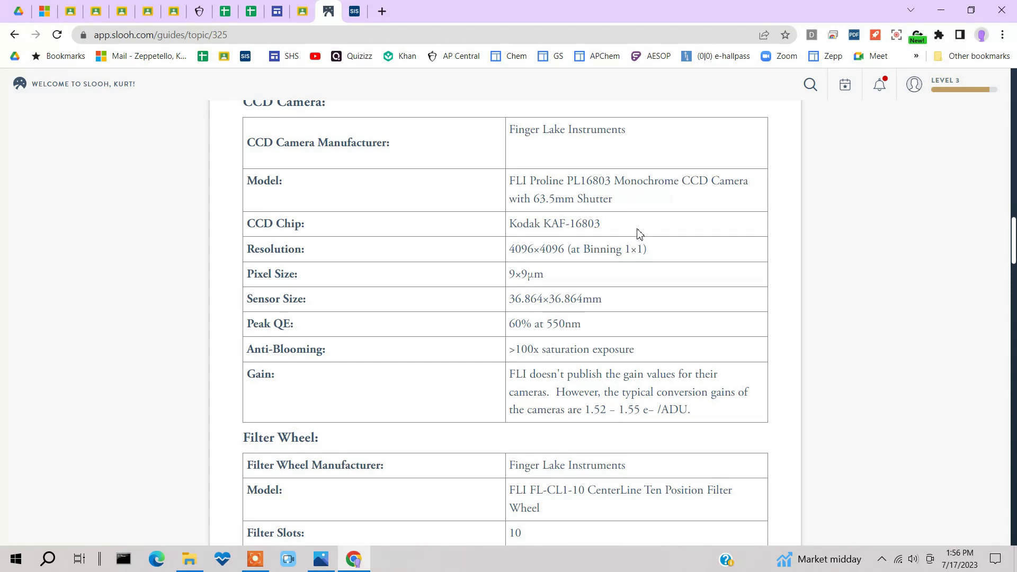
pyautogui.scroll(-3)
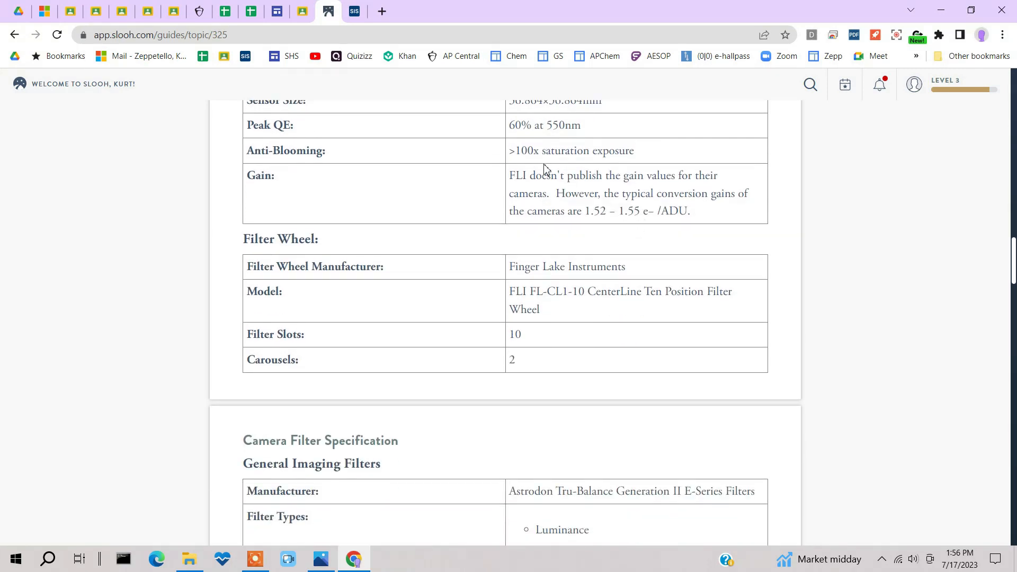
pyautogui.scroll(3)
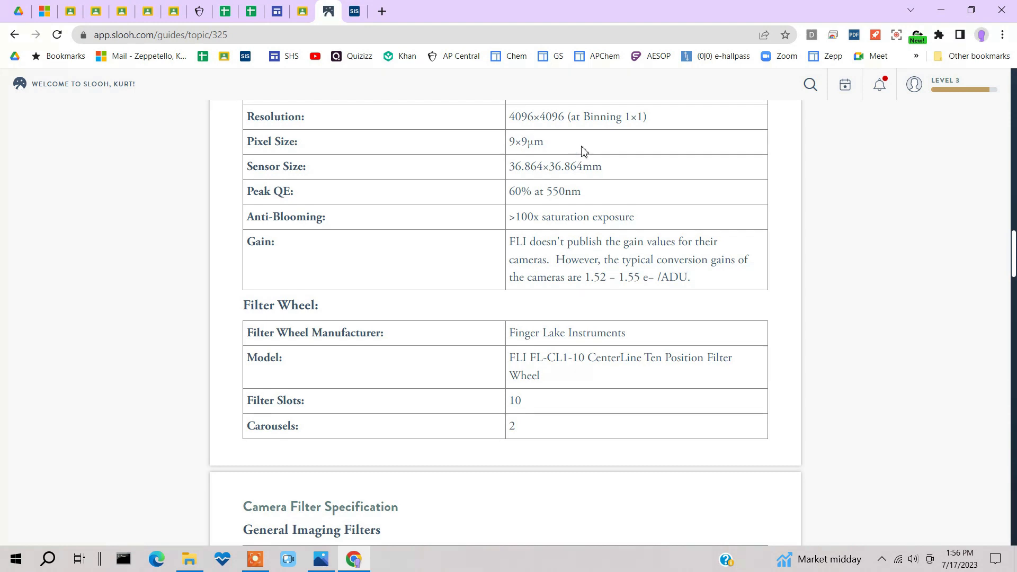
pyautogui.scroll(-3)
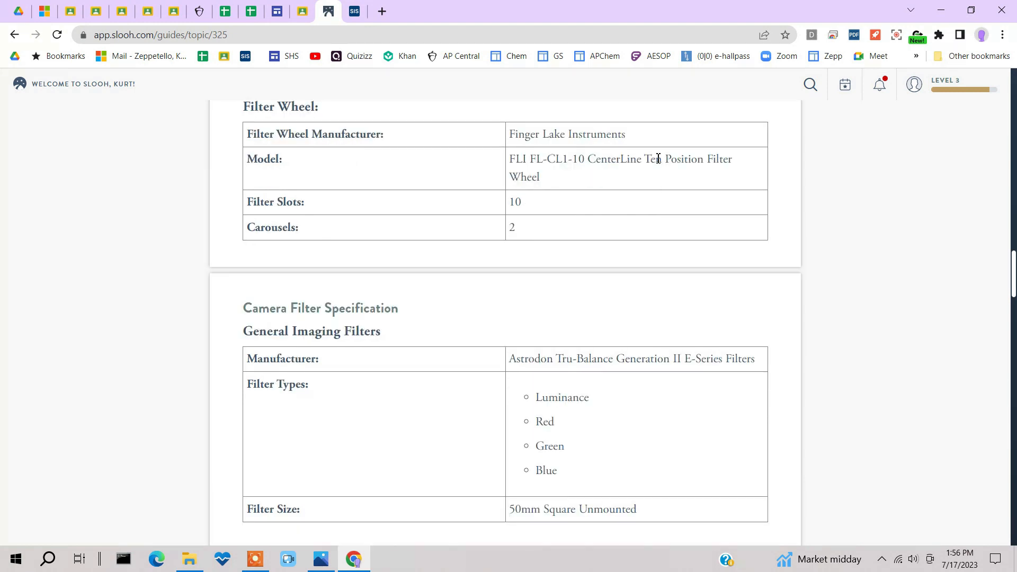
pyautogui.scroll(-3)
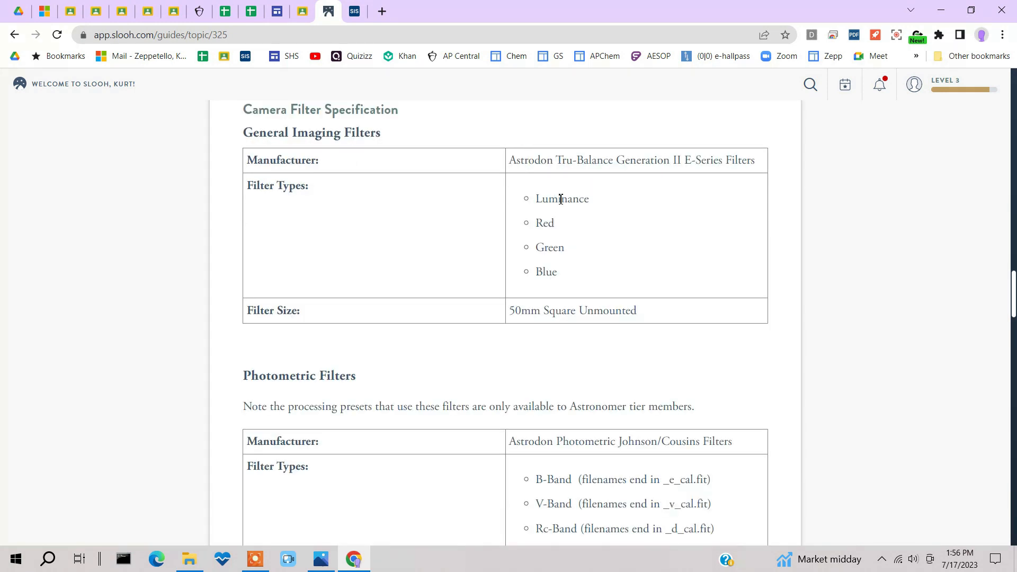
pyautogui.moveTo(592, 203)
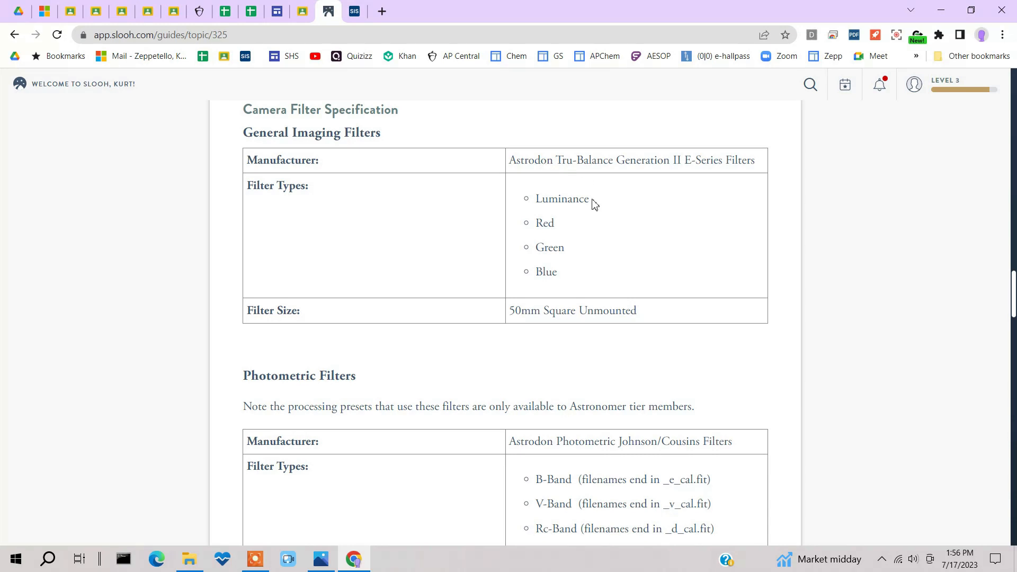
pyautogui.moveTo(557, 246)
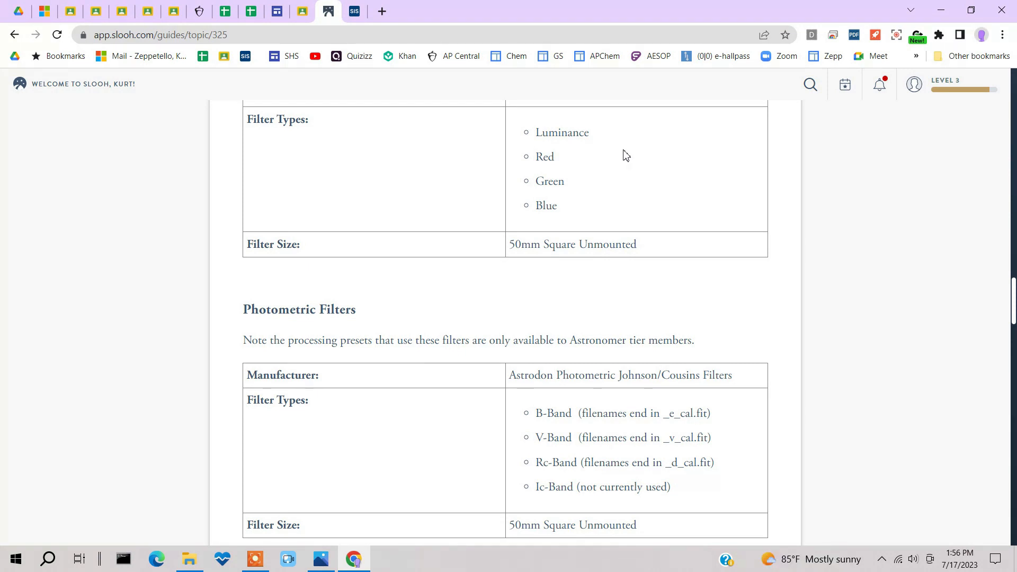
pyautogui.scroll(-3)
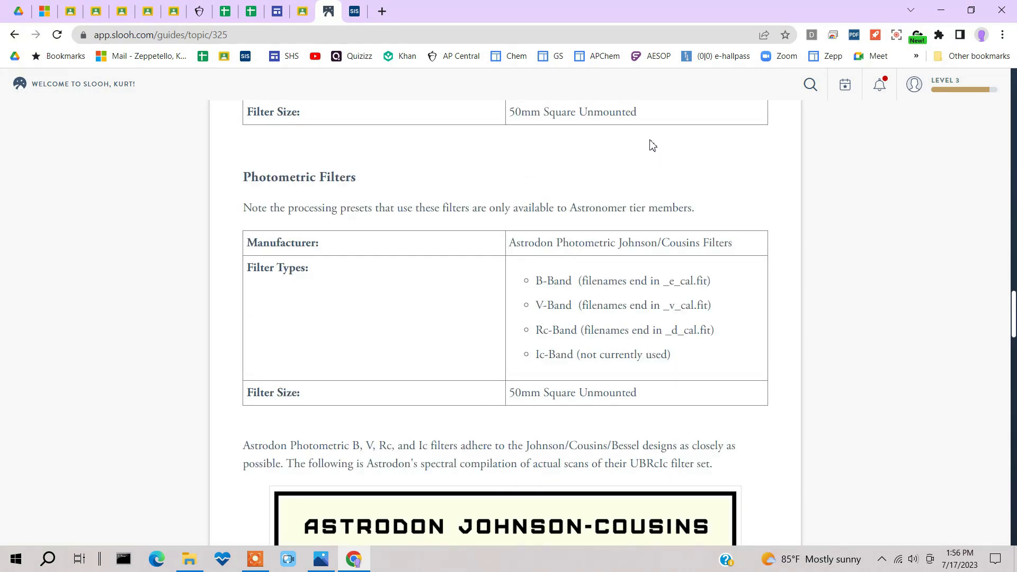
pyautogui.scroll(-3)
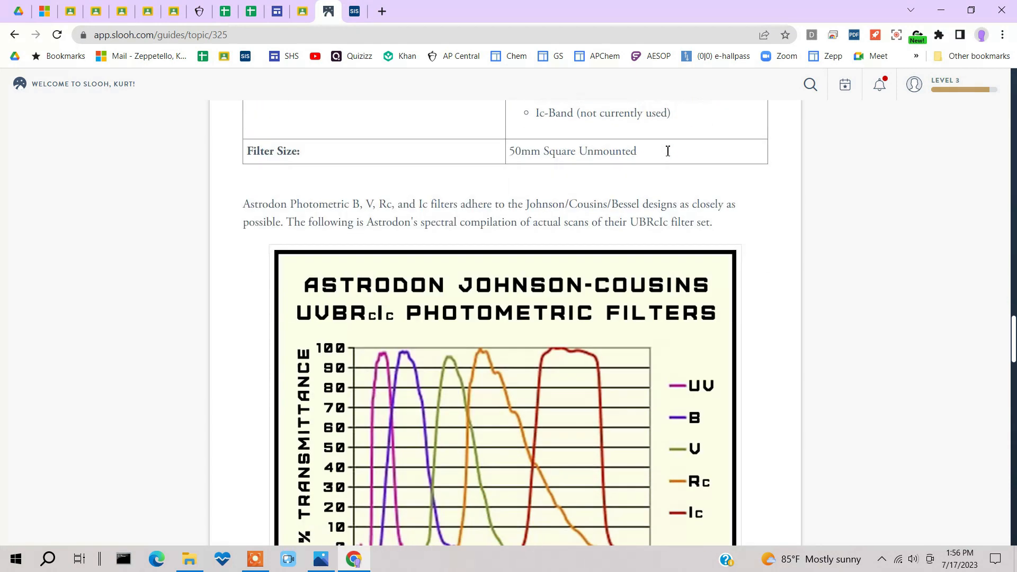
pyautogui.scroll(-3)
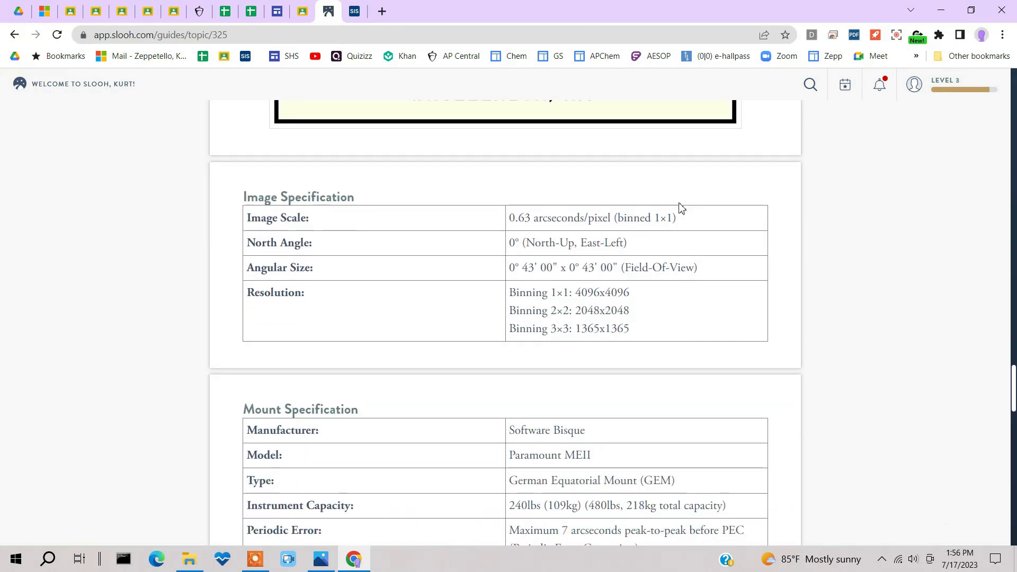
pyautogui.scroll(-3)
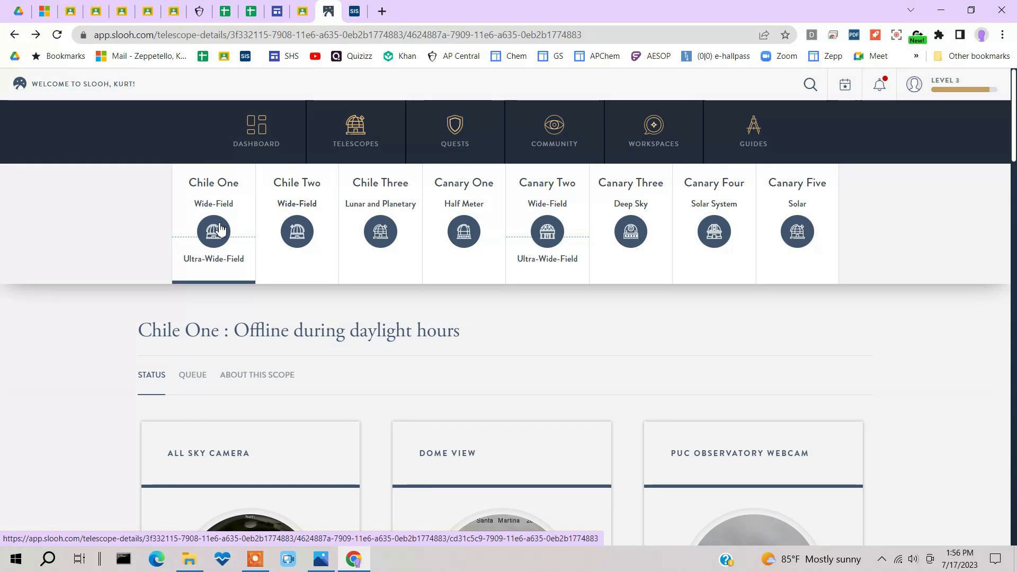
pyautogui.moveTo(381, 232)
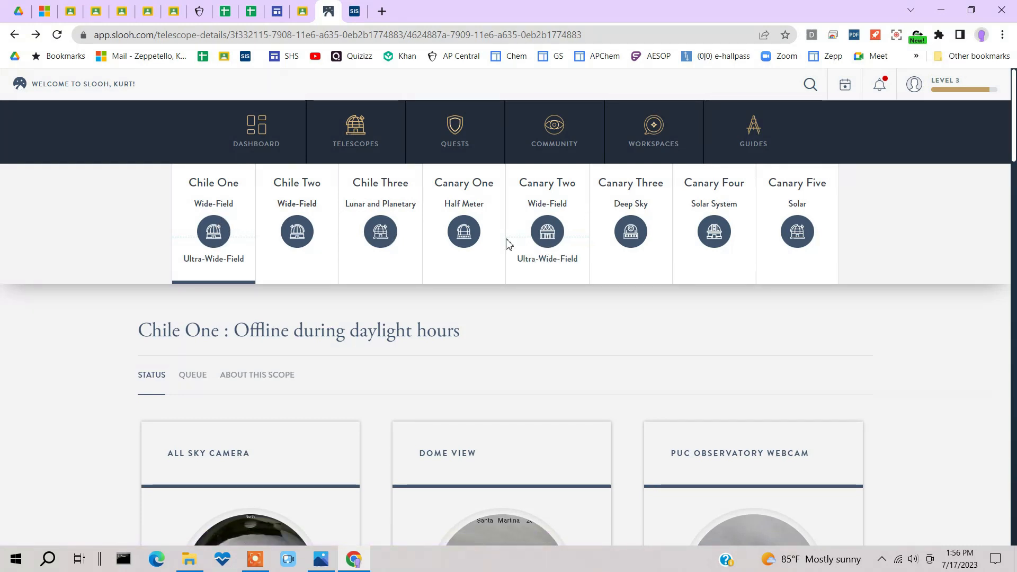
pyautogui.moveTo(463, 231)
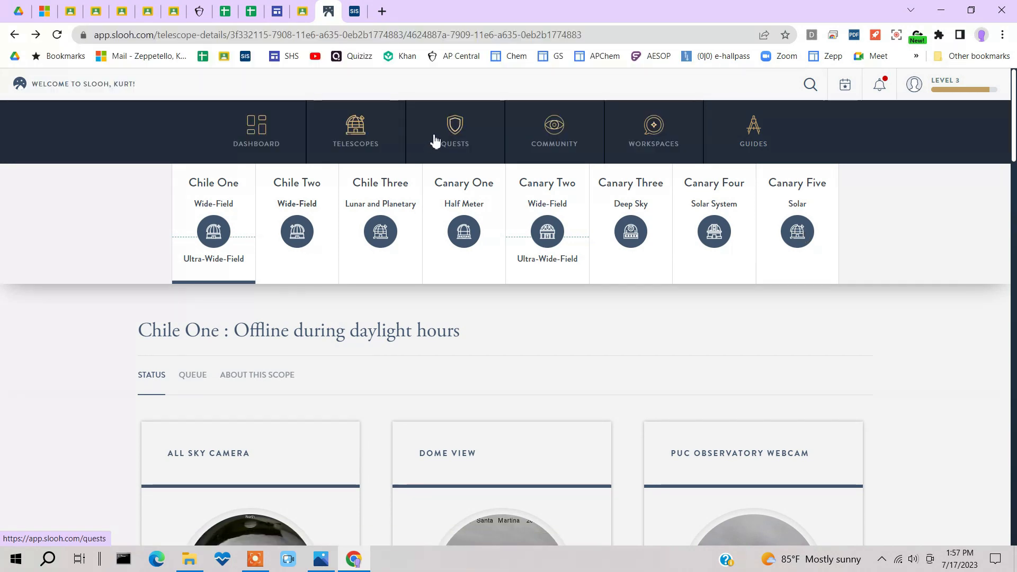
# Open the Quests page listing A Jovian Day, Abcs Of Slooh and others.
pyautogui.click(454, 130)
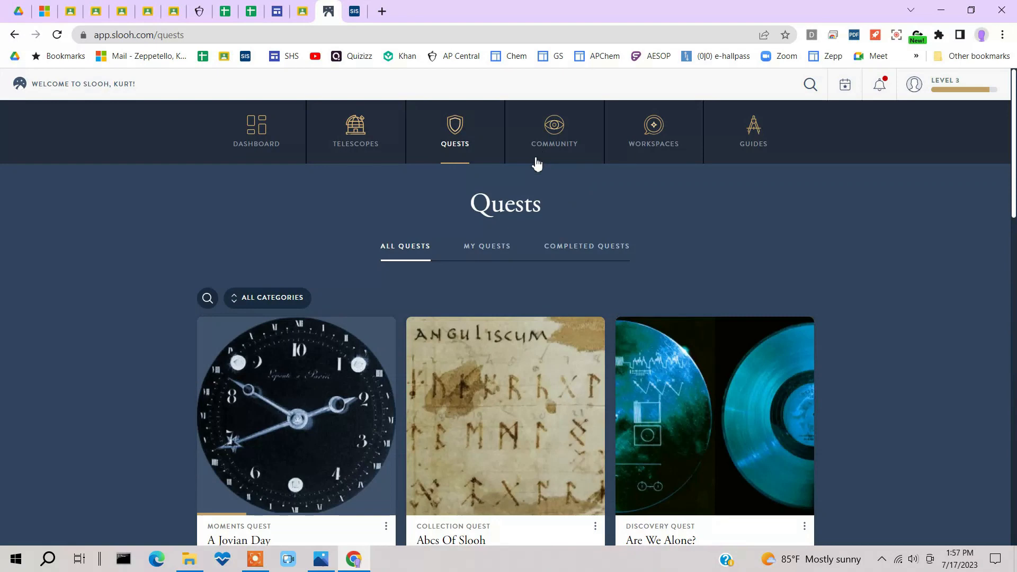
# Scroll to the bottom of All Quests and go to page 2.
pyautogui.scroll(-3)
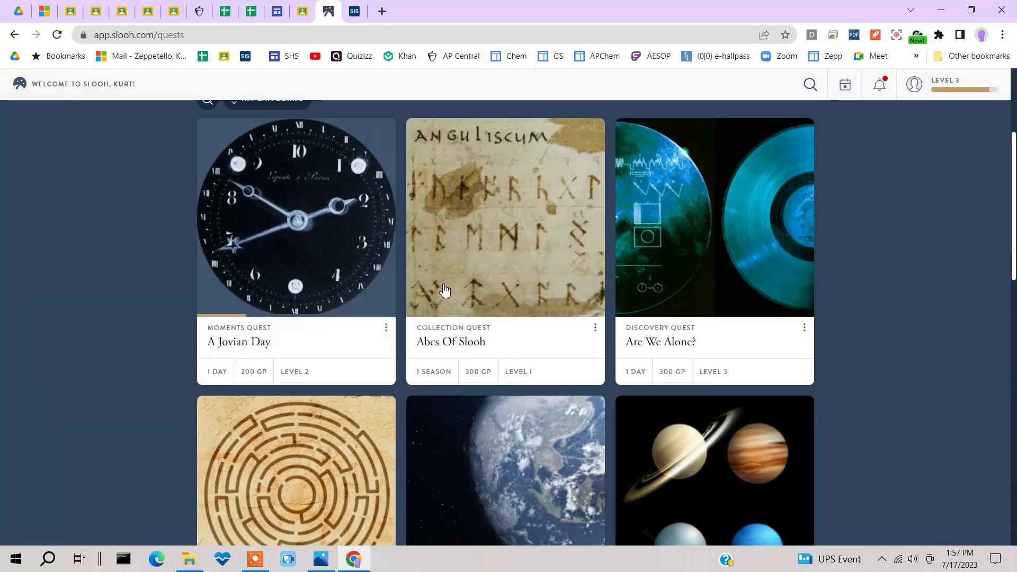
pyautogui.scroll(-3)
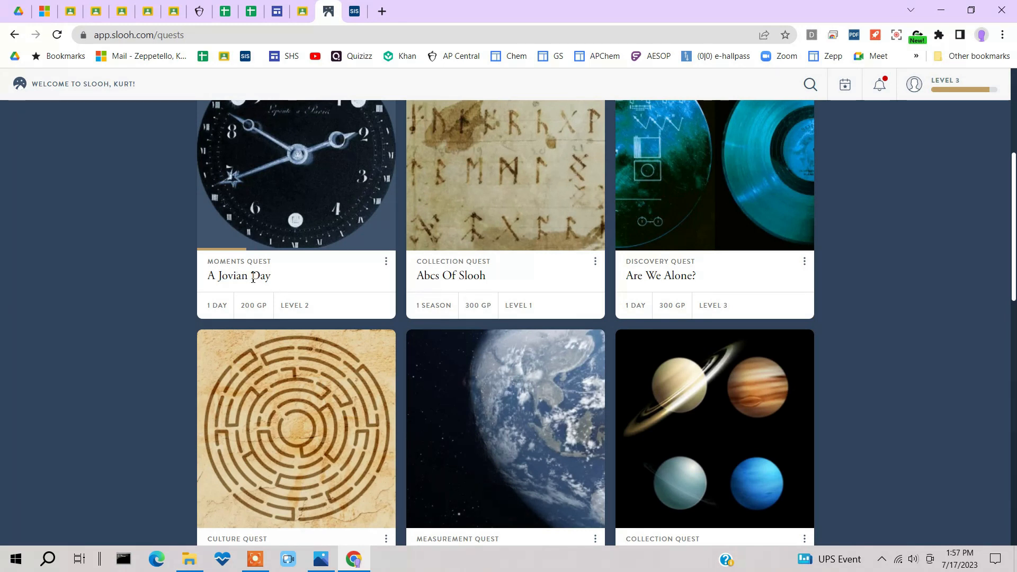
pyautogui.moveTo(273, 272)
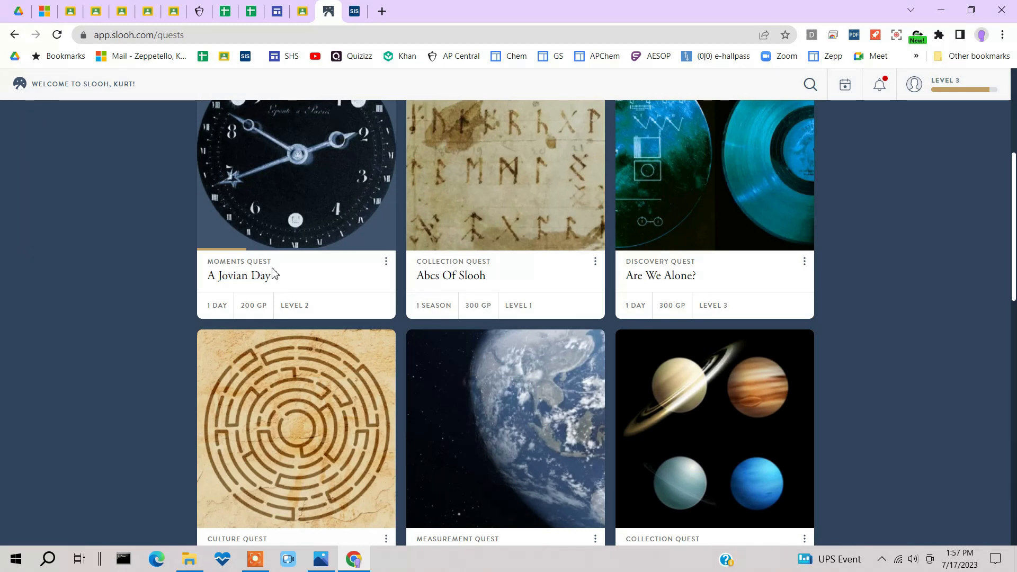
pyautogui.moveTo(320, 269)
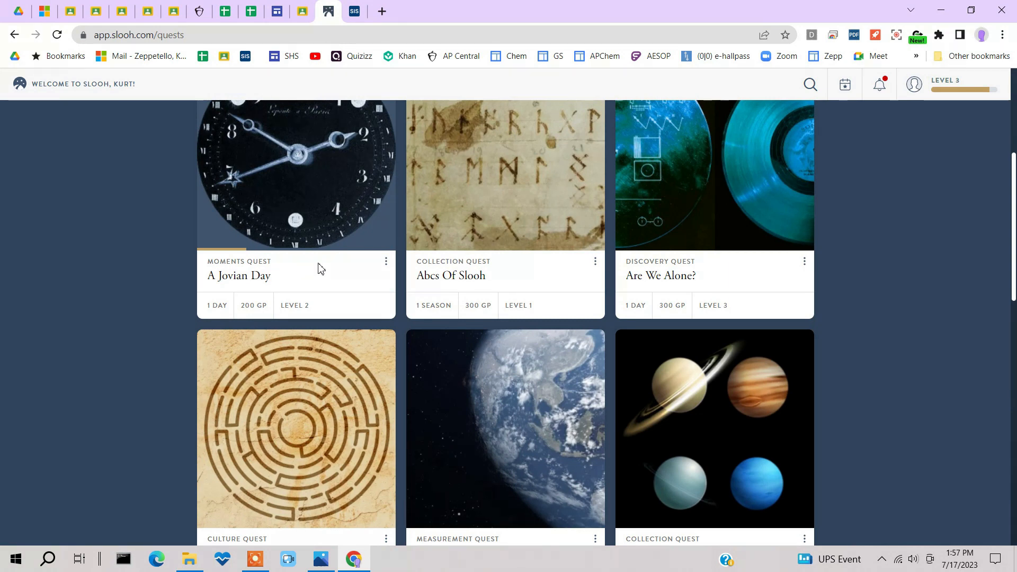
pyautogui.moveTo(535, 318)
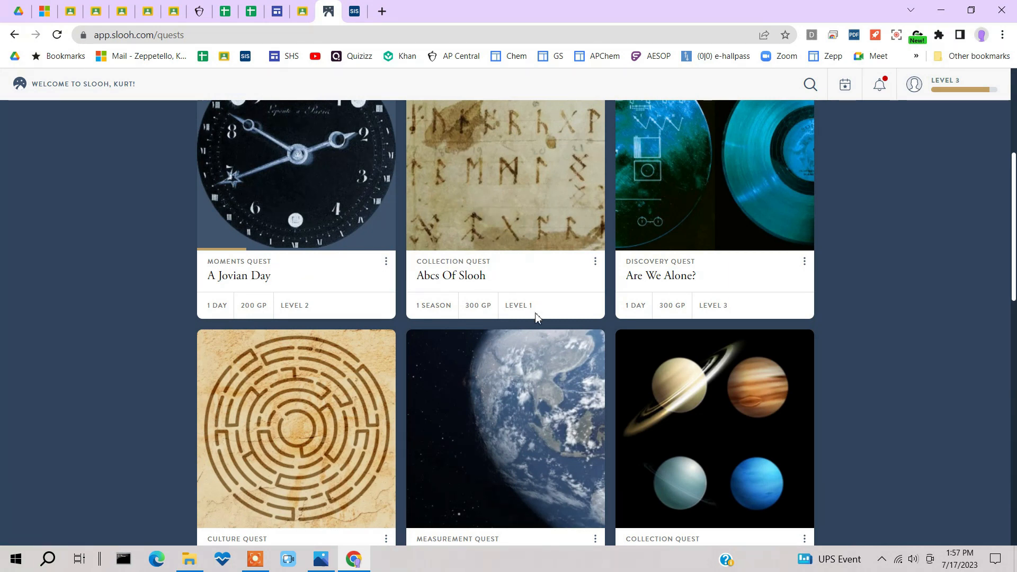
pyautogui.moveTo(445, 291)
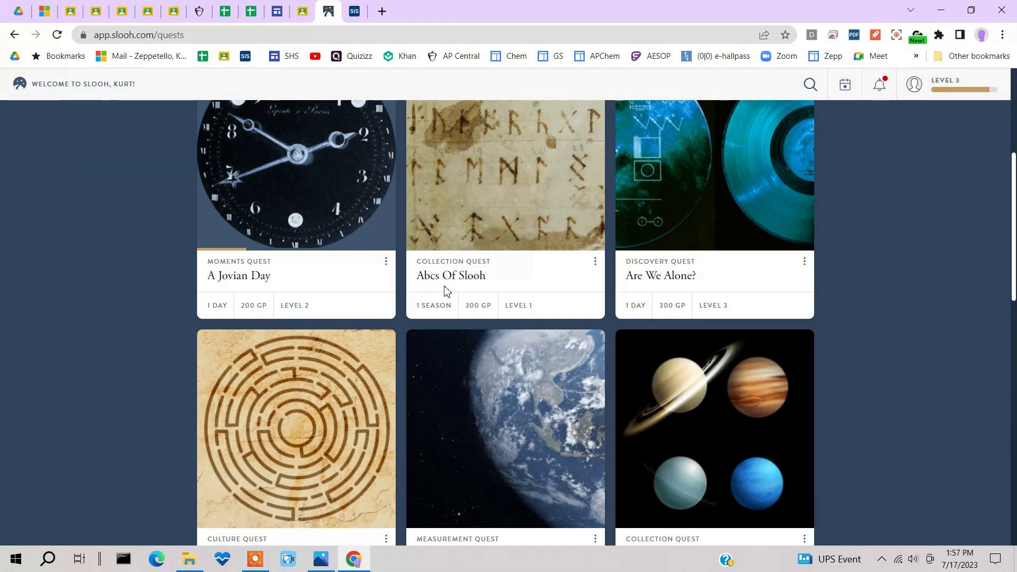
pyautogui.moveTo(687, 270)
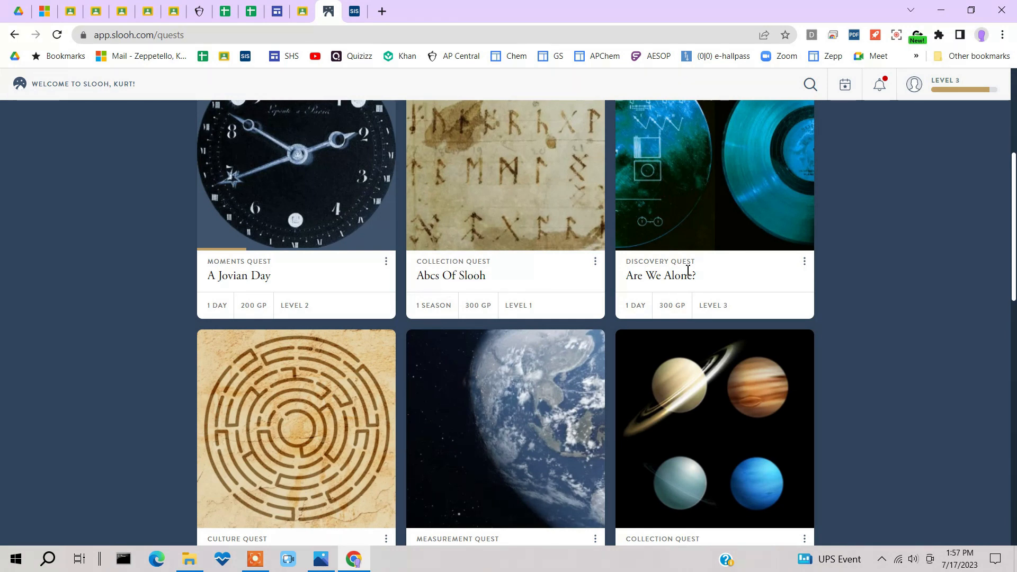
pyautogui.scroll(-3)
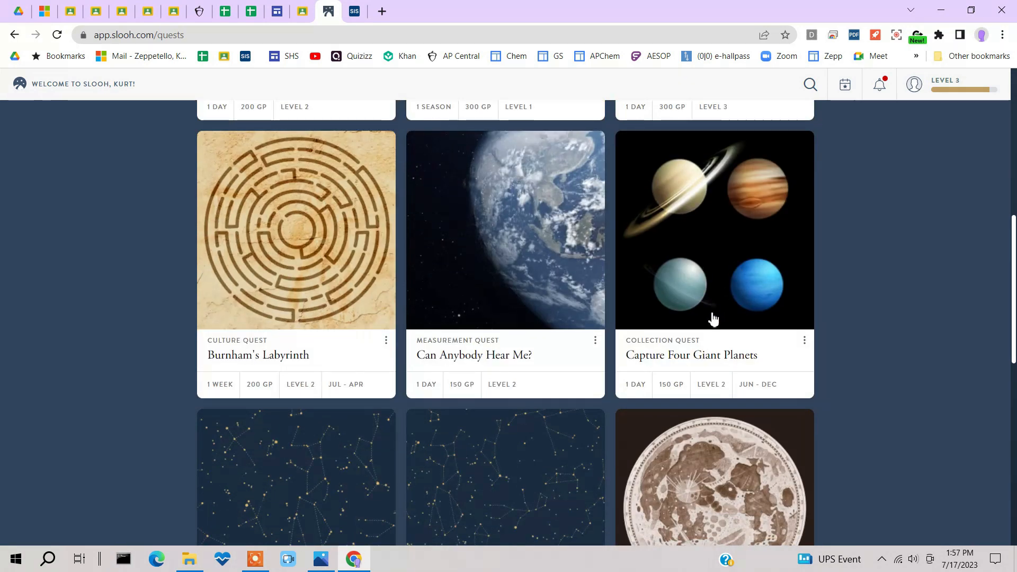
pyautogui.scroll(-3)
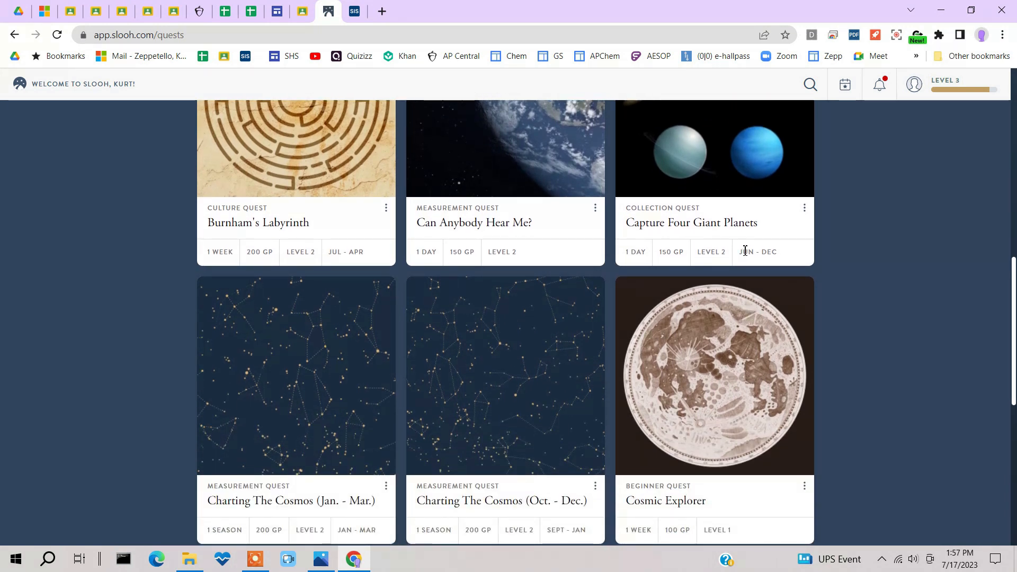
pyautogui.scroll(3)
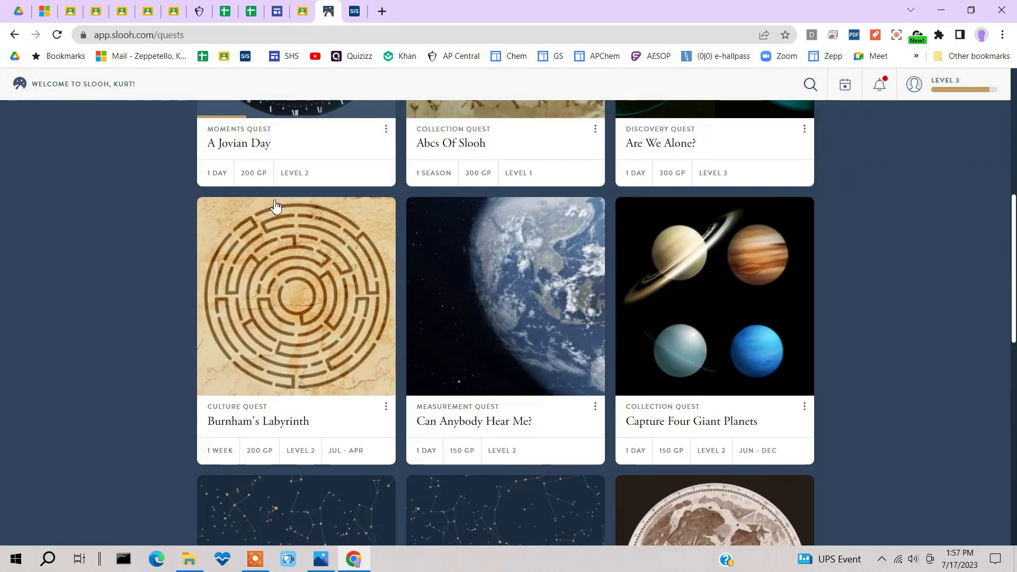
pyautogui.moveTo(223, 180)
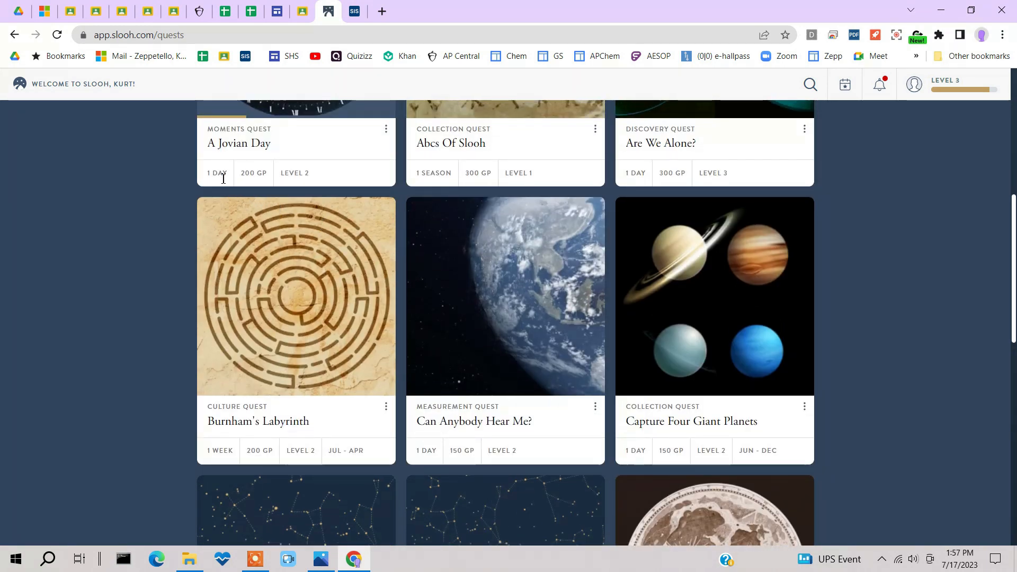
pyautogui.moveTo(422, 174)
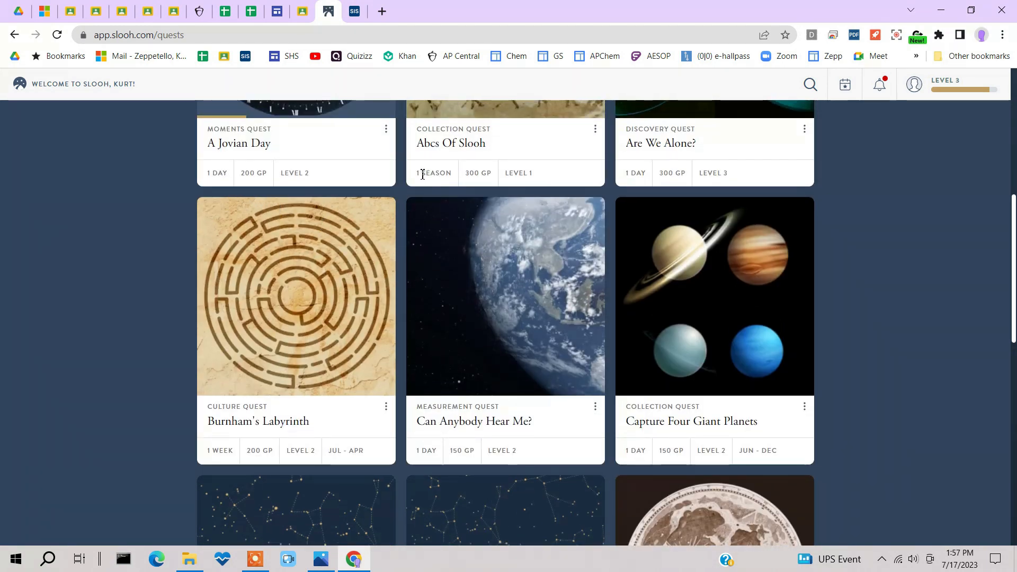
pyautogui.moveTo(655, 161)
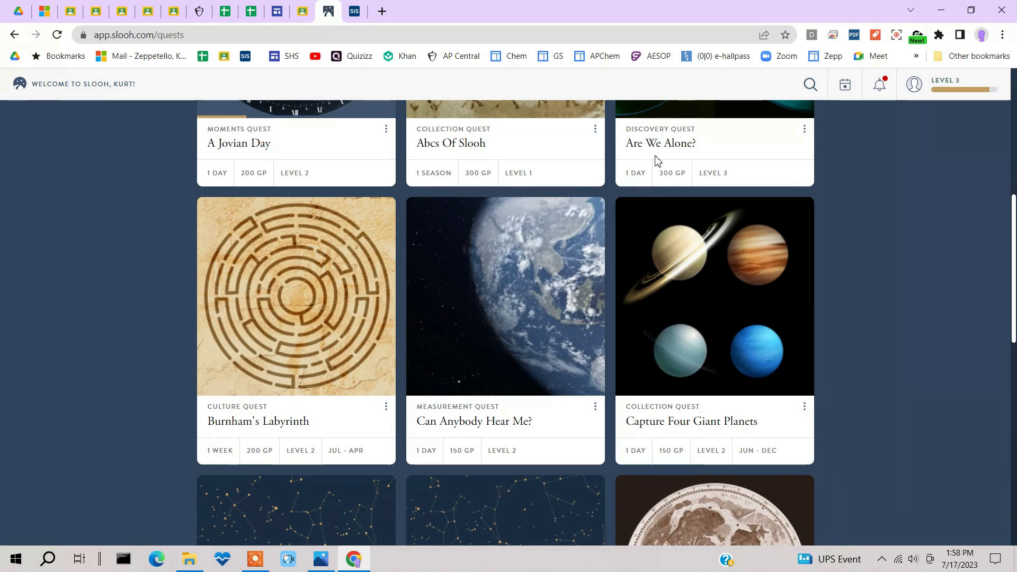
pyautogui.scroll(-3)
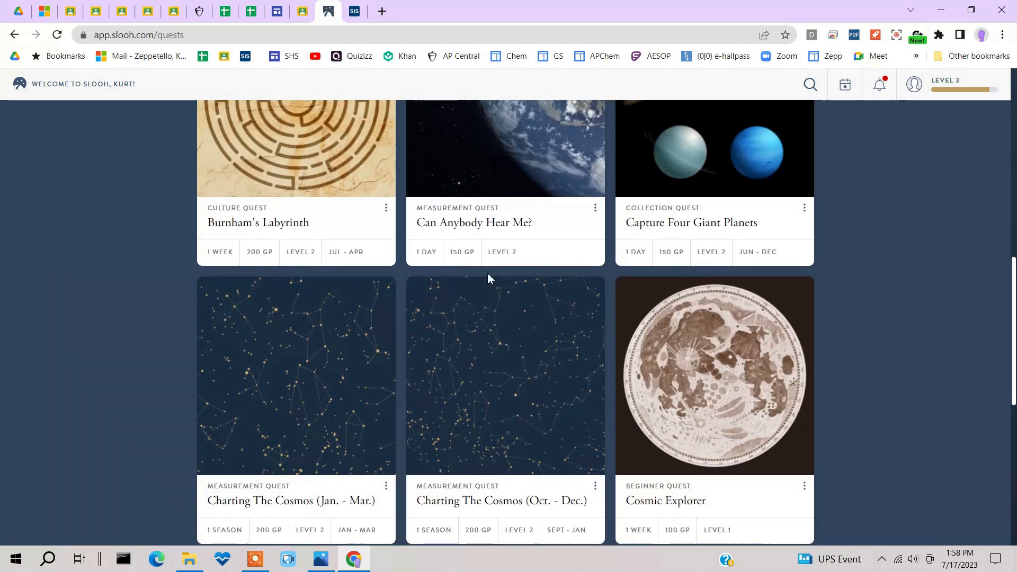
pyautogui.scroll(-3)
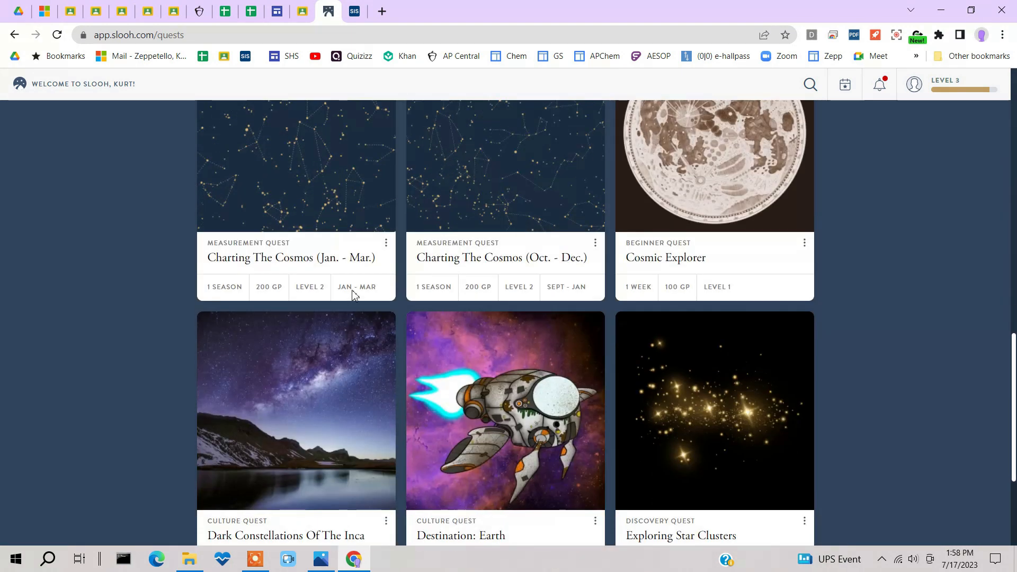
pyautogui.scroll(-3)
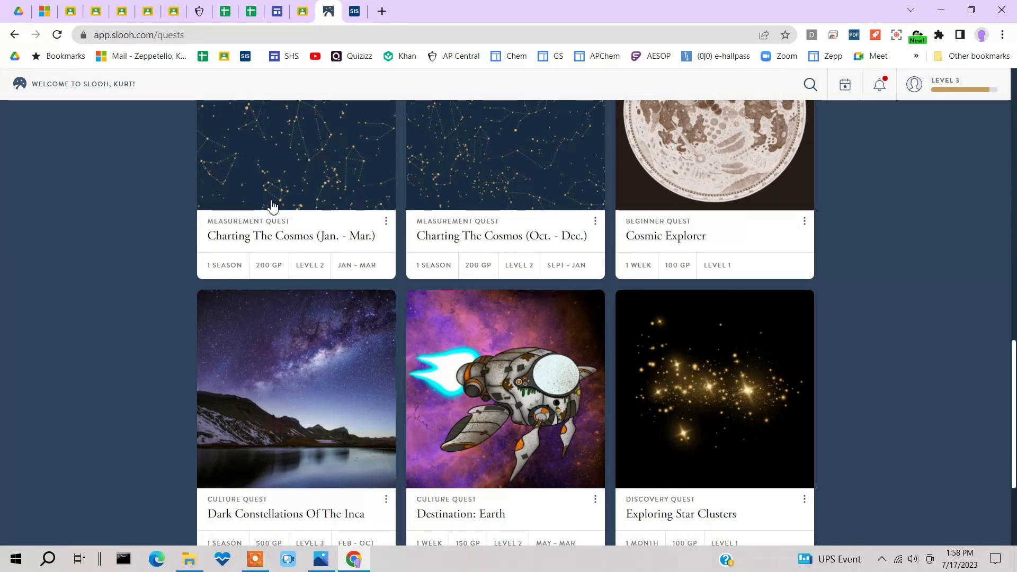
pyautogui.moveTo(477, 277)
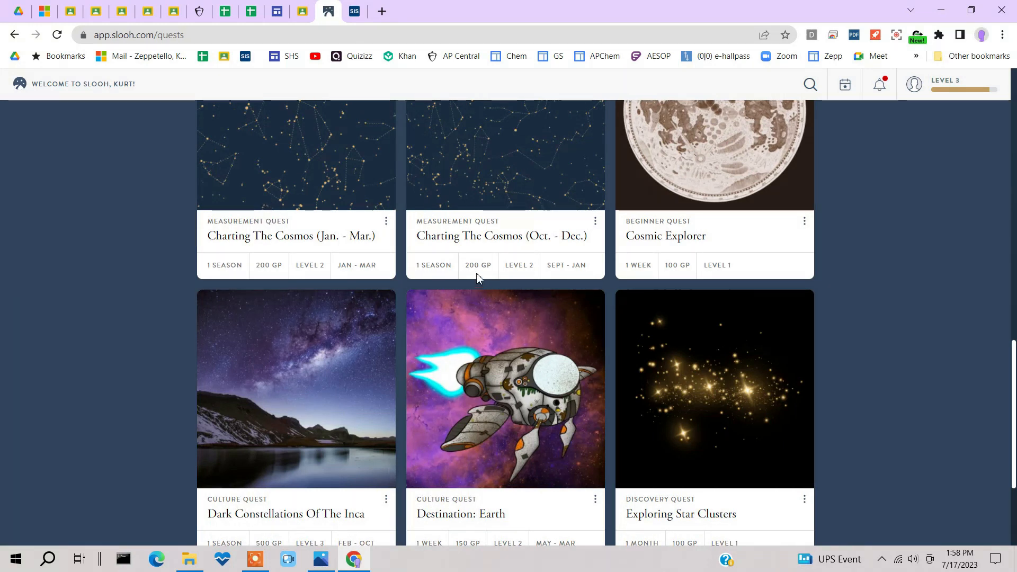
pyautogui.scroll(-3)
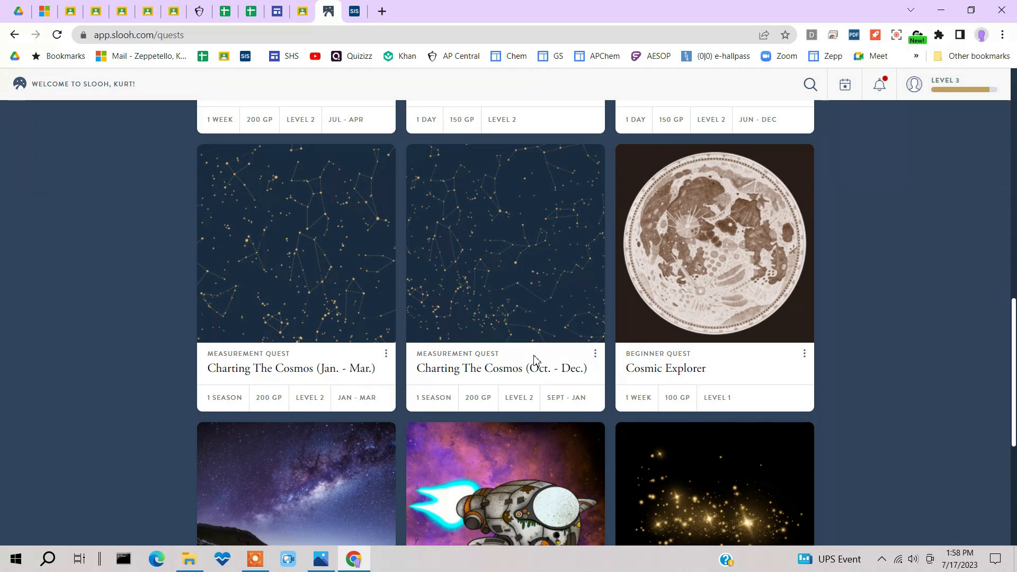
pyautogui.moveTo(514, 364)
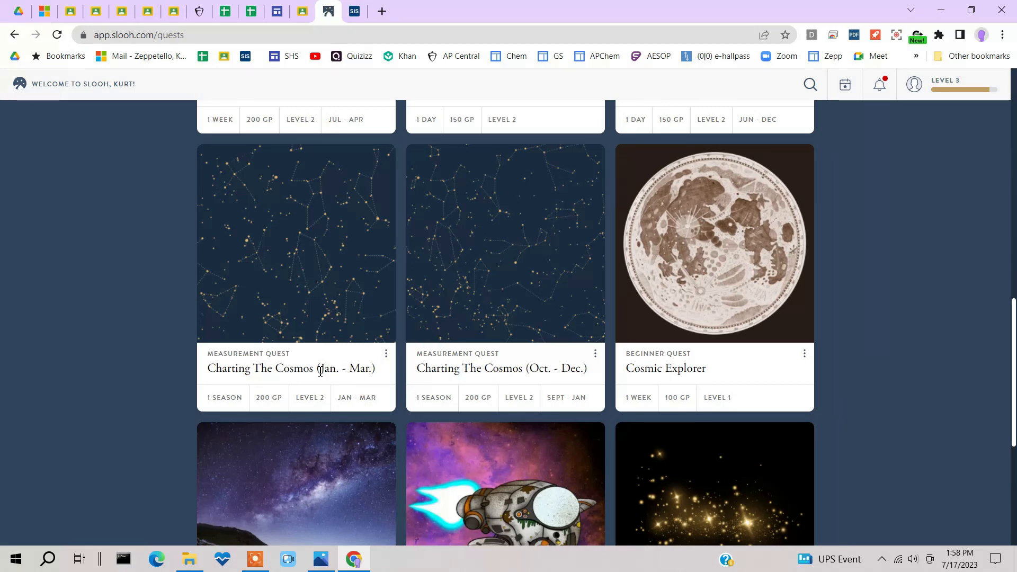
pyautogui.scroll(-3)
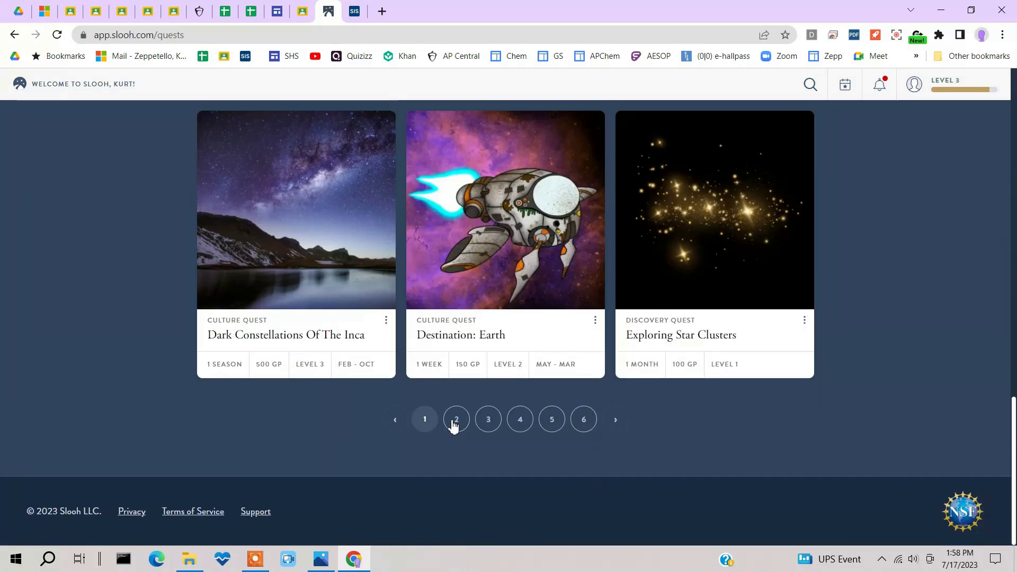
pyautogui.click(455, 419)
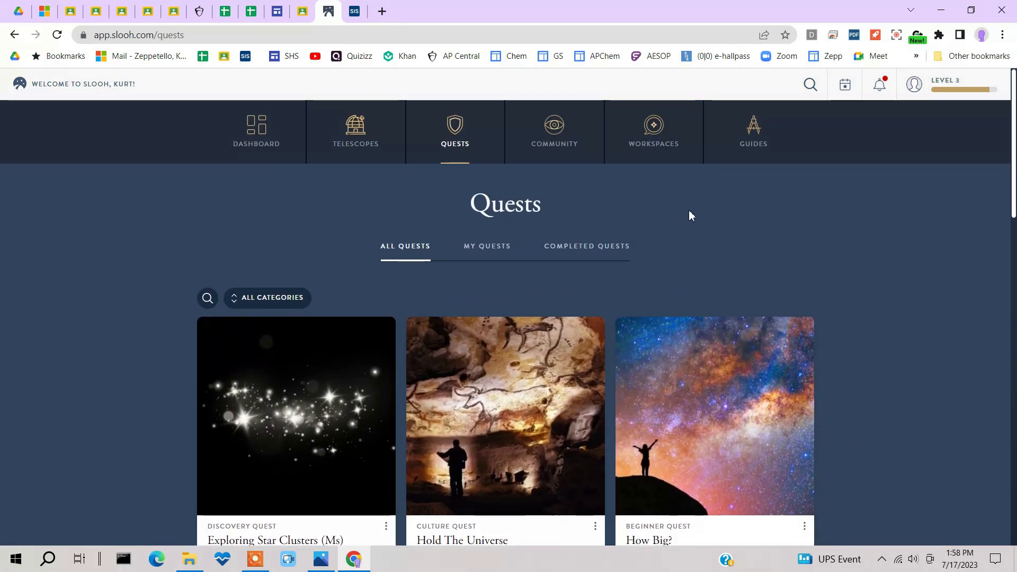
pyautogui.click(554, 129)
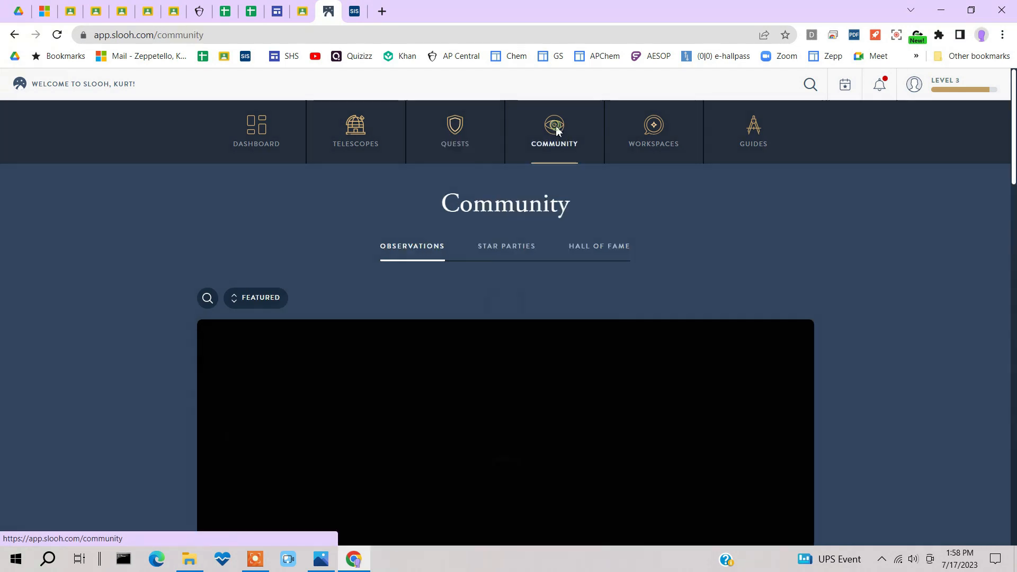
pyautogui.scroll(-3)
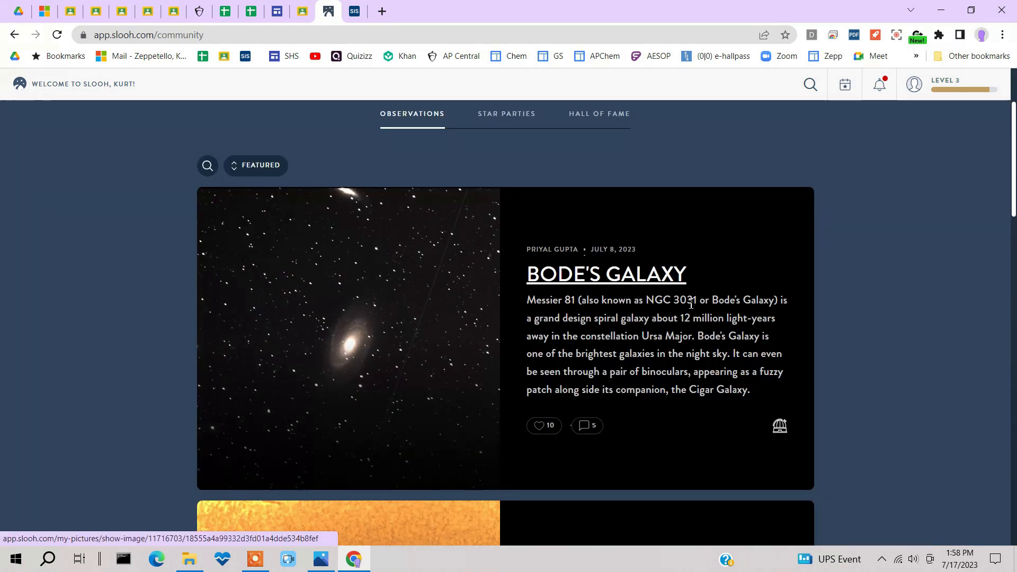
pyautogui.scroll(-3)
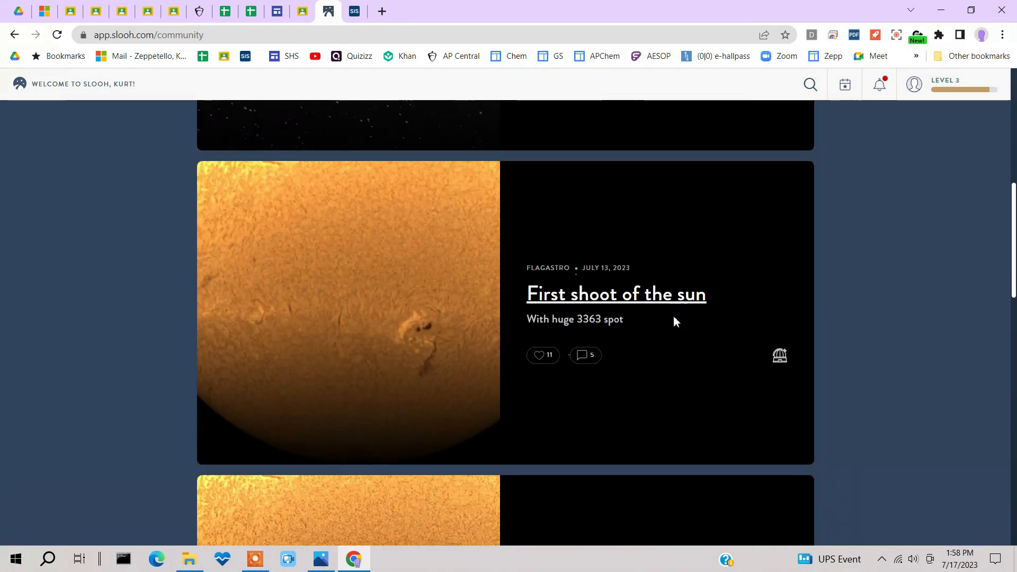
pyautogui.scroll(-3)
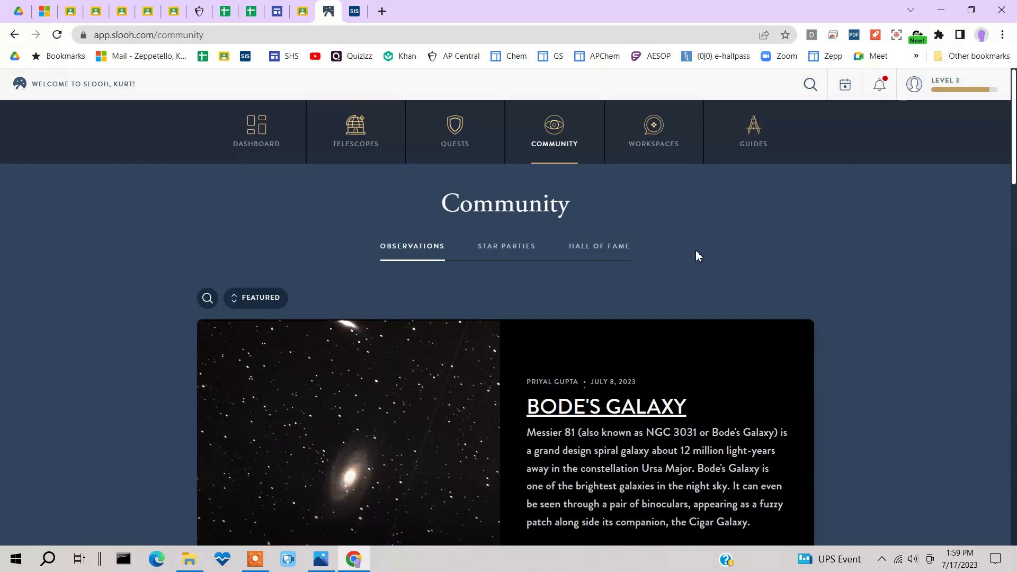
# Open Workspaces and enter the SHS Astronomy Club (Main) assignments.
pyautogui.click(652, 132)
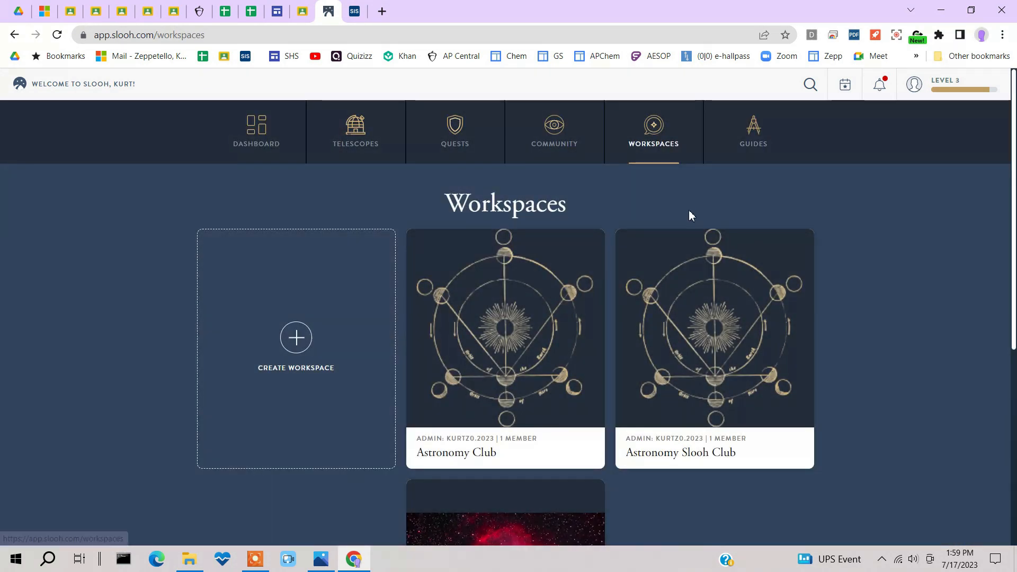
pyautogui.moveTo(840, 234)
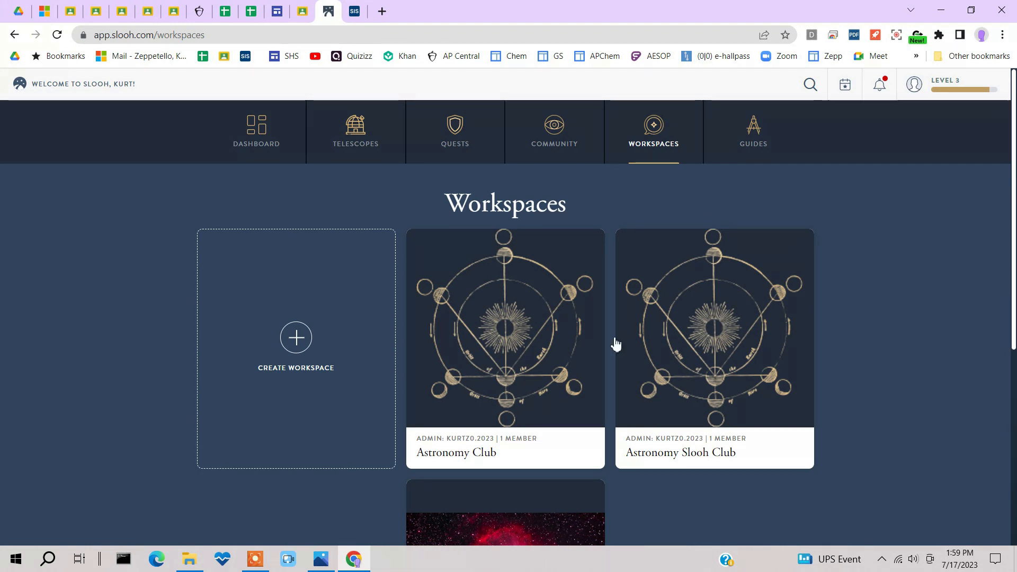
pyautogui.moveTo(573, 333)
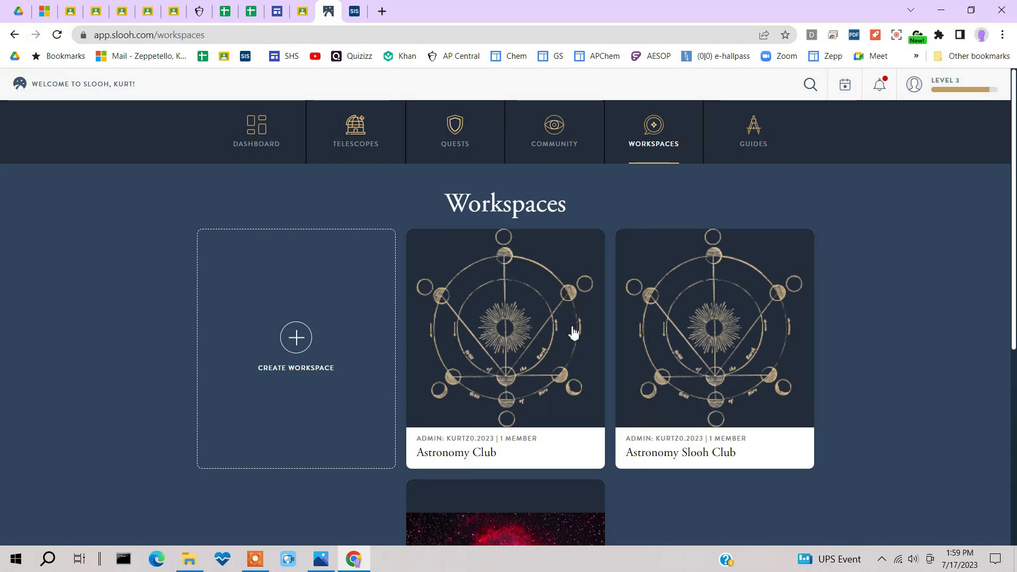
pyautogui.scroll(-3)
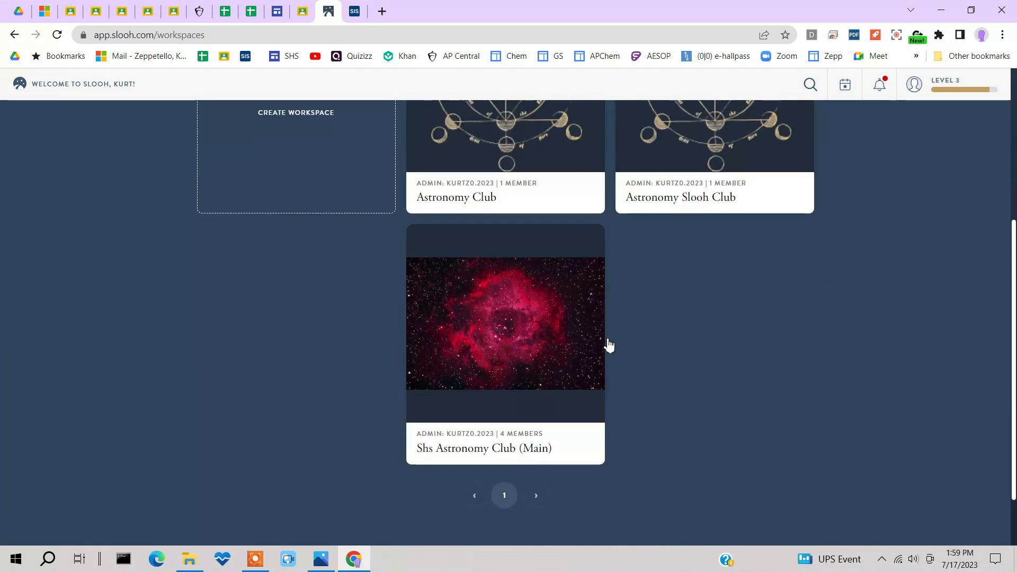
pyautogui.click(505, 323)
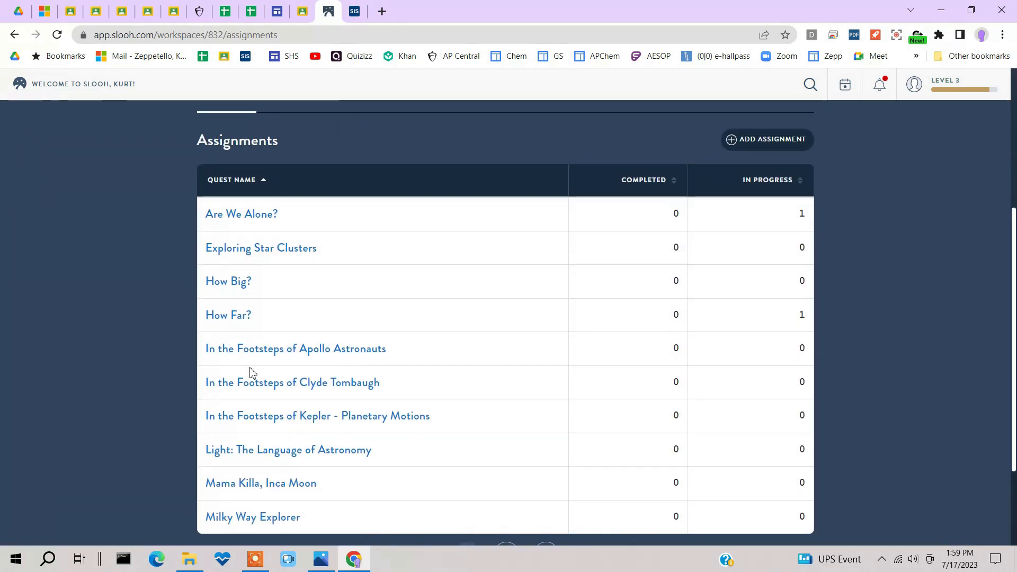
pyautogui.moveTo(264, 227)
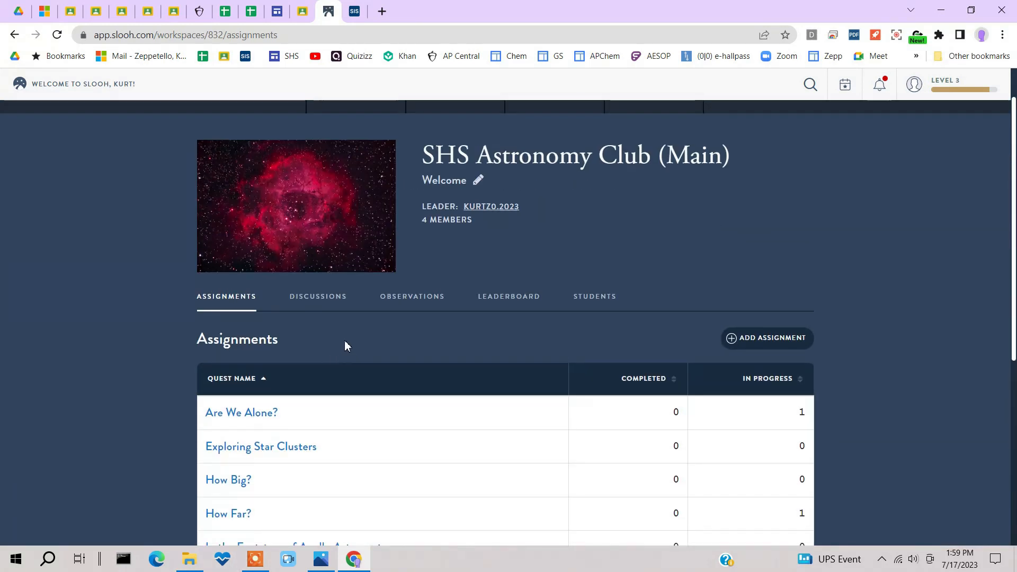
pyautogui.moveTo(246, 120)
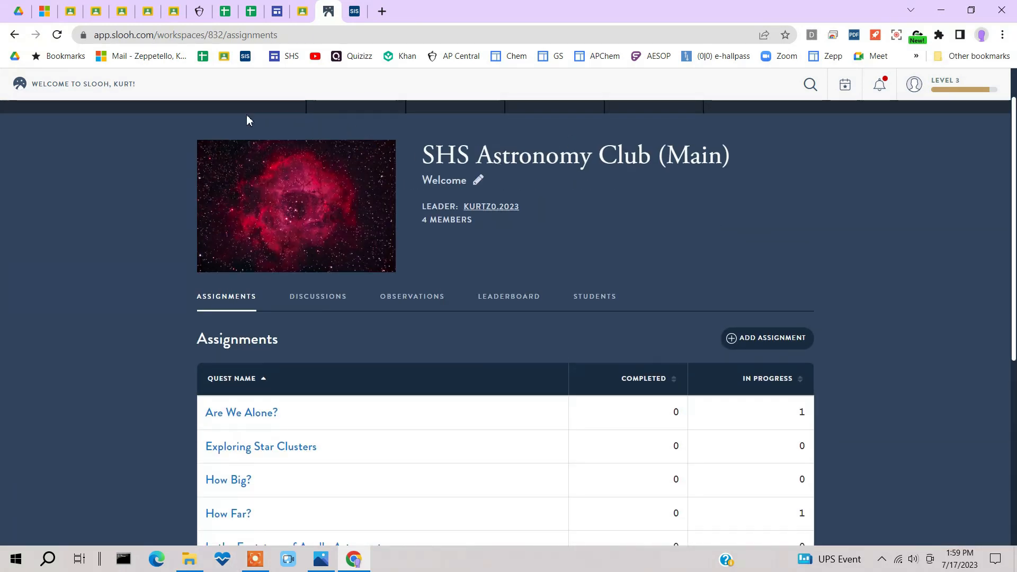
# Return to the Workspaces list with Astronomy Club and Astronomy Slooh Club.
pyautogui.click(653, 132)
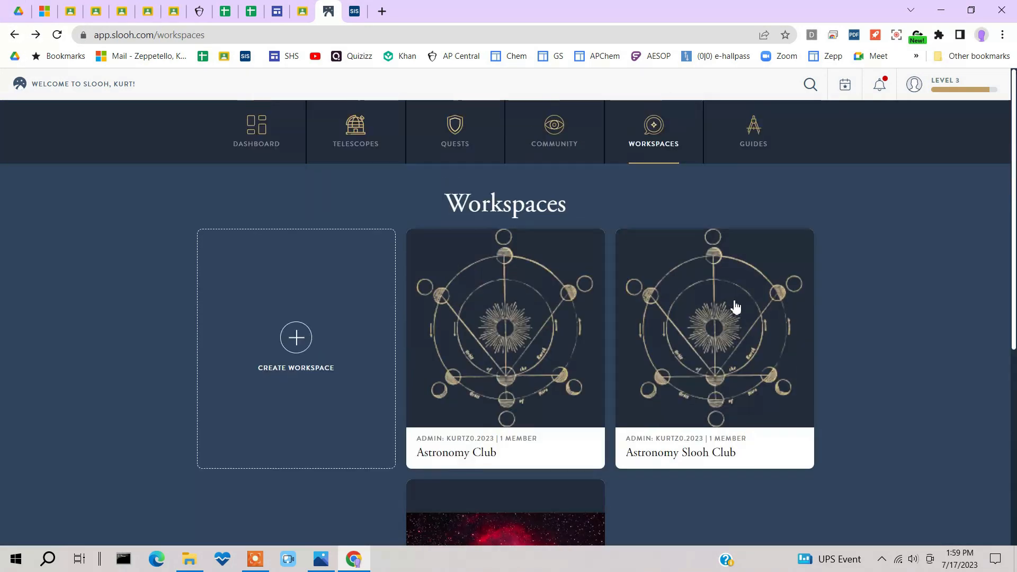
pyautogui.moveTo(452, 191)
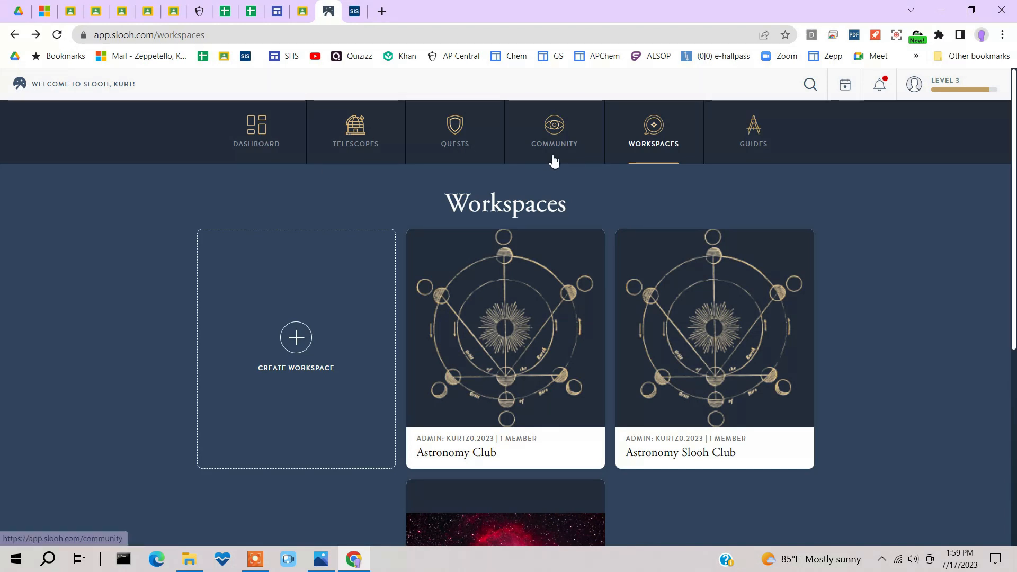
pyautogui.moveTo(557, 180)
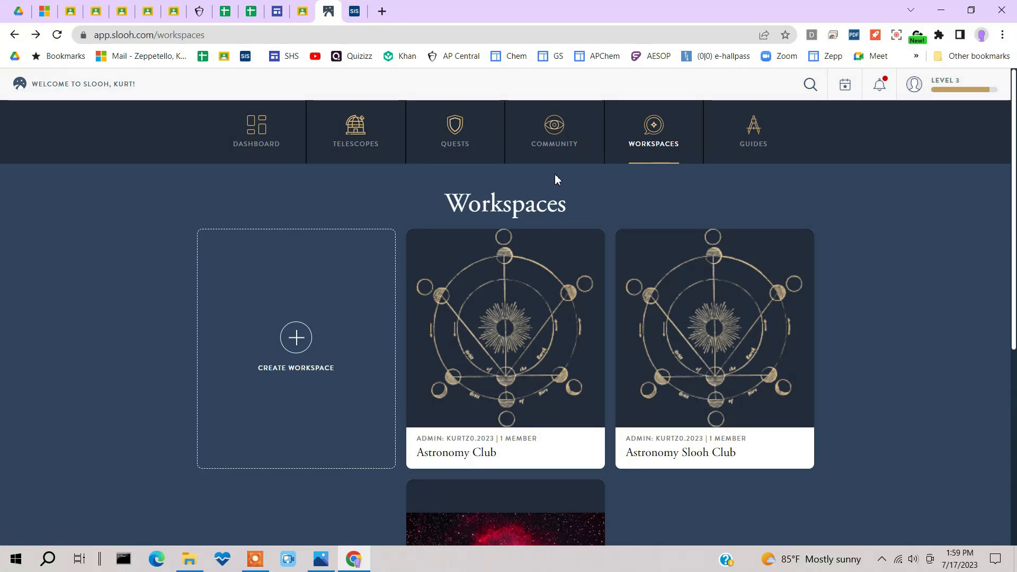
pyautogui.moveTo(355, 130)
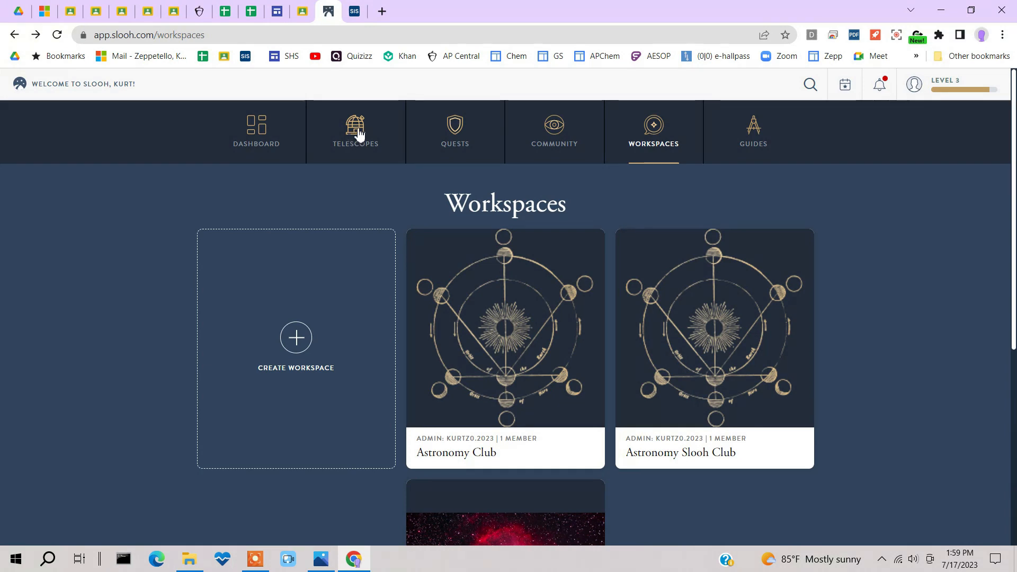
pyautogui.moveTo(618, 161)
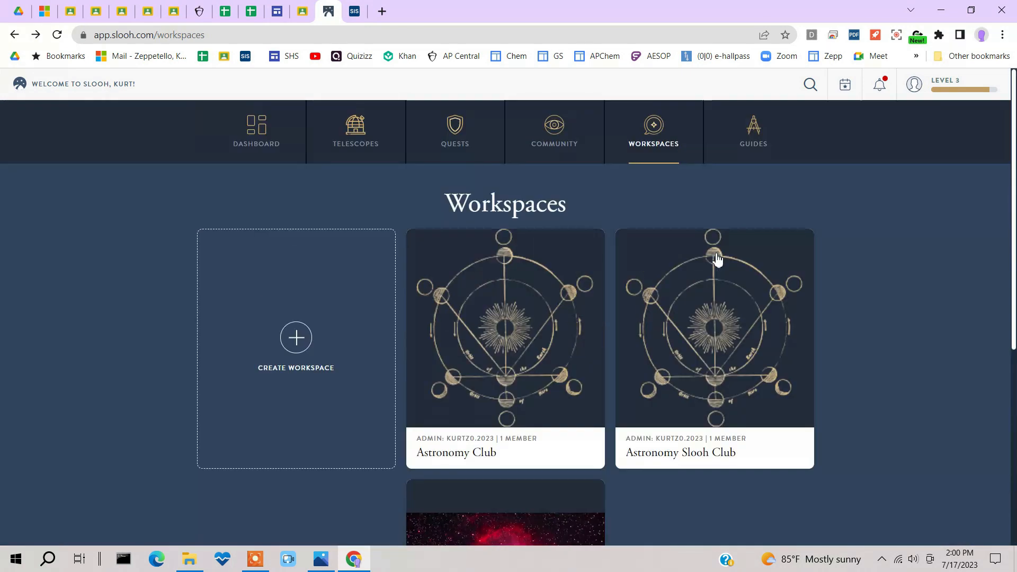
# Open Mission Setup on the By Slooh 1000 option, 0 of 5 used.
pyautogui.click(256, 132)
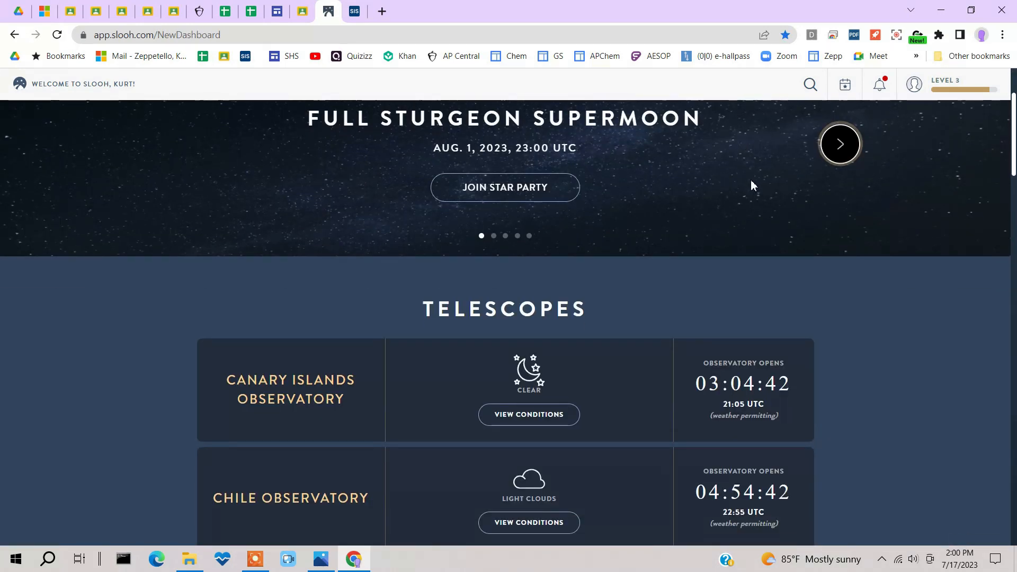
pyautogui.scroll(-3)
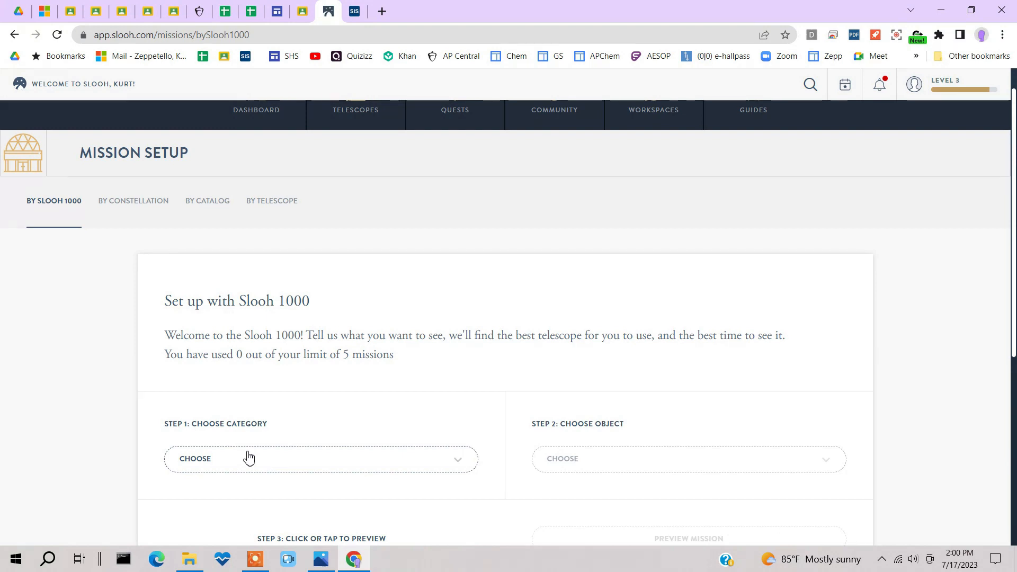
pyautogui.moveTo(271, 200)
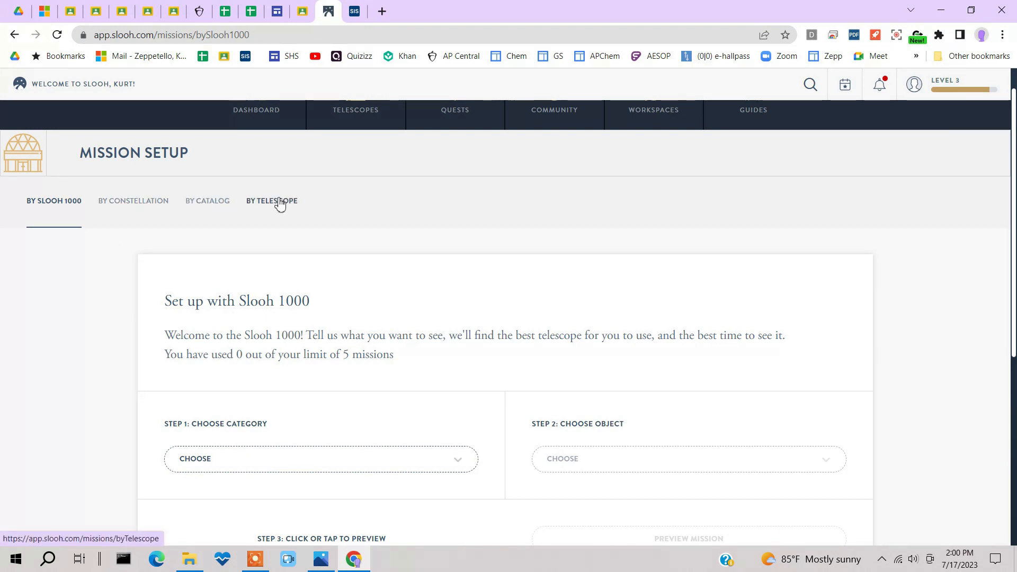
# Browse missions by telescope, pick Chile Two, and scroll to the open 01:55 UTC slot.
pyautogui.click(271, 200)
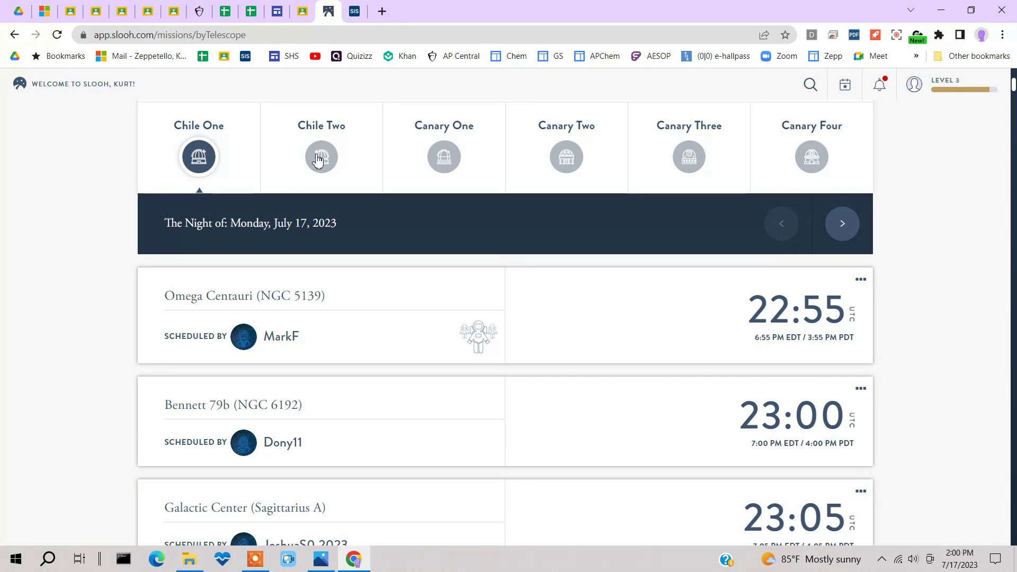
pyautogui.click(321, 156)
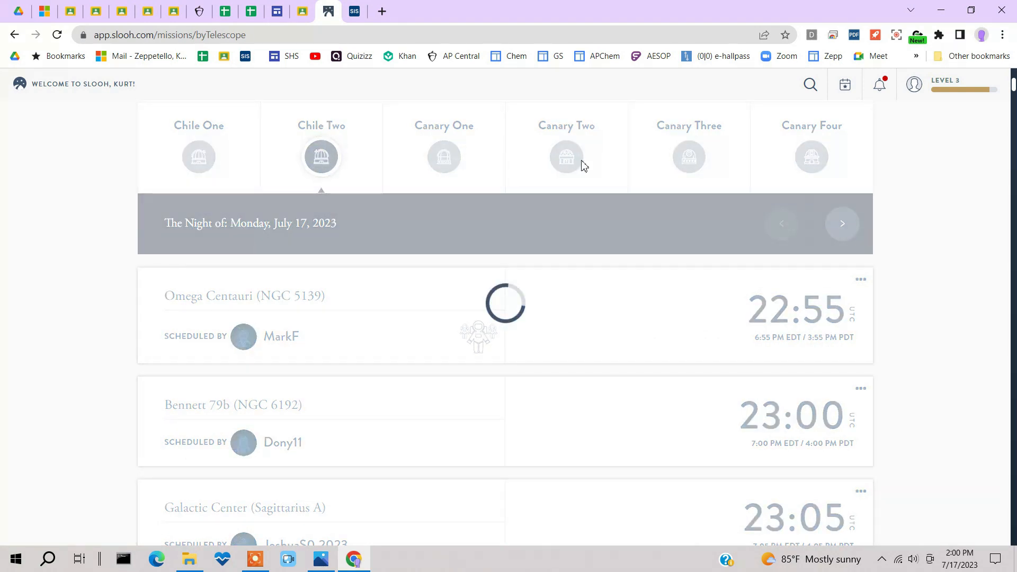
pyautogui.scroll(-3)
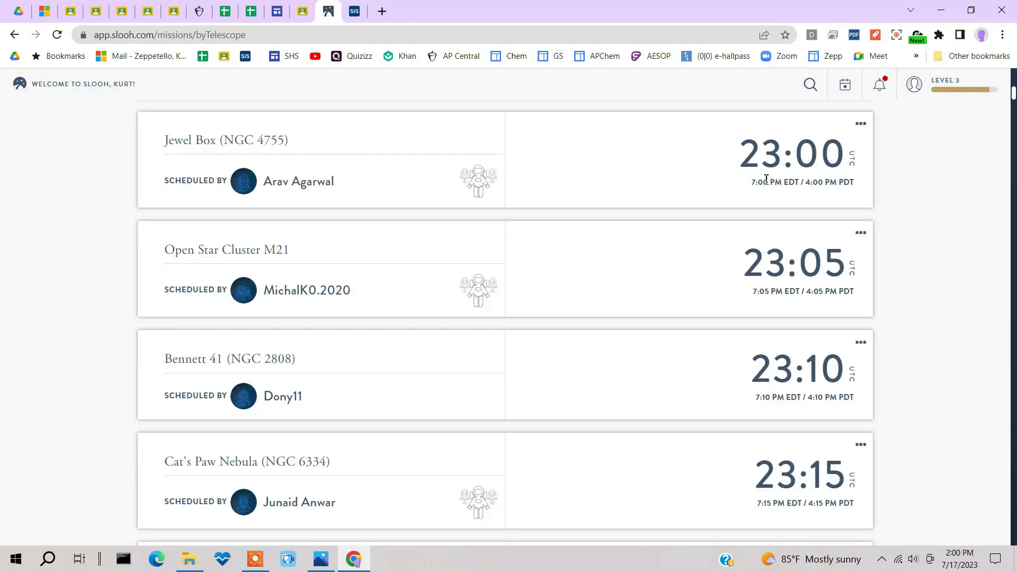
pyautogui.scroll(-3)
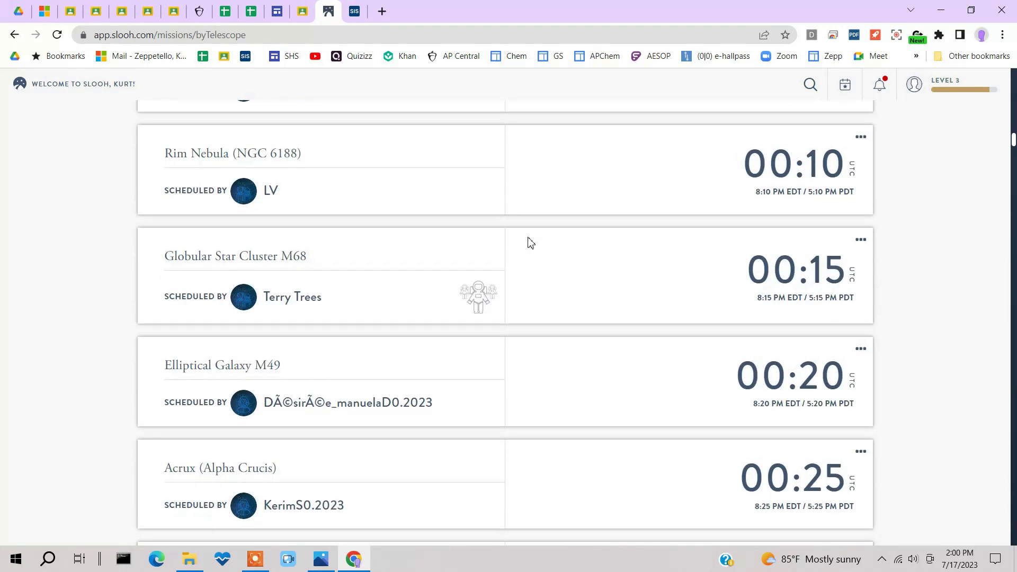
pyautogui.scroll(-3)
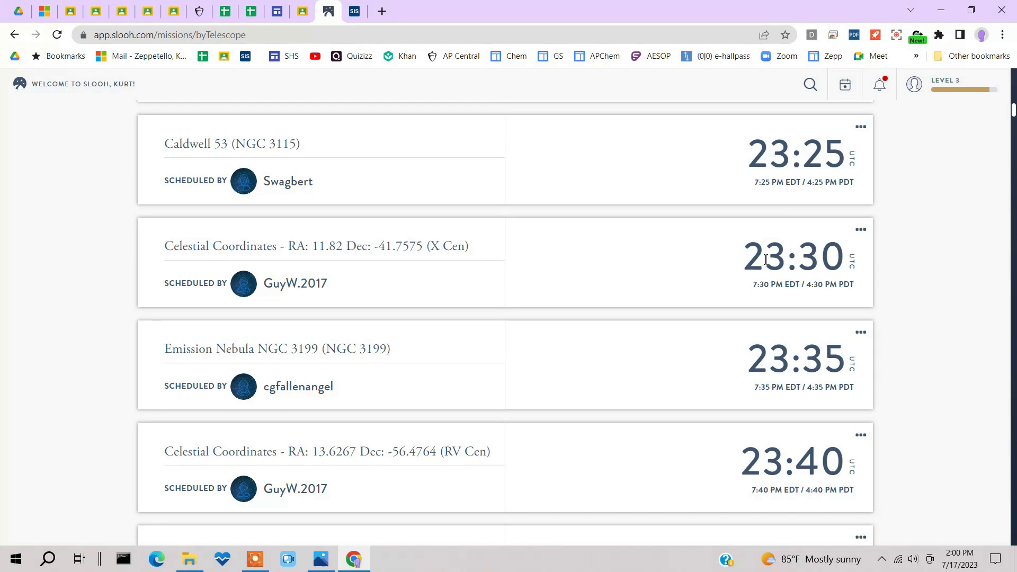
pyautogui.scroll(-3)
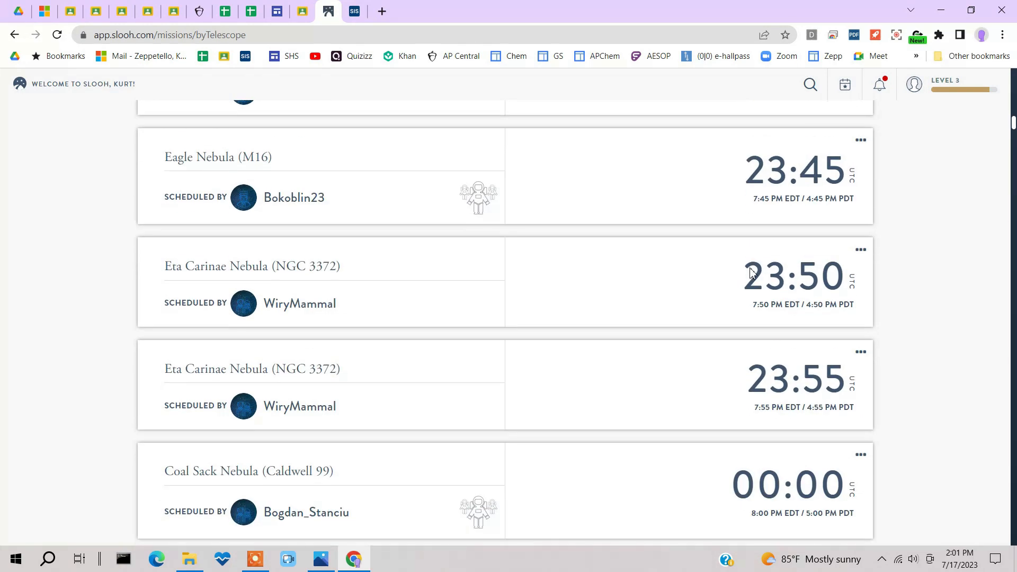
pyautogui.scroll(-3)
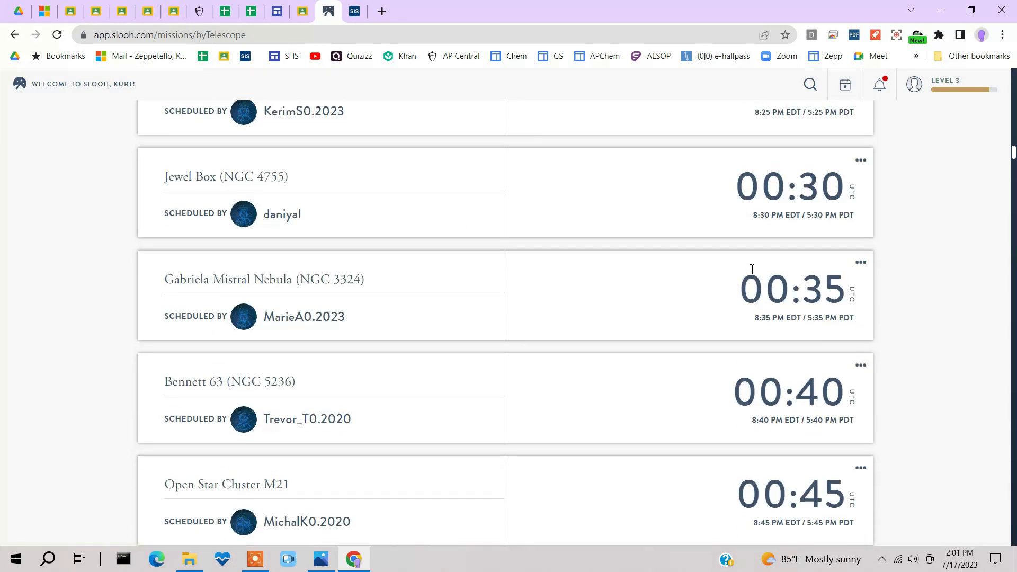
pyautogui.scroll(-3)
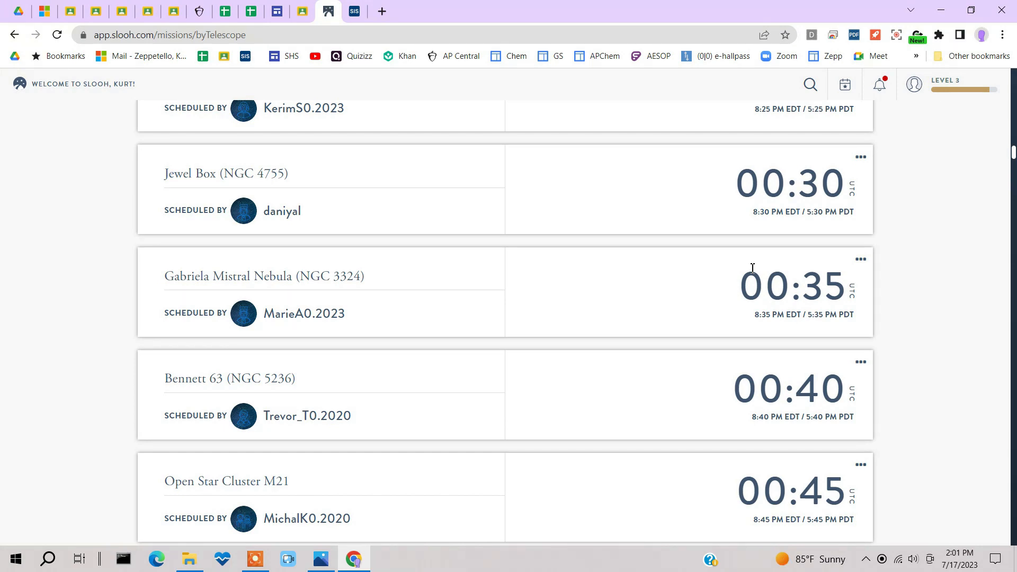
pyautogui.scroll(-3)
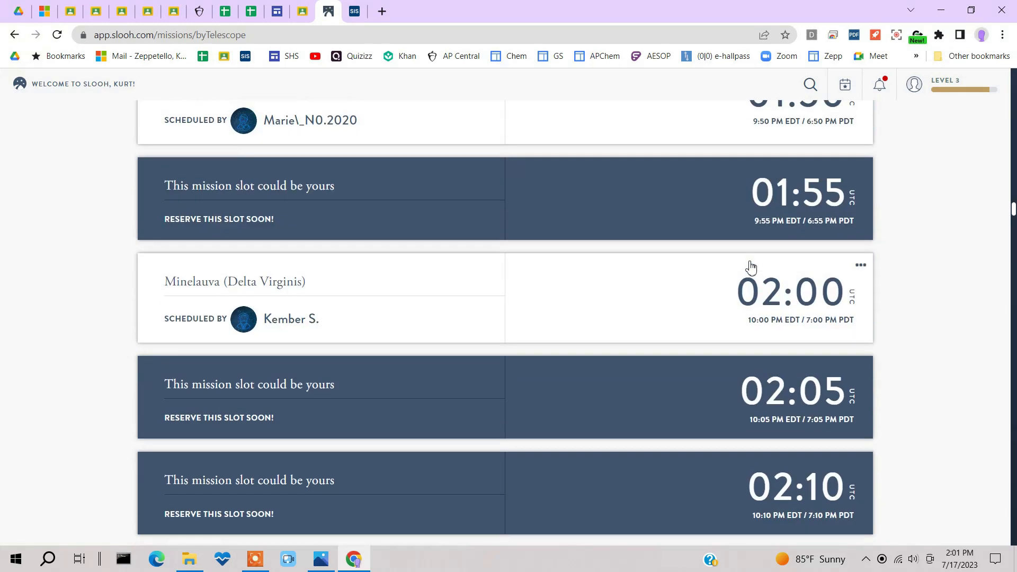
pyautogui.moveTo(251, 223)
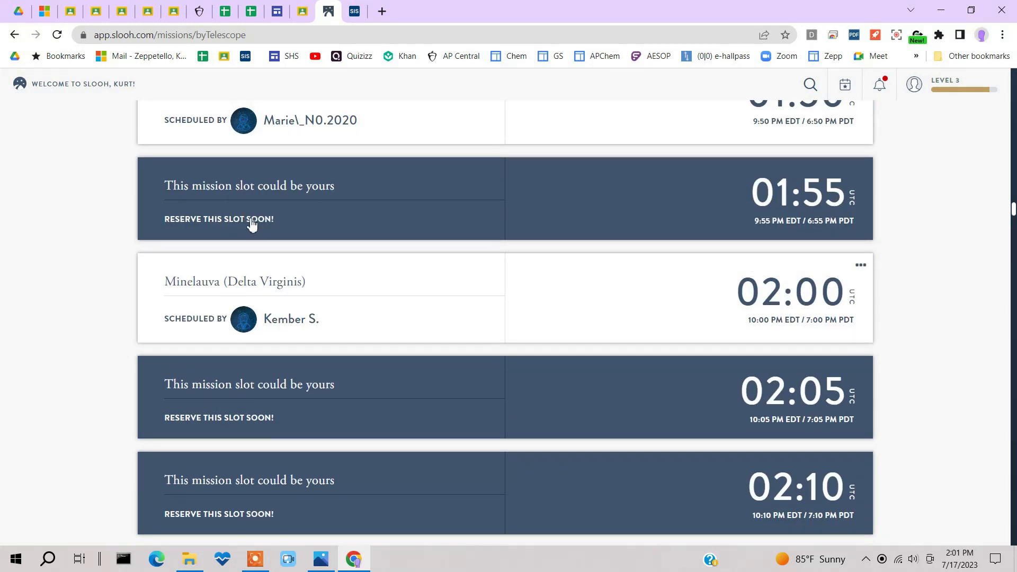
# Reserve the 01:55 slot for Eagle Nebula (M16) under Emission Nebulae and preview it.
pyautogui.click(219, 218)
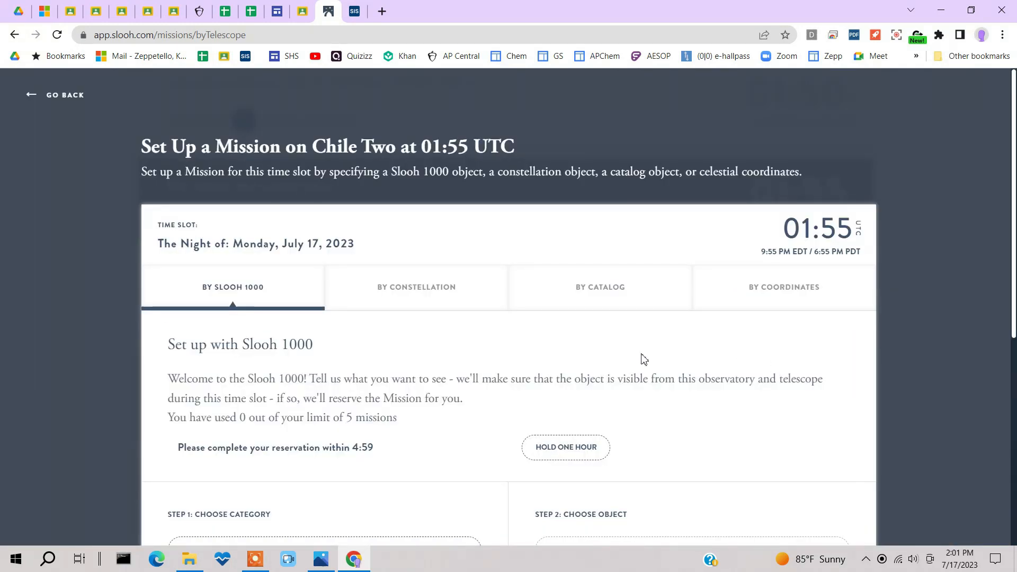
pyautogui.scroll(-3)
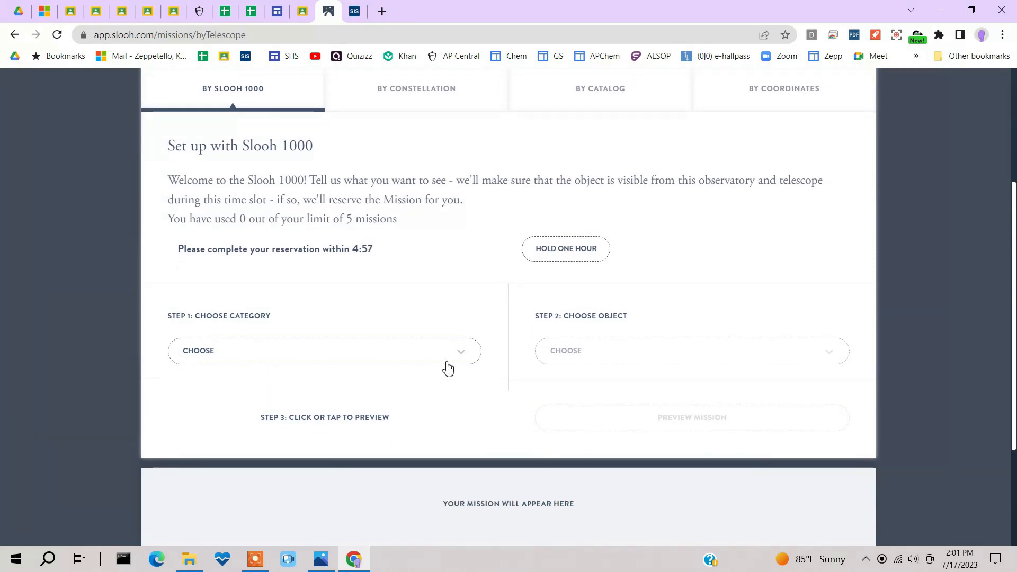
pyautogui.click(324, 350)
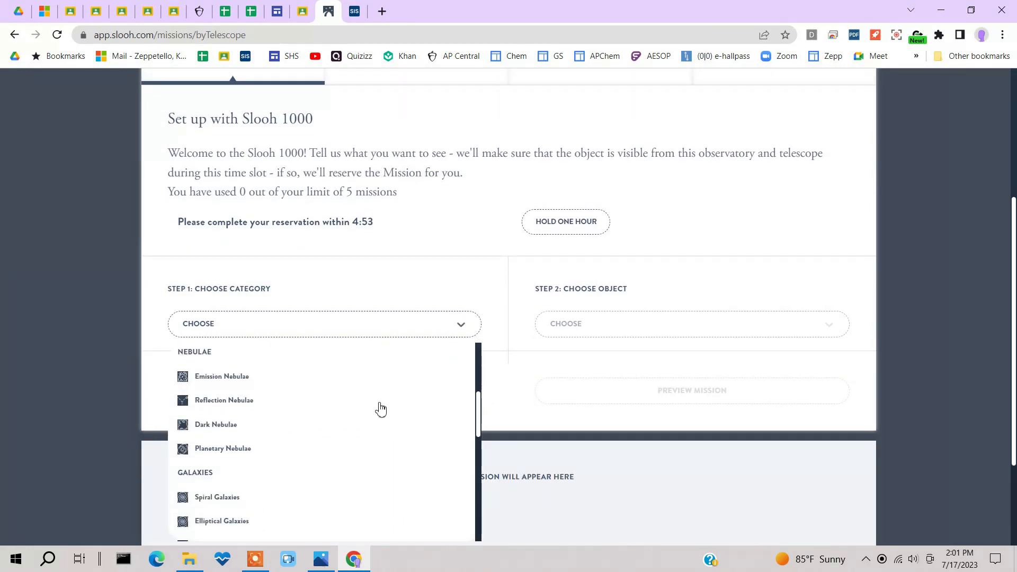
pyautogui.moveTo(223, 382)
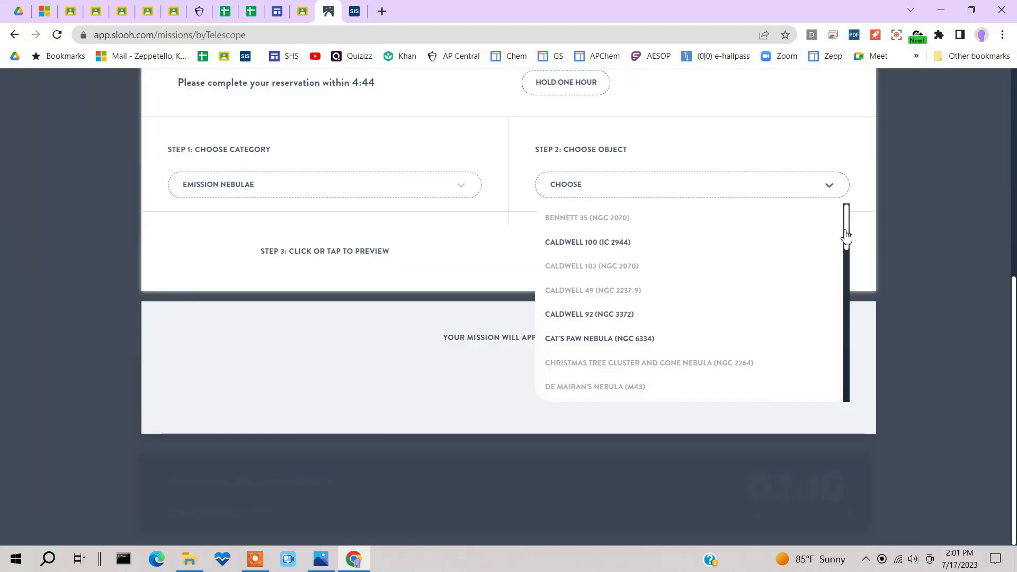
pyautogui.scroll(-3)
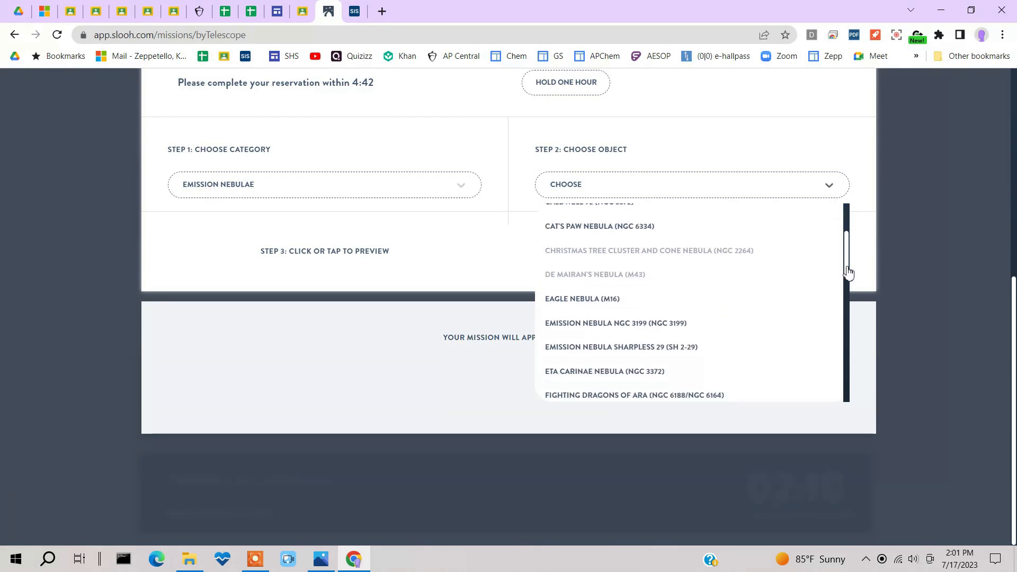
pyautogui.click(582, 298)
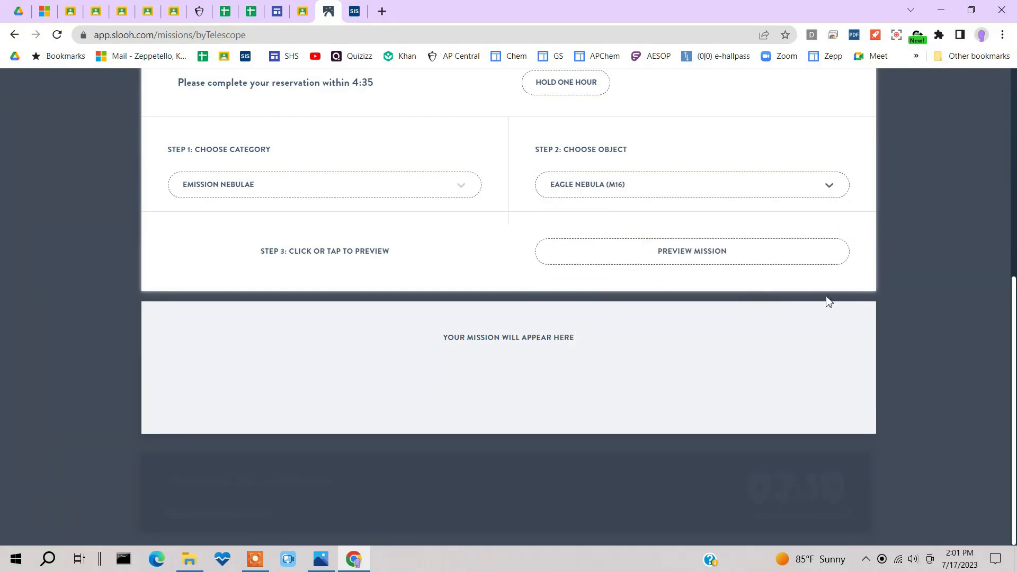
pyautogui.click(691, 251)
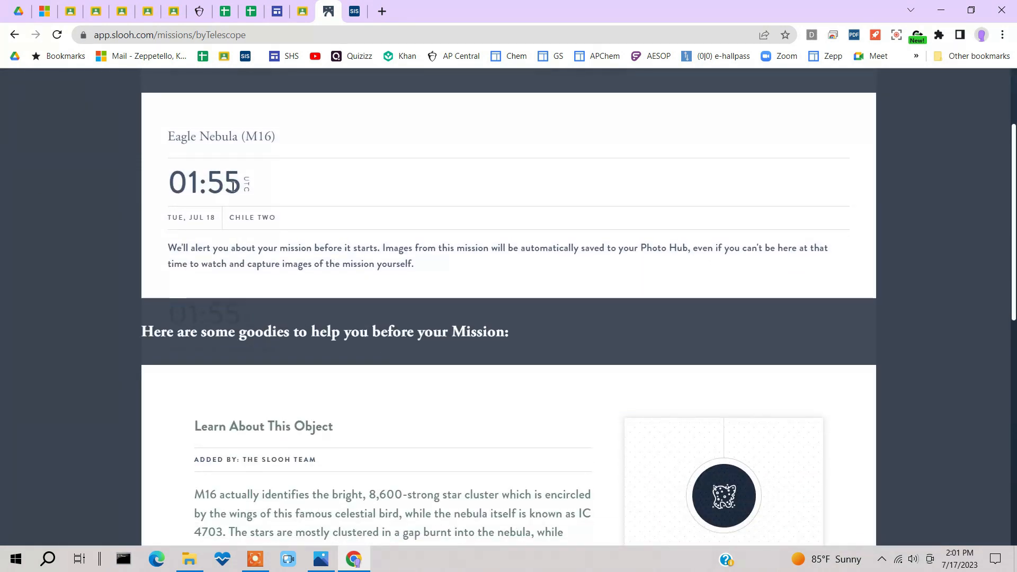
pyautogui.moveTo(264, 188)
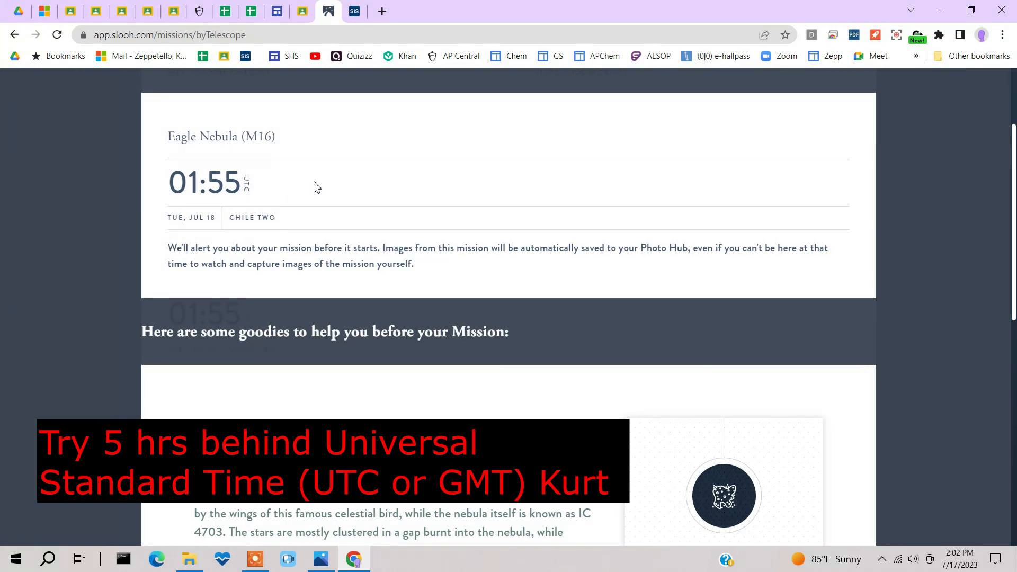
pyautogui.moveTo(289, 181)
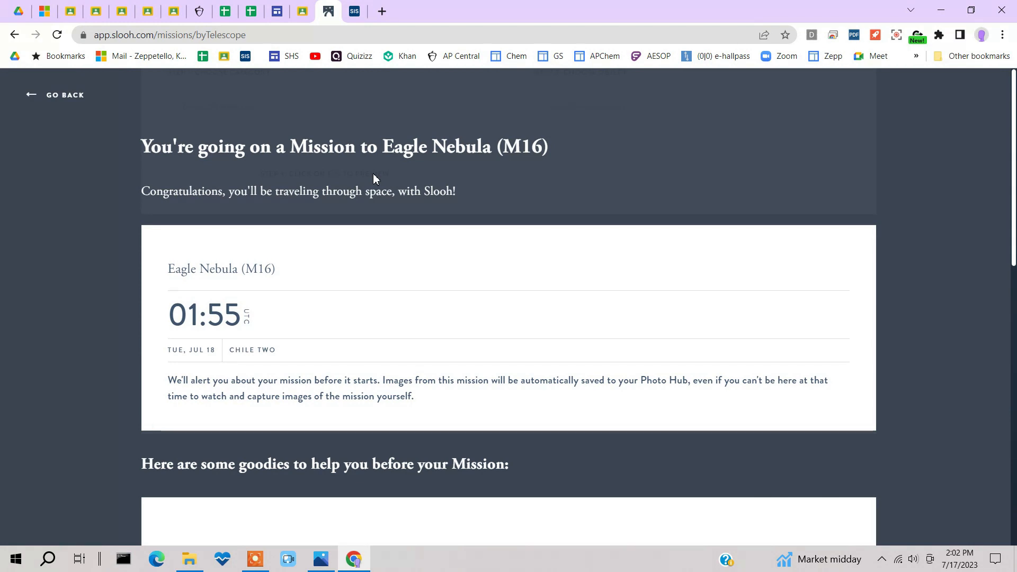
pyautogui.moveTo(290, 321)
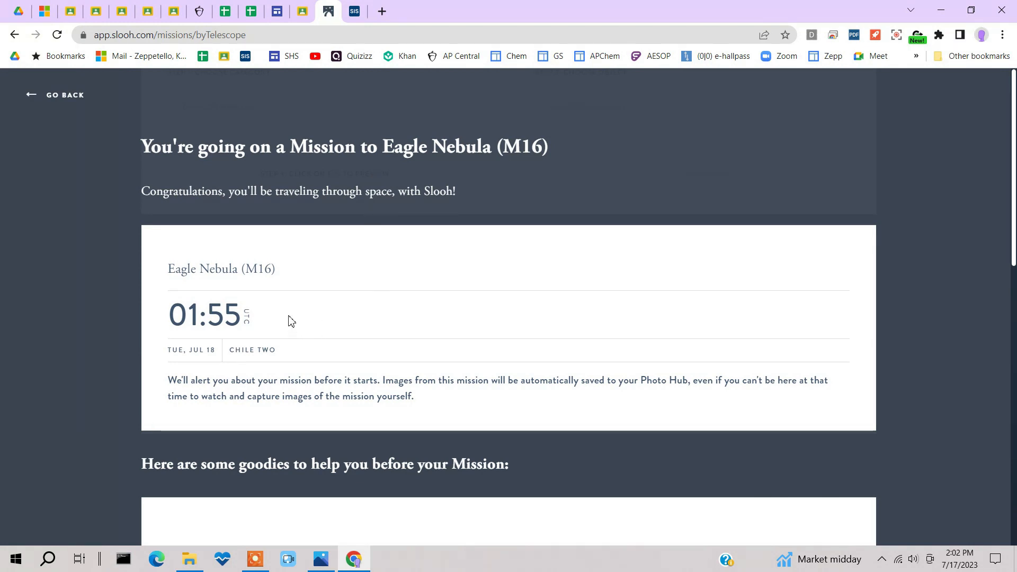
pyautogui.moveTo(354, 319)
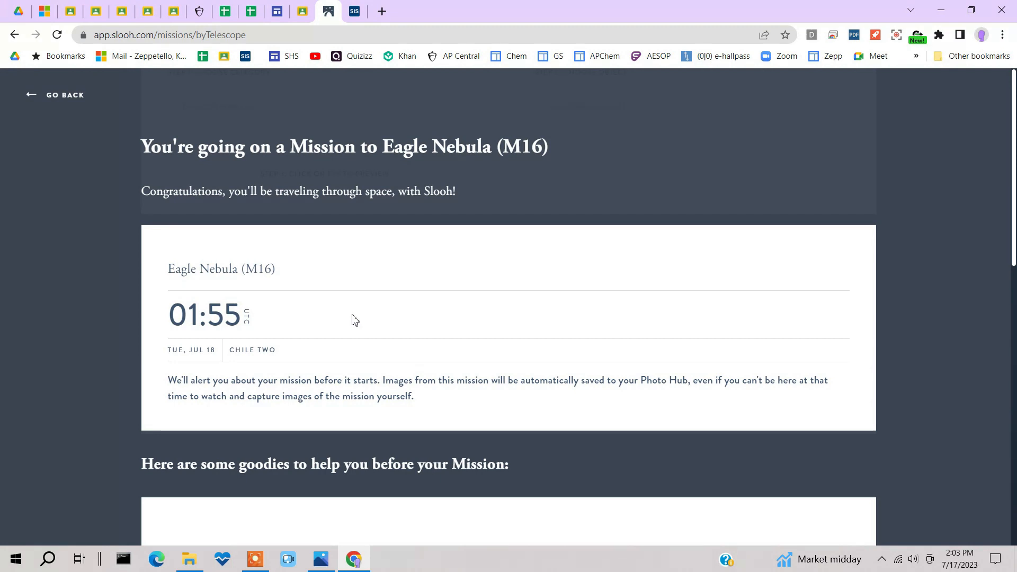
pyautogui.moveTo(39, 104)
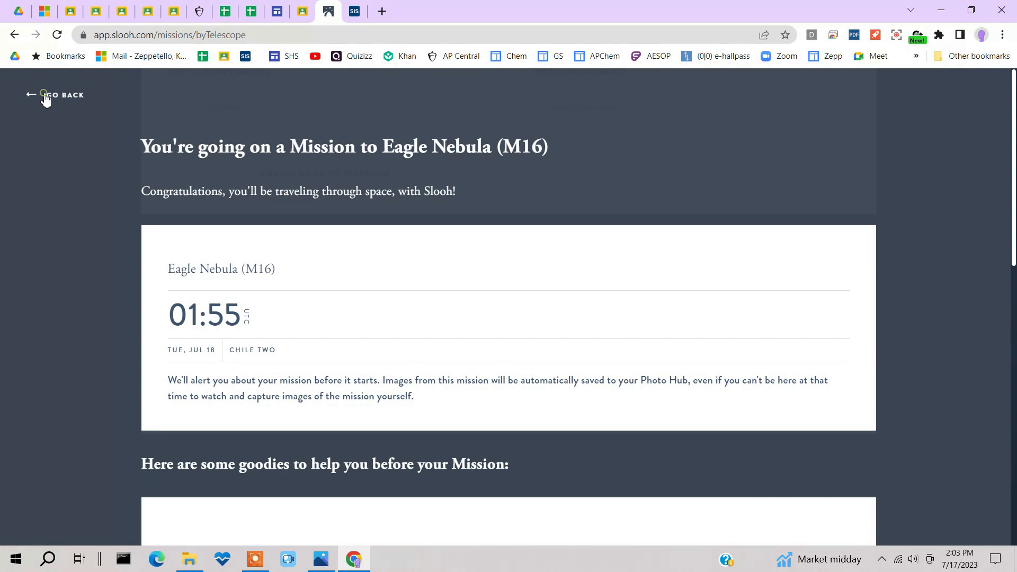
# Go back to the dashboard and scroll to the Eagle Nebula mission in Missions.
pyautogui.click(62, 95)
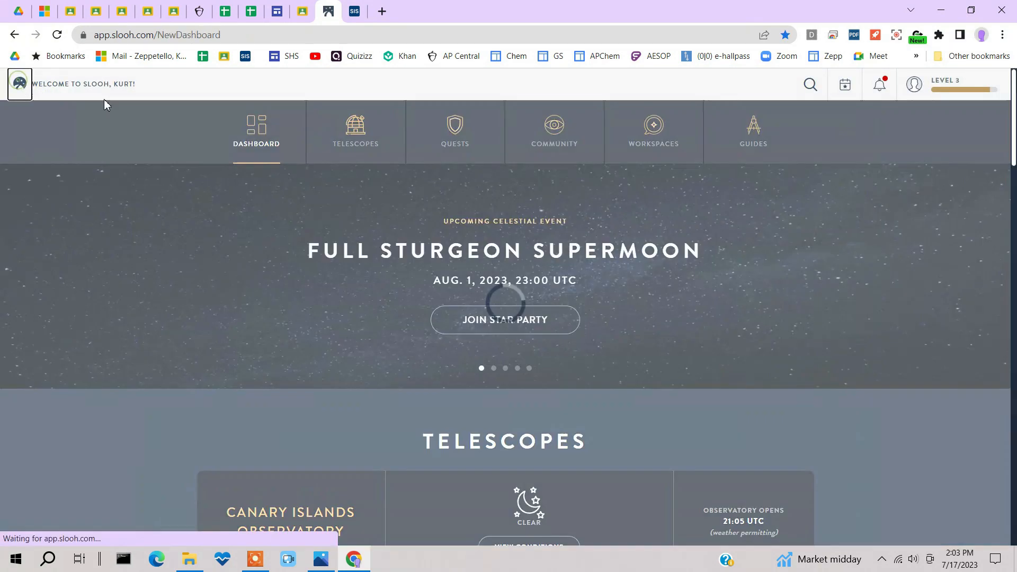
pyautogui.scroll(-3)
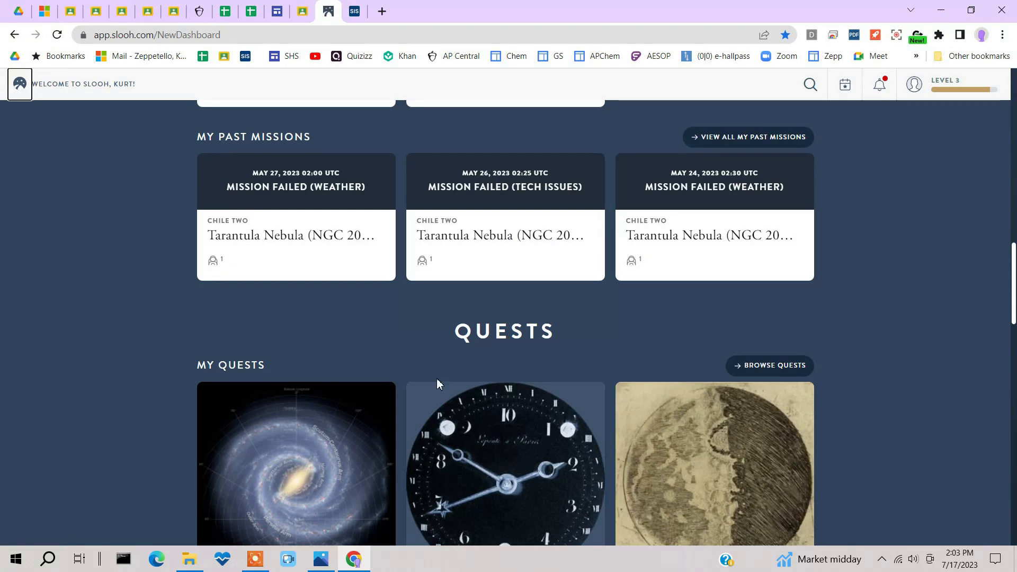
pyautogui.scroll(-3)
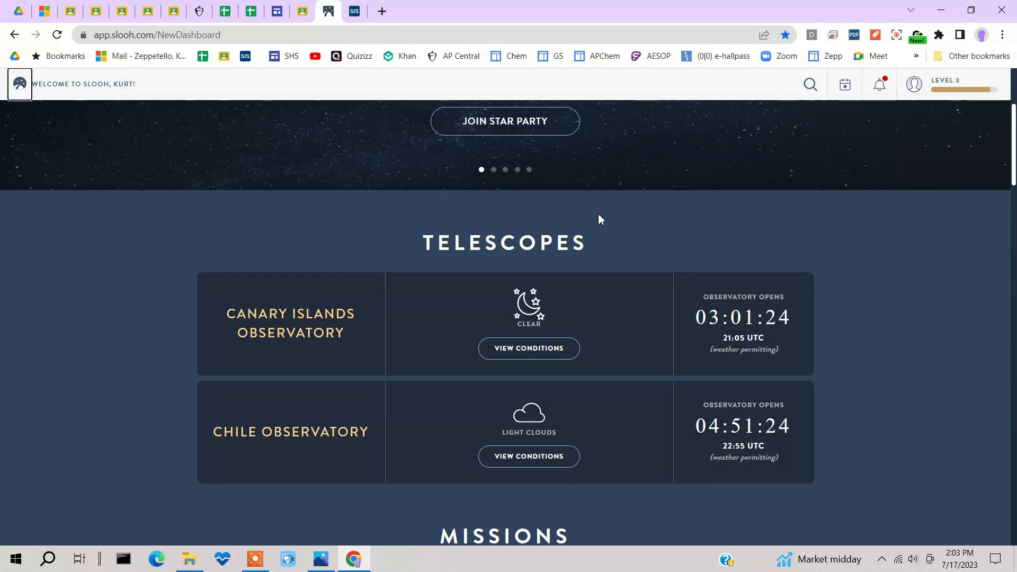
pyautogui.moveTo(581, 188)
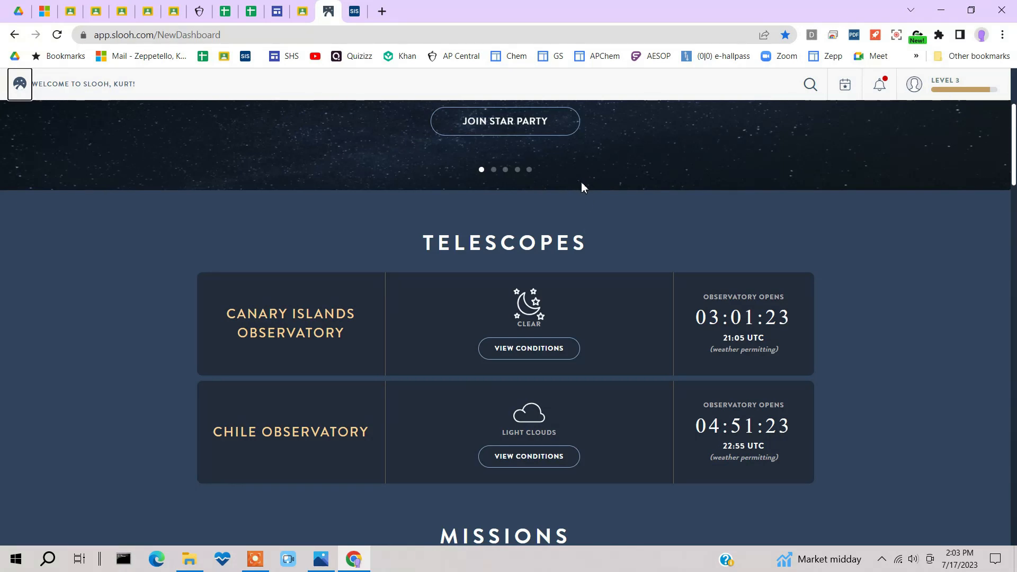
pyautogui.scroll(-3)
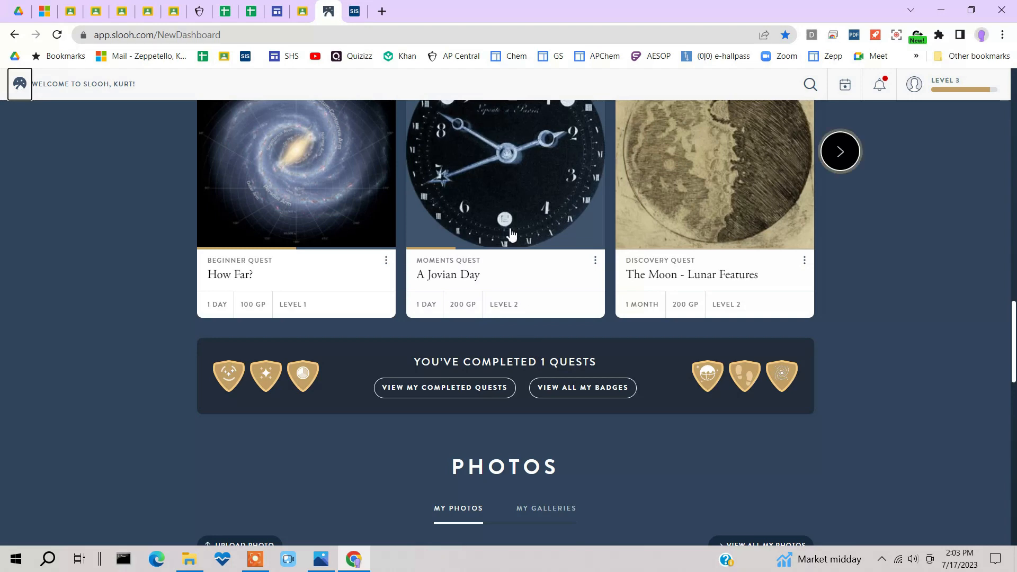
pyautogui.scroll(3)
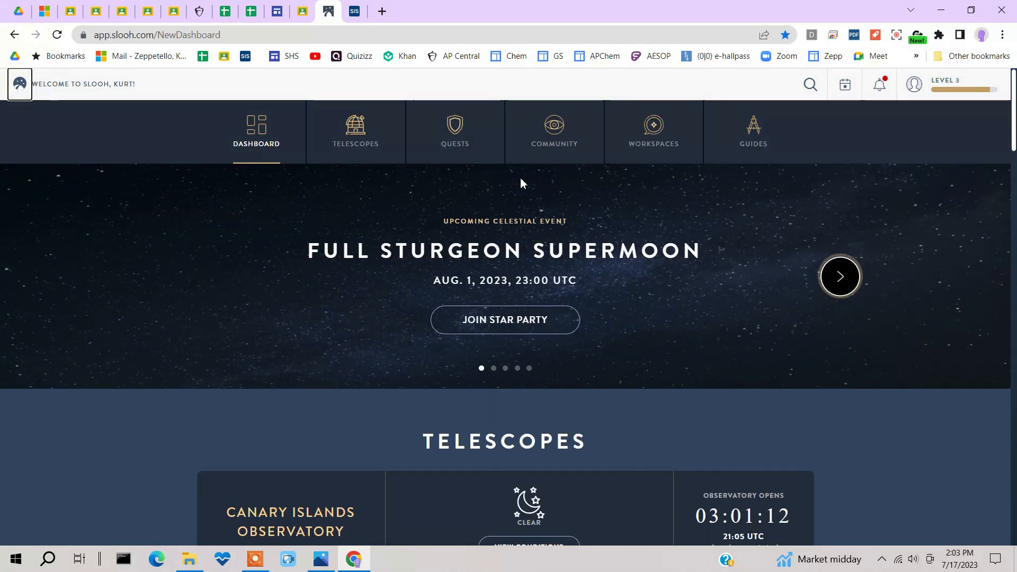
pyautogui.scroll(-3)
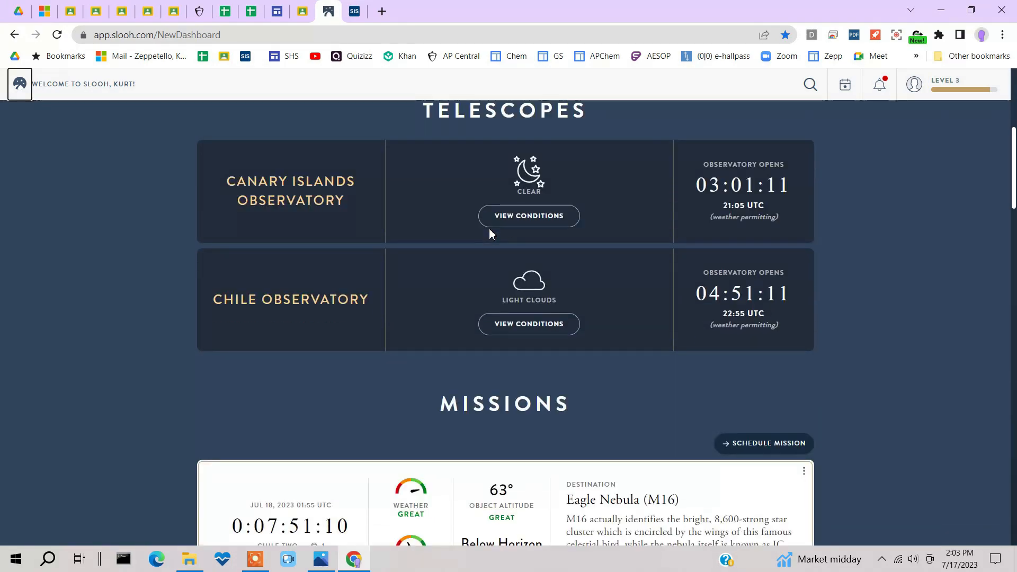